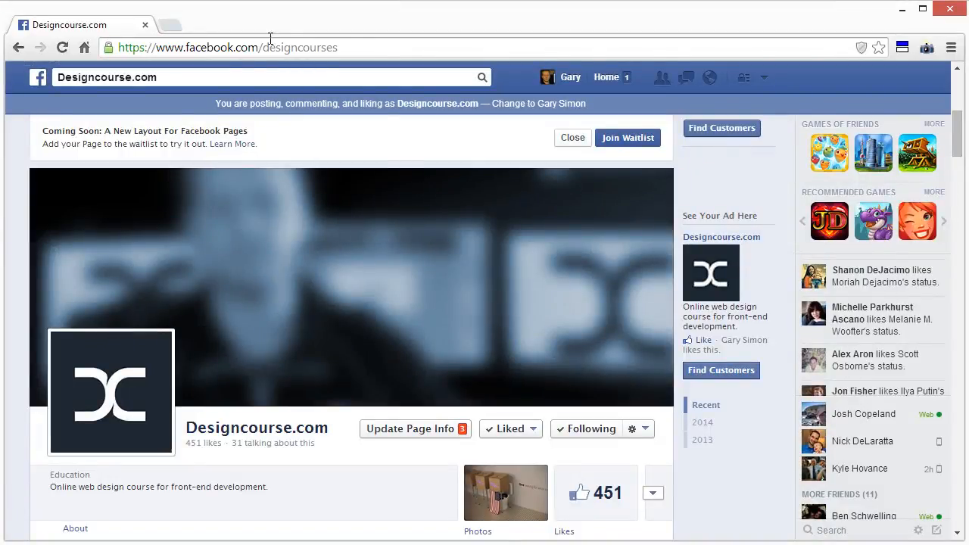
mouse_move(33, 285)
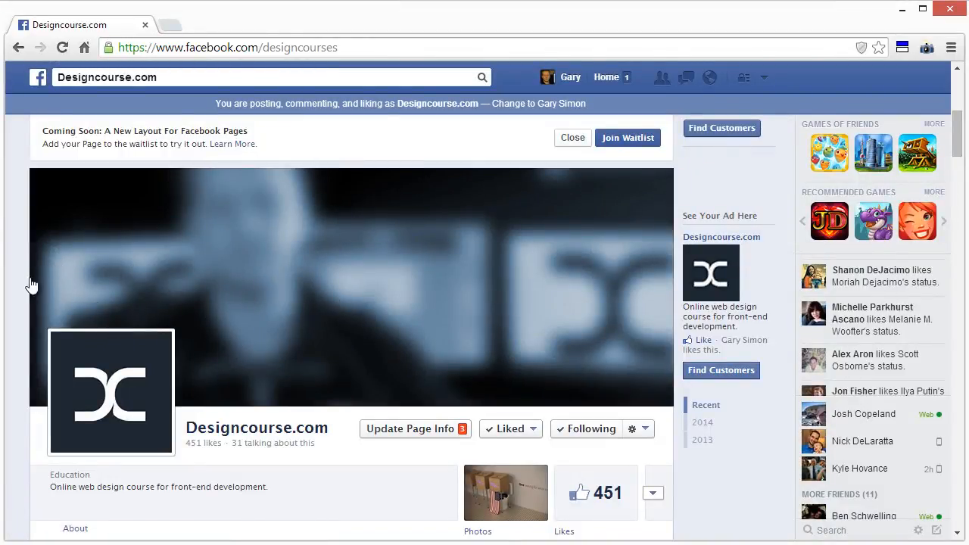
Open Facebook's help article on Page profile picture dimensions in a new tab and scroll through it.
click(572, 138)
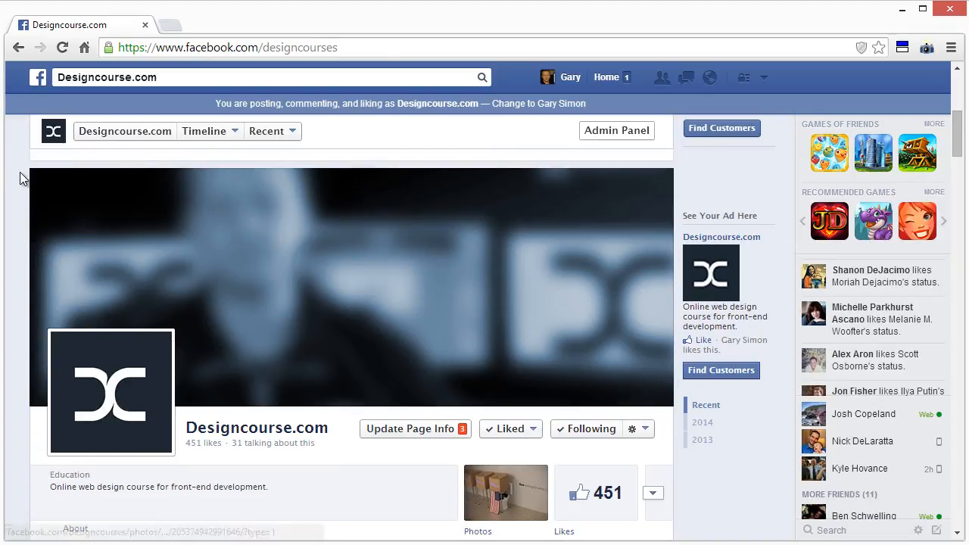
mouse_move(410, 409)
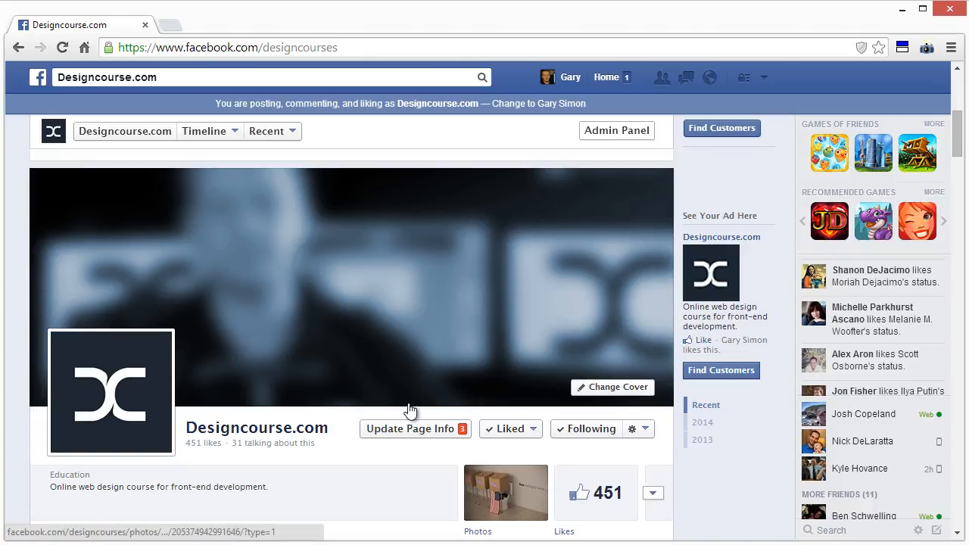
mouse_move(43, 176)
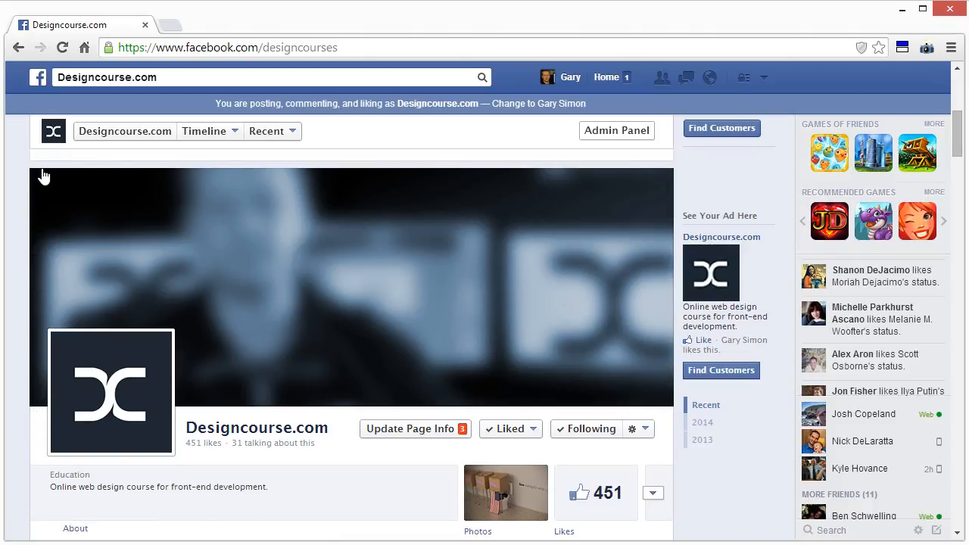
mouse_move(199, 254)
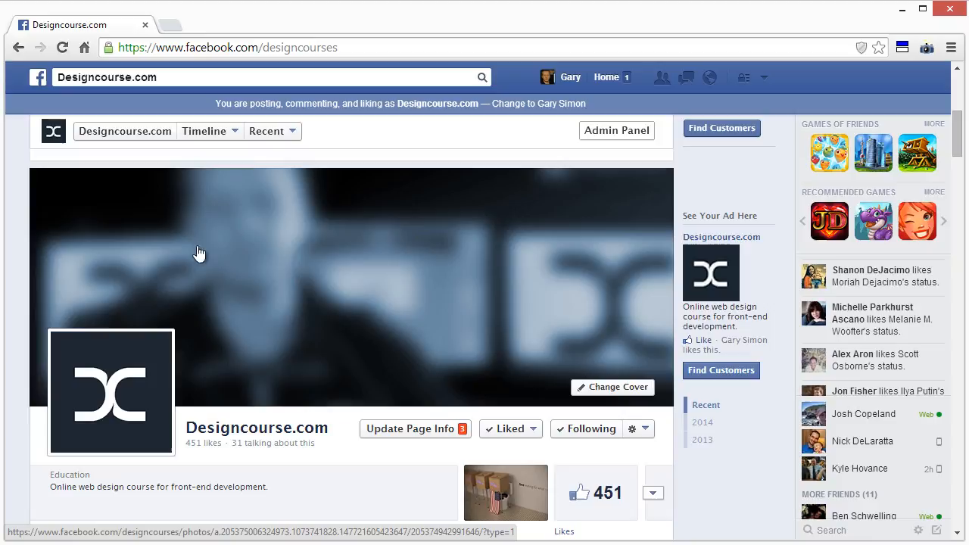
mouse_move(275, 188)
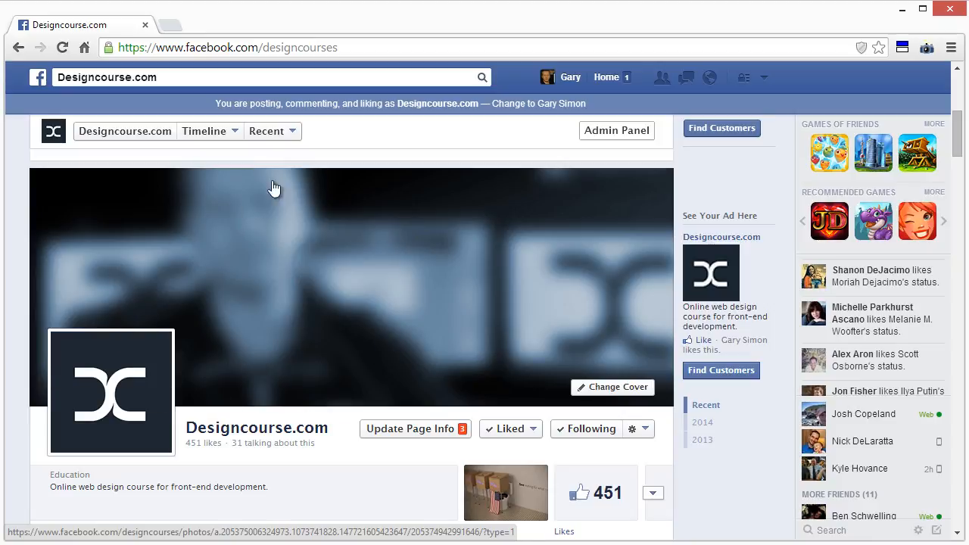
mouse_move(235, 211)
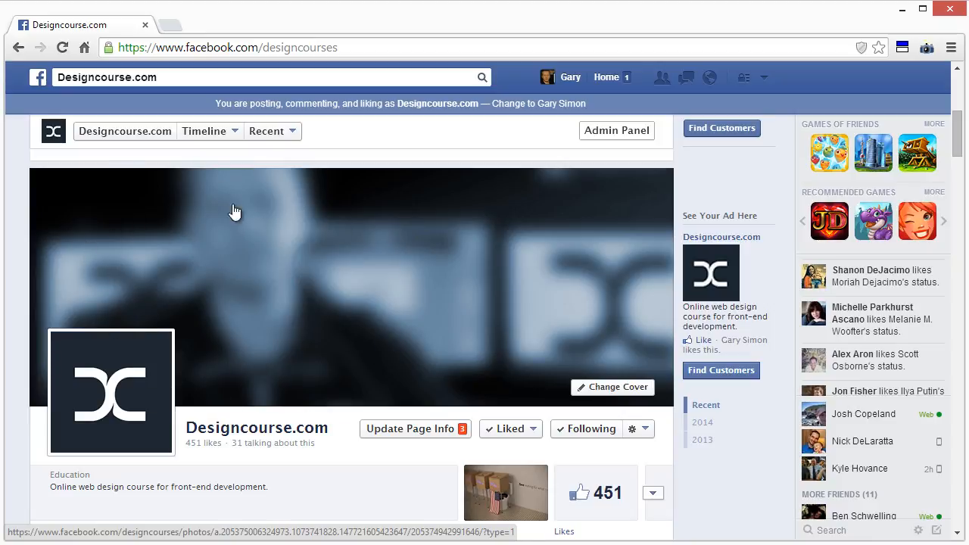
mouse_move(324, 228)
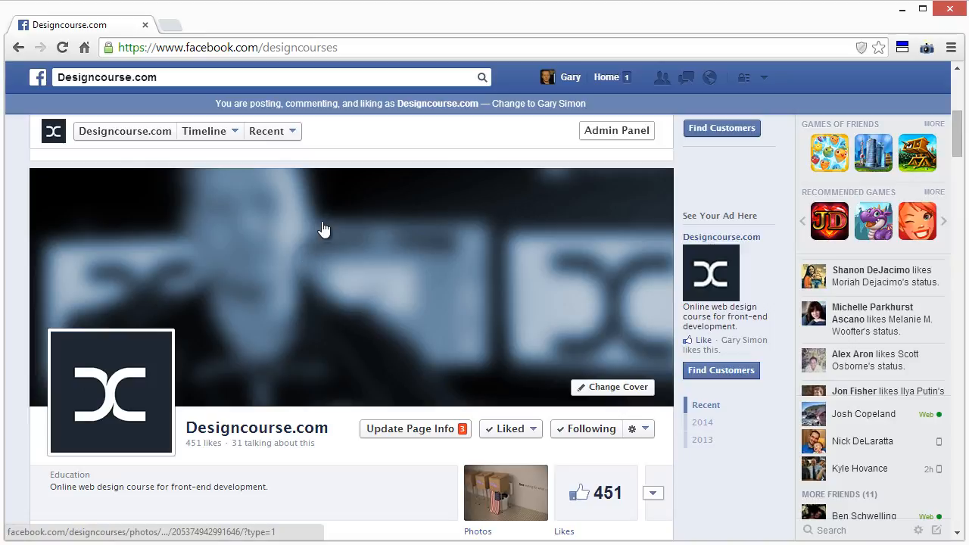
mouse_move(250, 270)
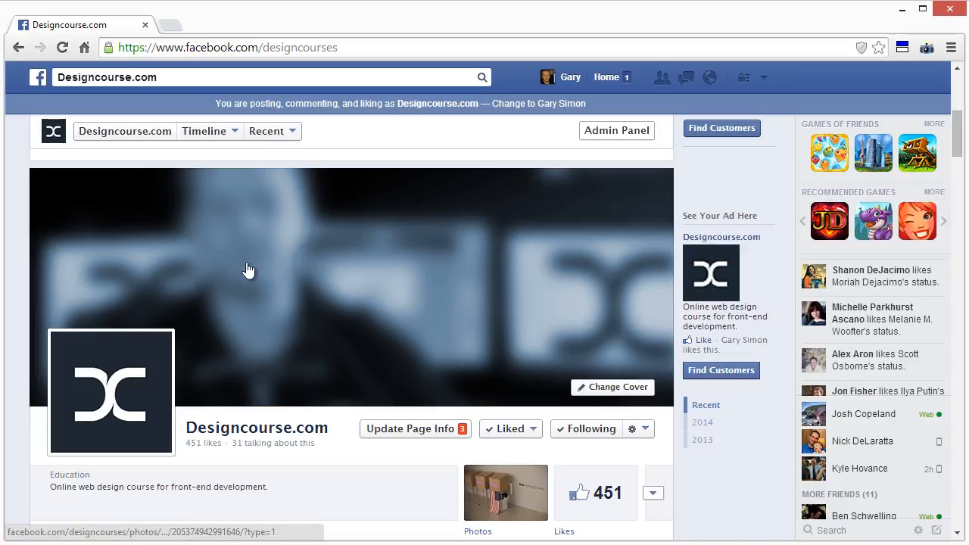
mouse_move(114, 420)
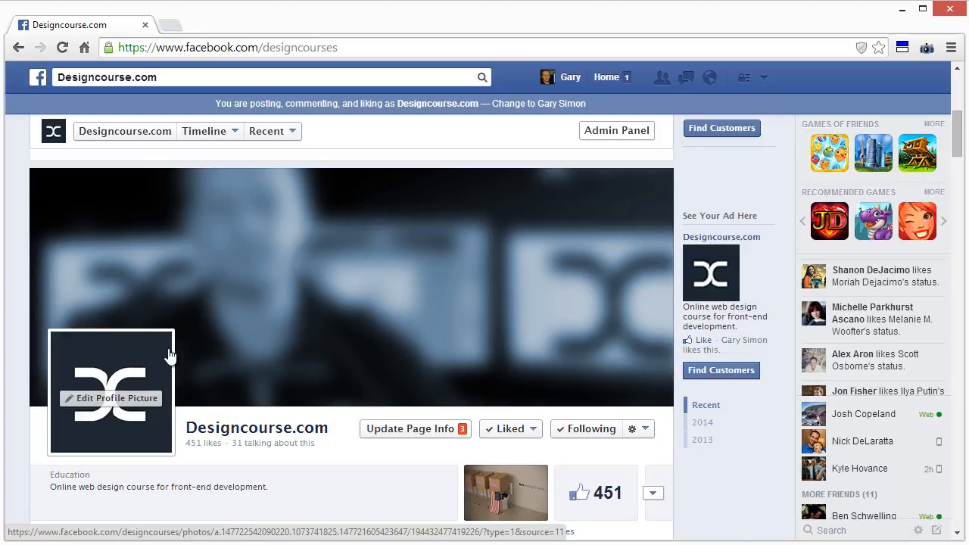
mouse_move(143, 354)
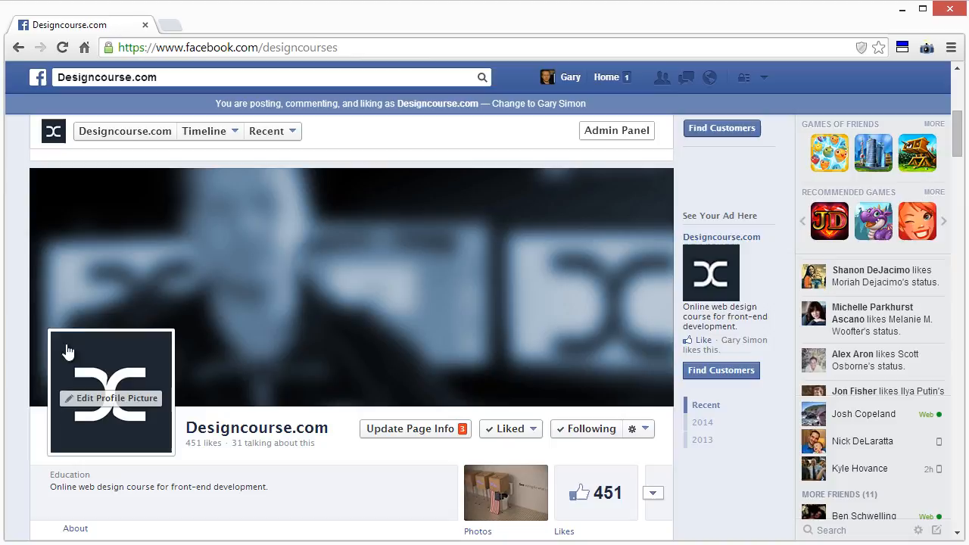
mouse_move(159, 437)
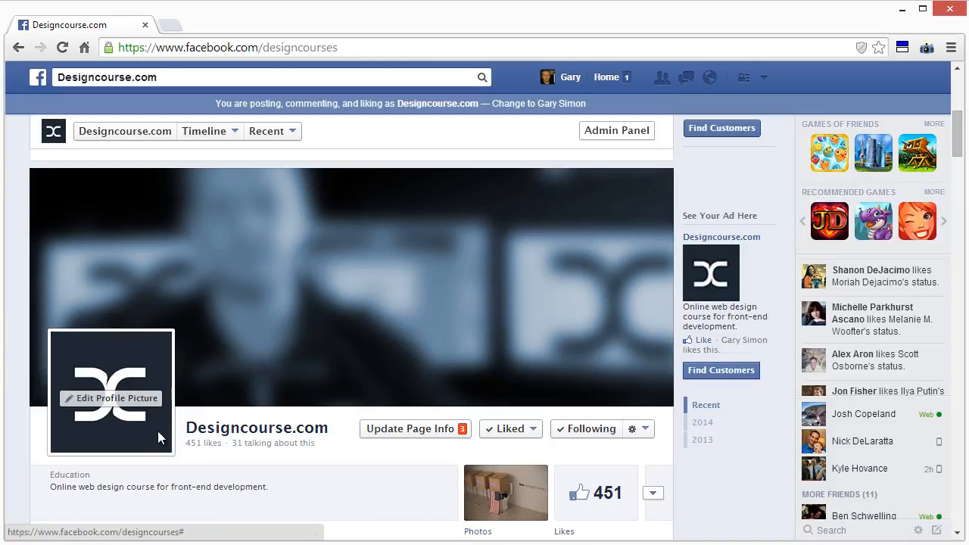
mouse_move(127, 405)
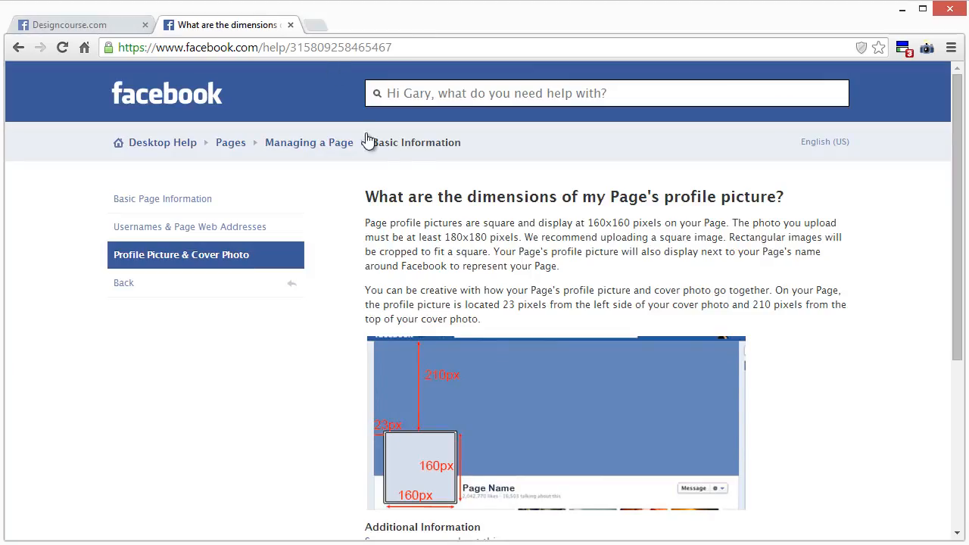
mouse_move(587, 208)
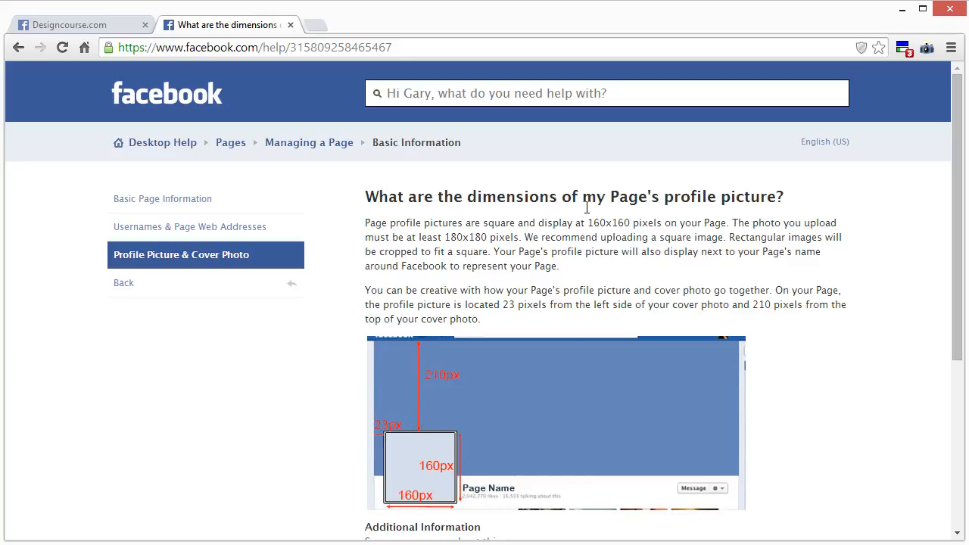
mouse_move(631, 217)
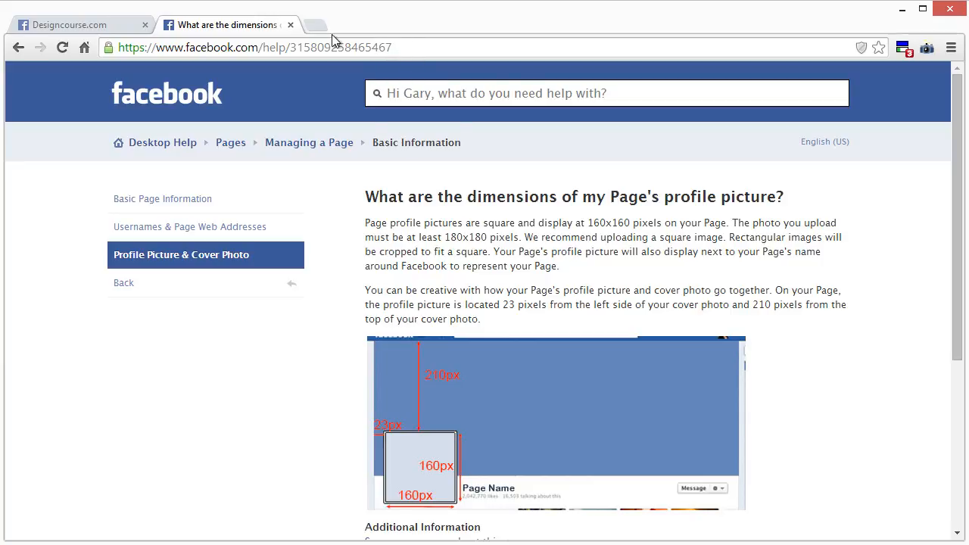
scroll(down, 3)
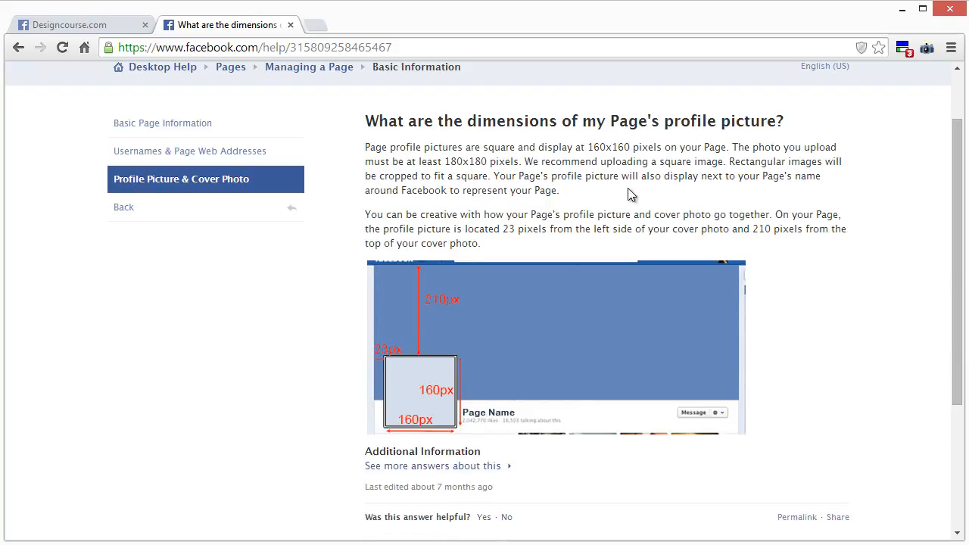
mouse_move(392, 372)
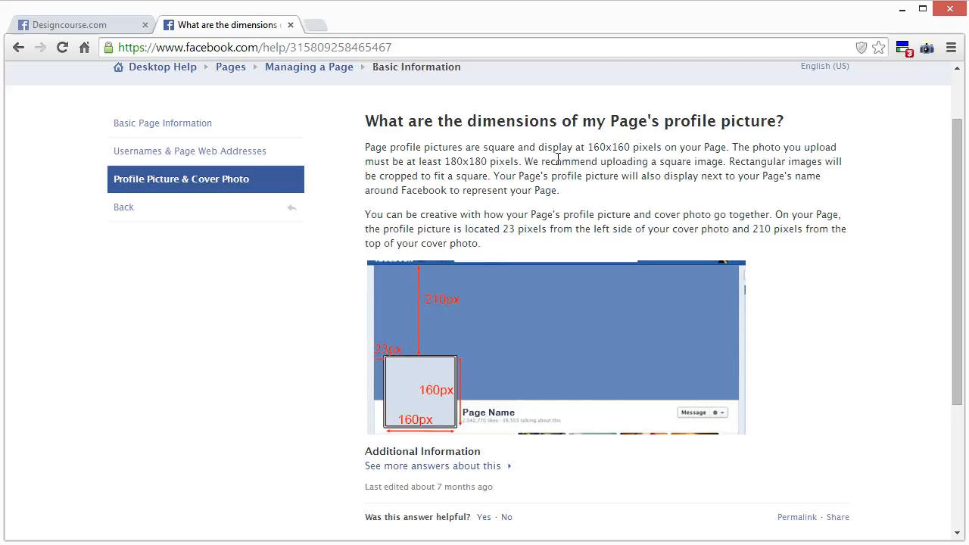
mouse_move(826, 146)
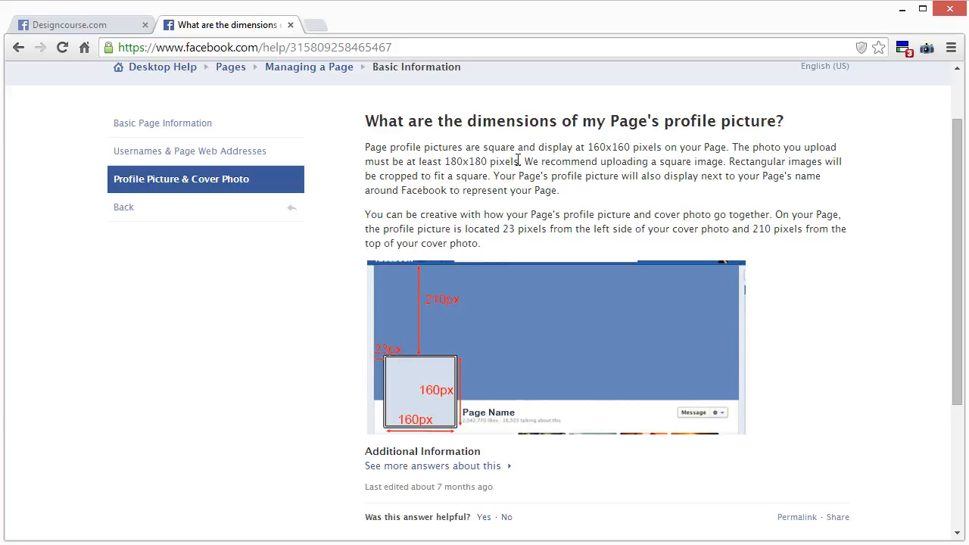
mouse_move(626, 146)
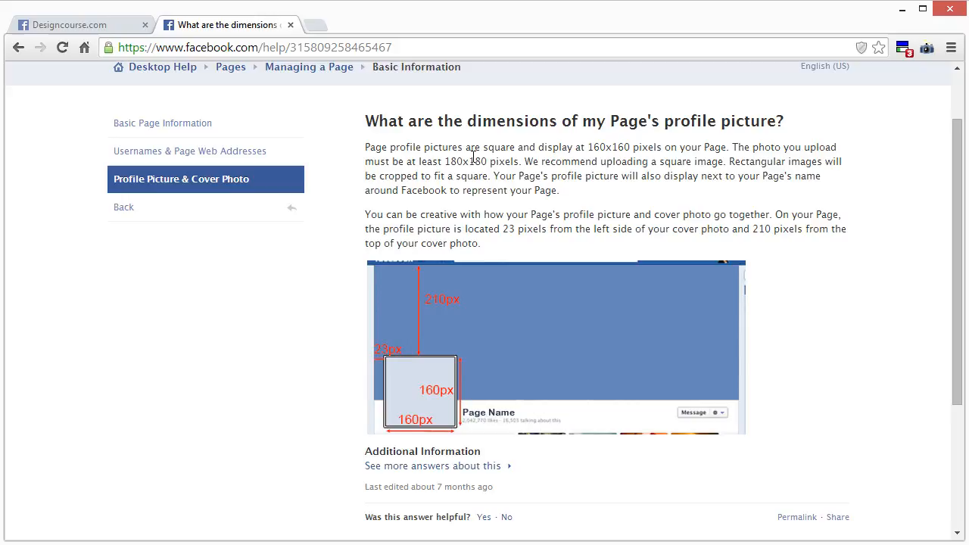
mouse_move(197, 37)
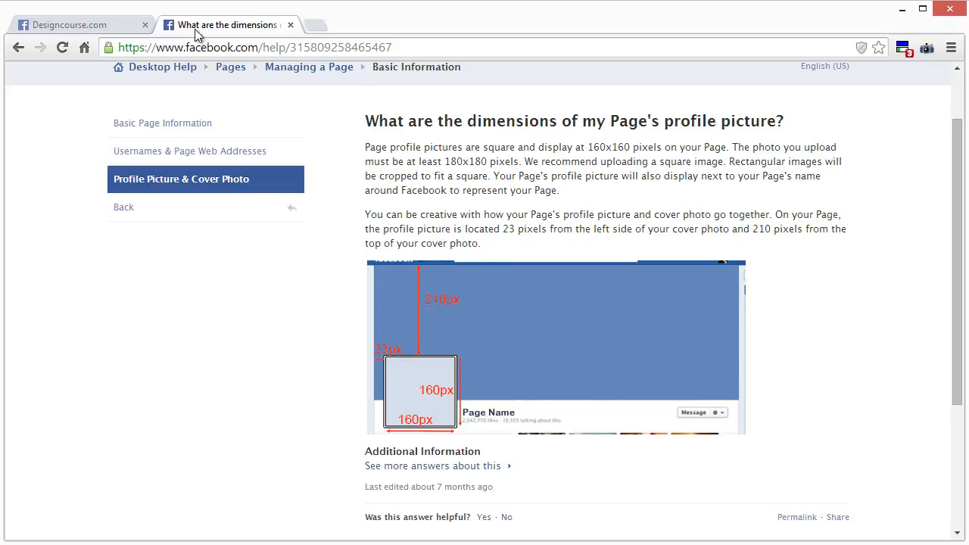
Return to the Designcourse.com tab to see how its profile picture sits on the cover.
click(68, 25)
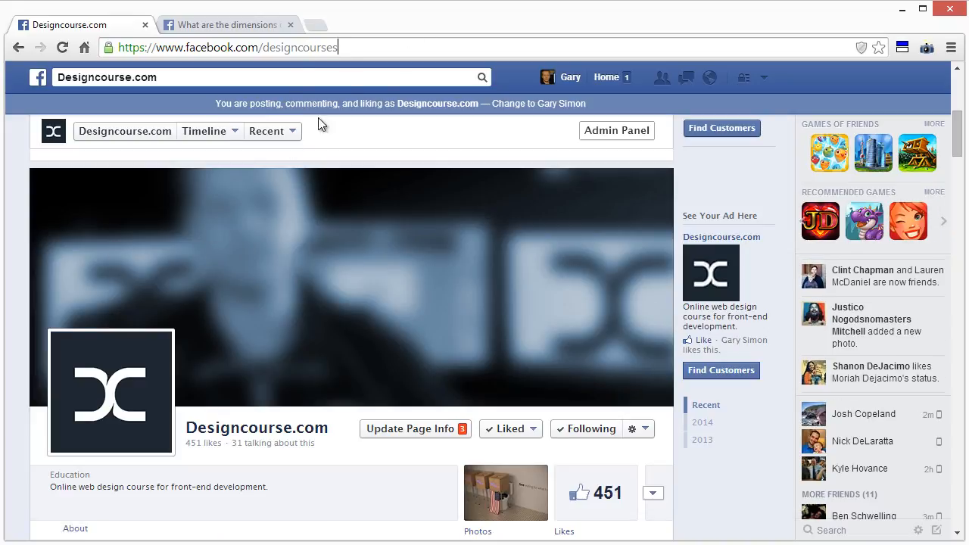
mouse_move(152, 378)
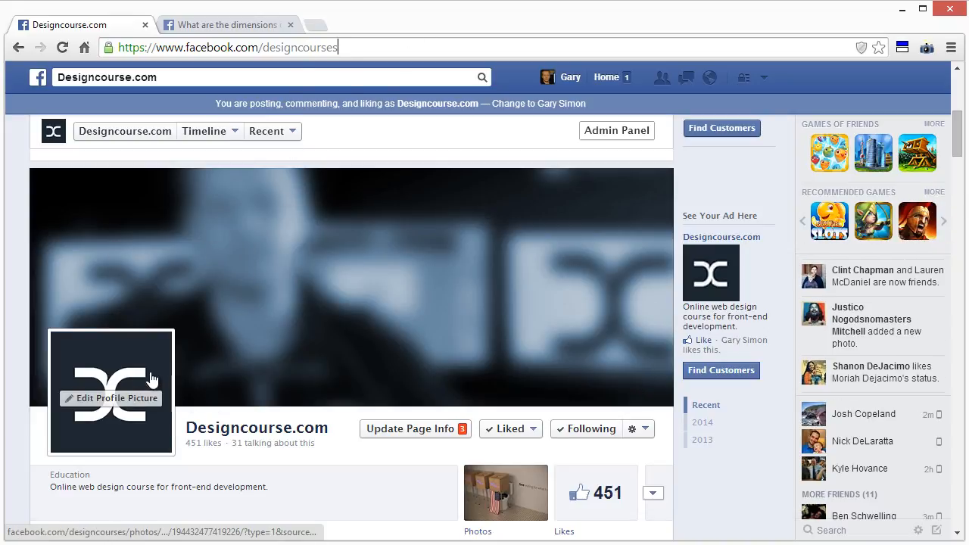
mouse_move(89, 375)
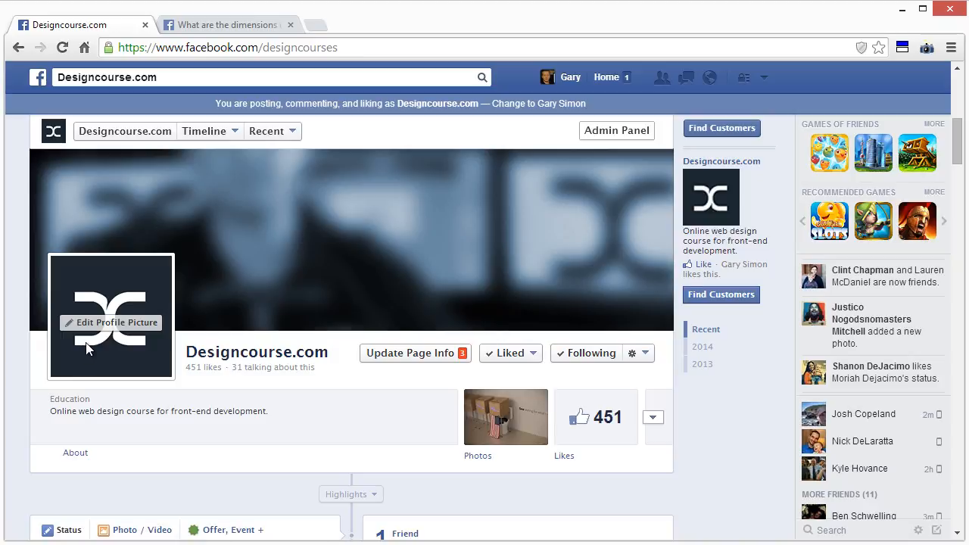
mouse_move(80, 303)
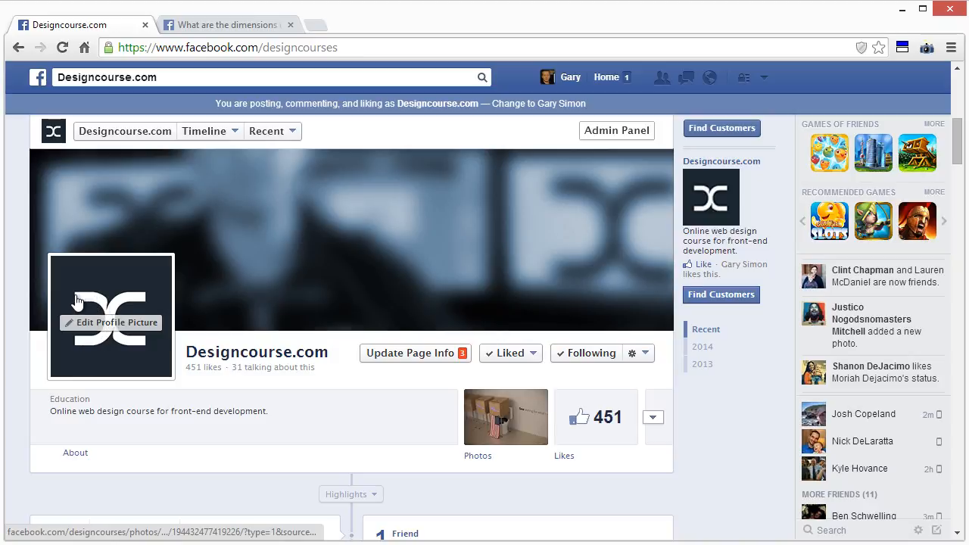
mouse_move(72, 303)
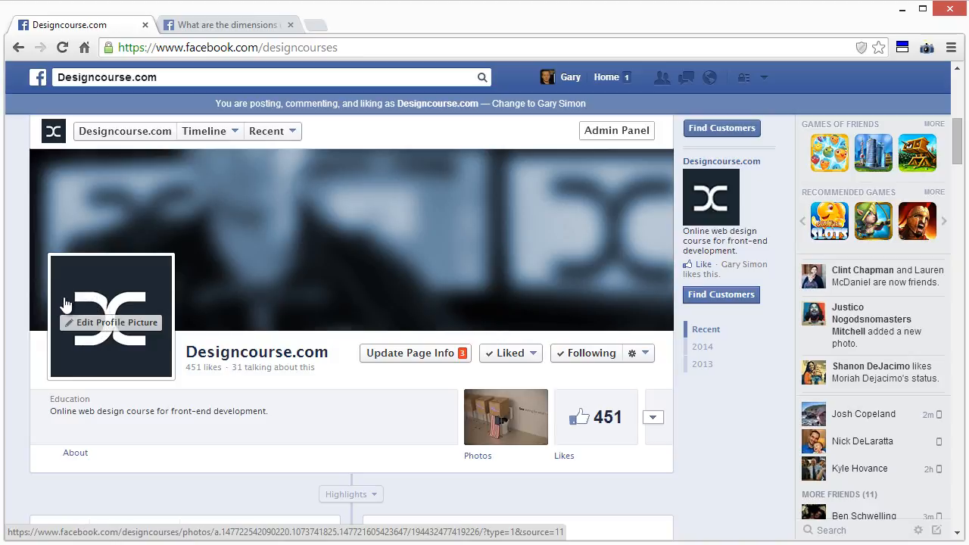
mouse_move(115, 322)
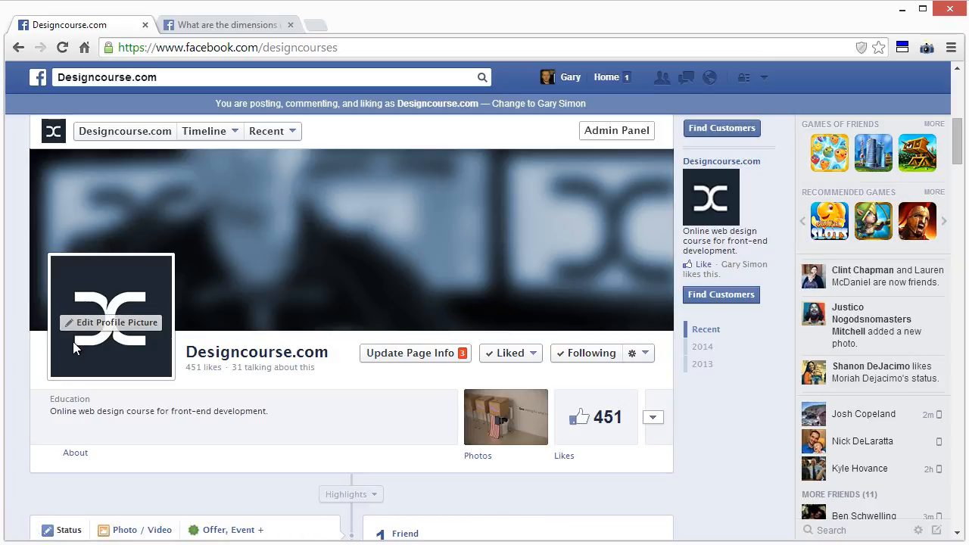
mouse_move(113, 326)
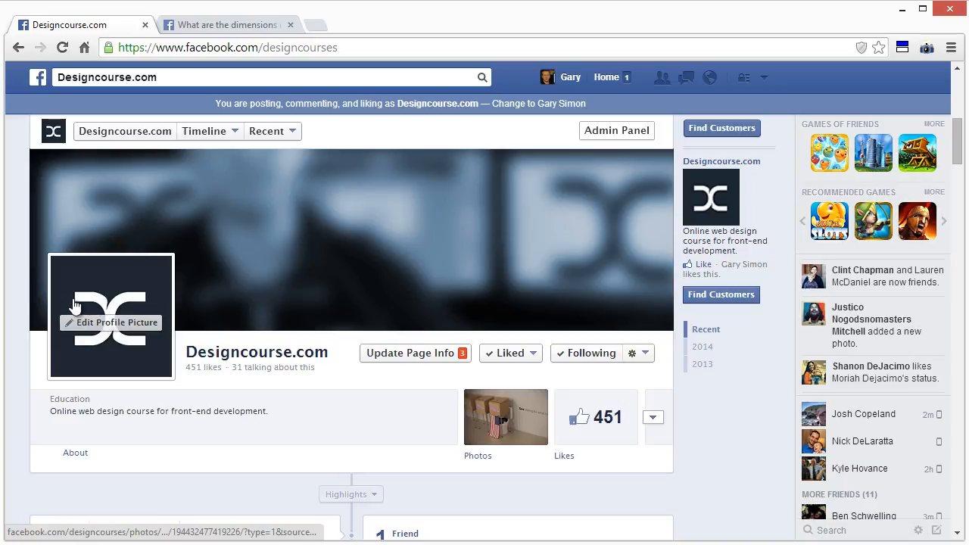
mouse_move(21, 305)
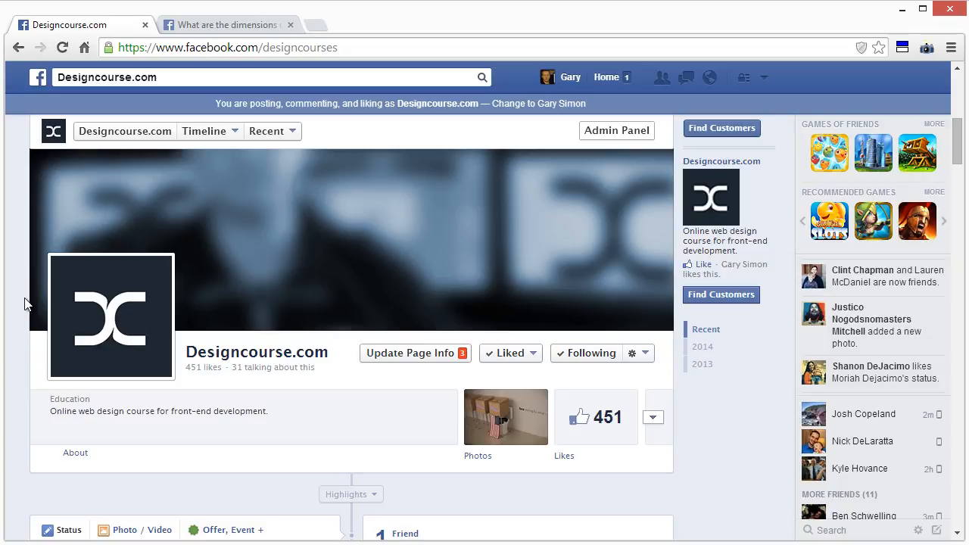
mouse_move(43, 354)
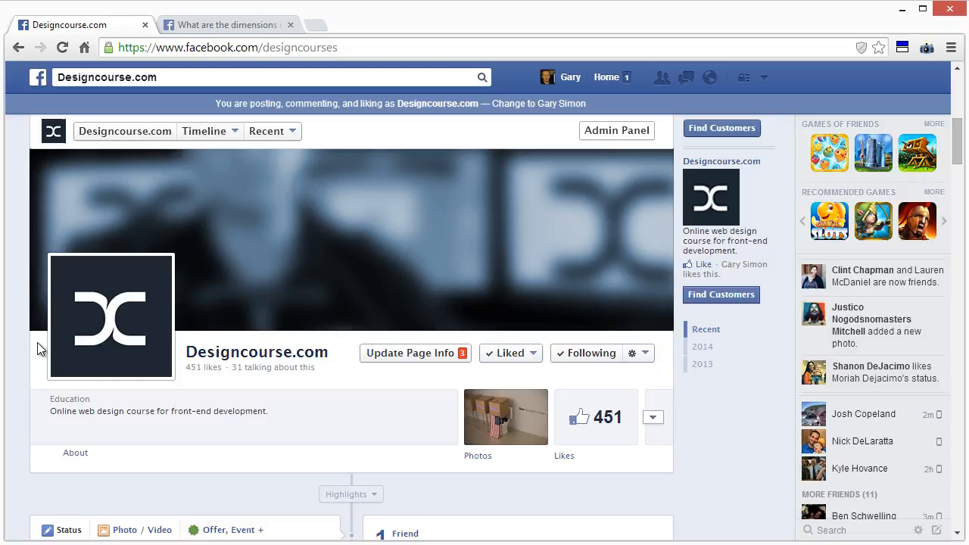
mouse_move(263, 261)
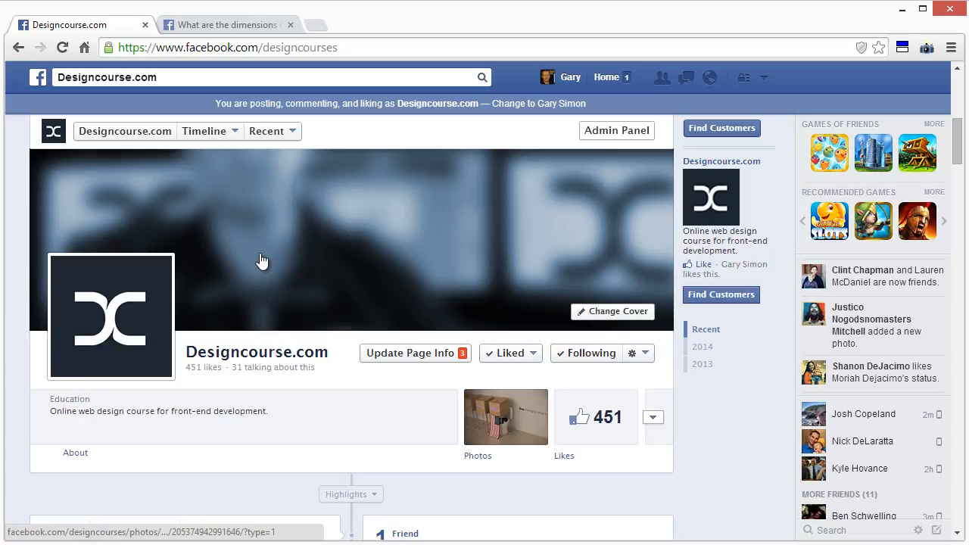
mouse_move(376, 220)
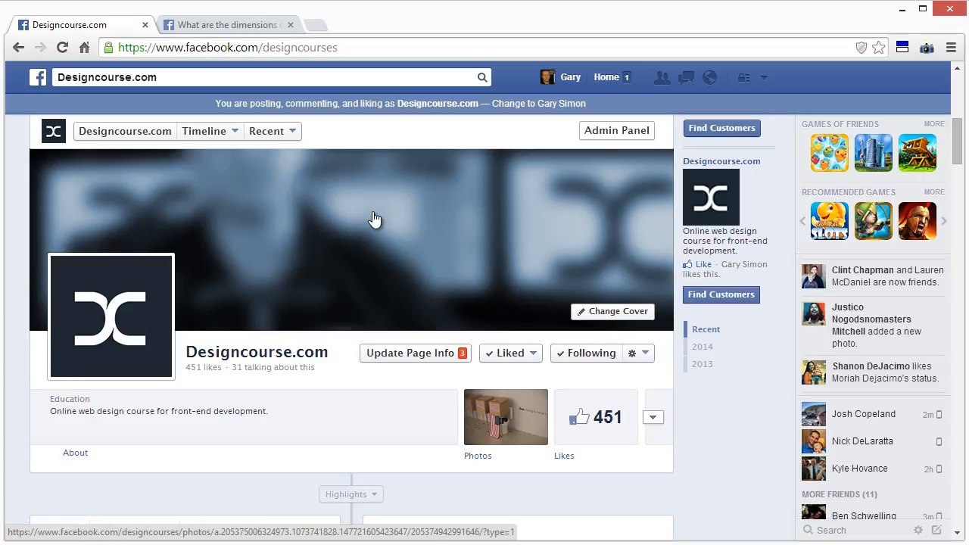
mouse_move(328, 273)
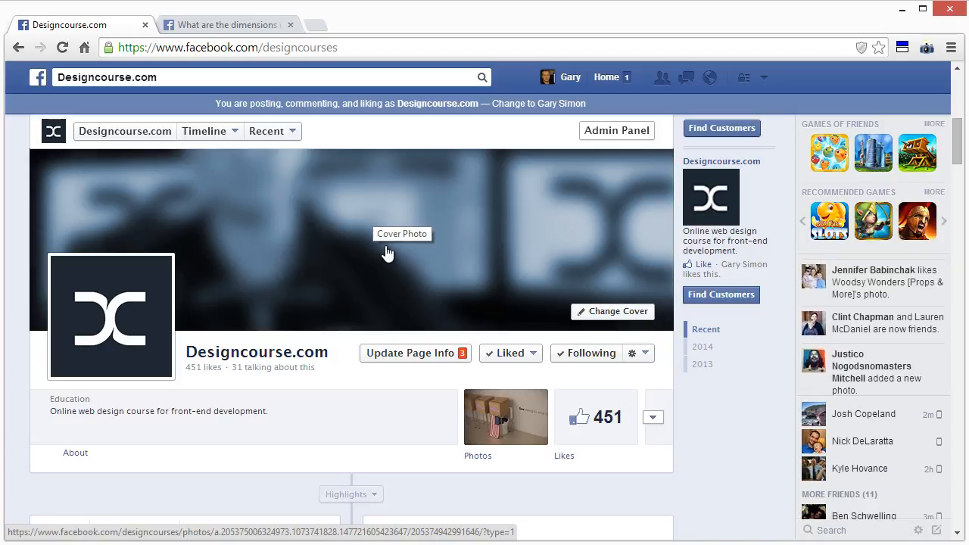
mouse_move(377, 260)
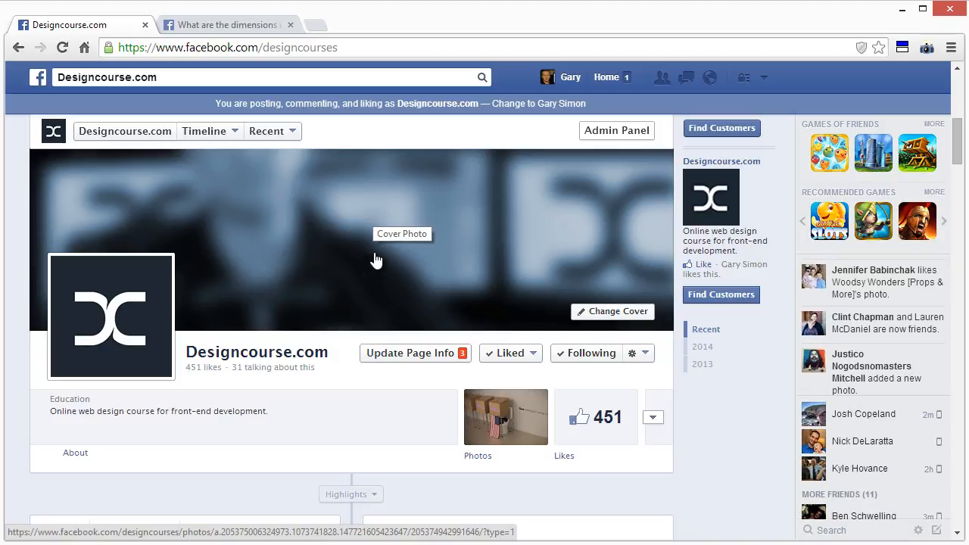
mouse_move(283, 271)
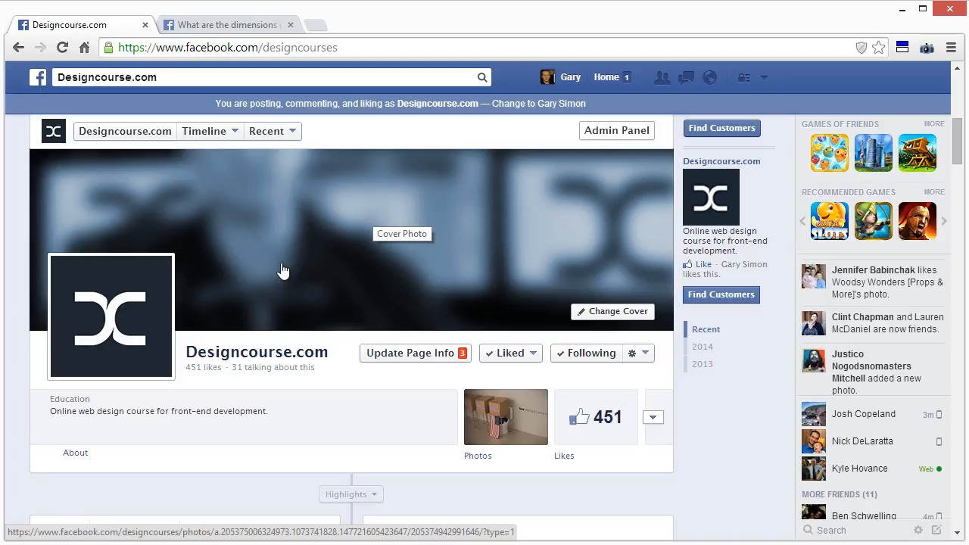
mouse_move(387, 250)
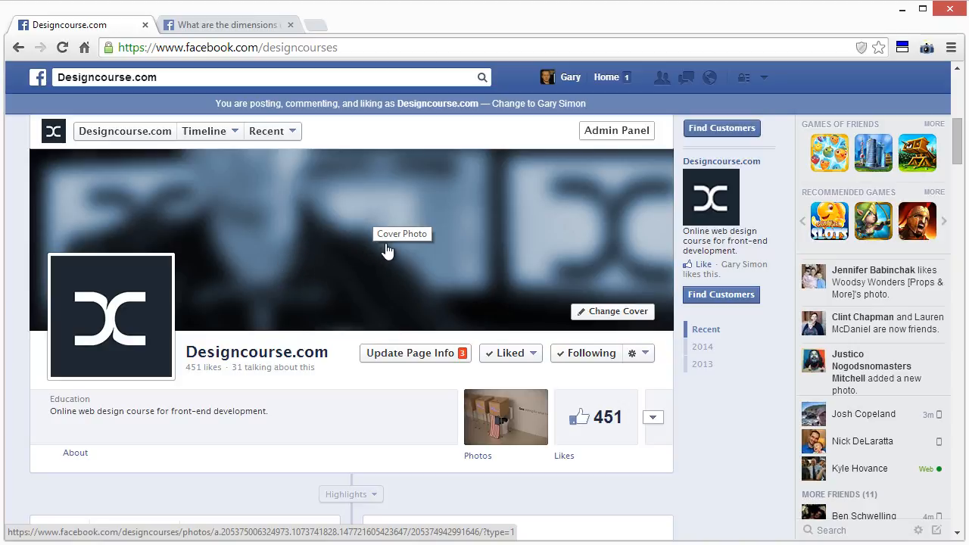
mouse_move(355, 267)
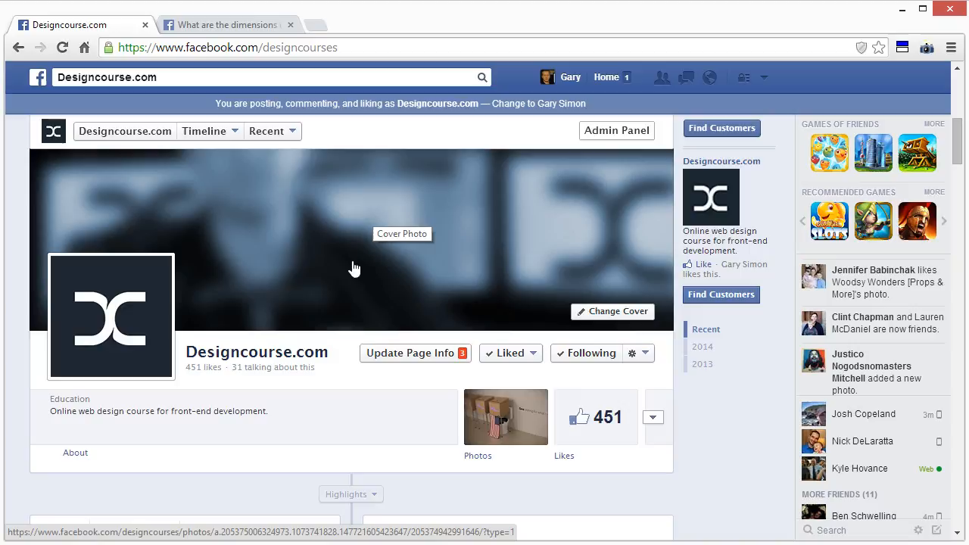
mouse_move(284, 274)
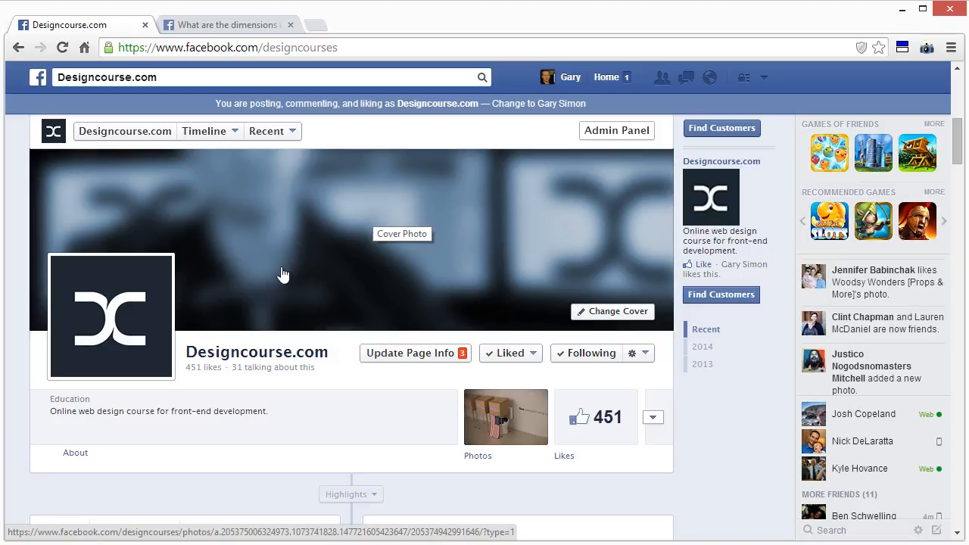
mouse_move(390, 256)
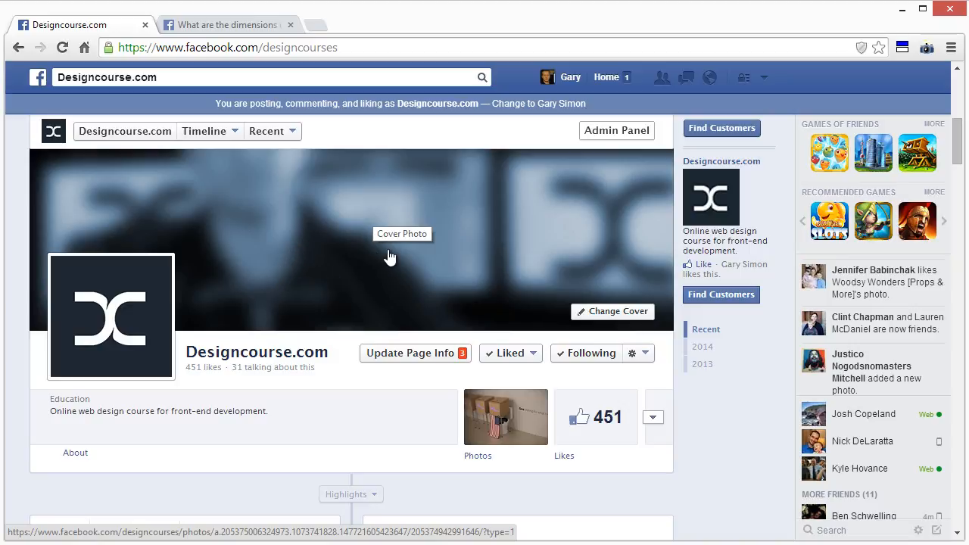
mouse_move(352, 285)
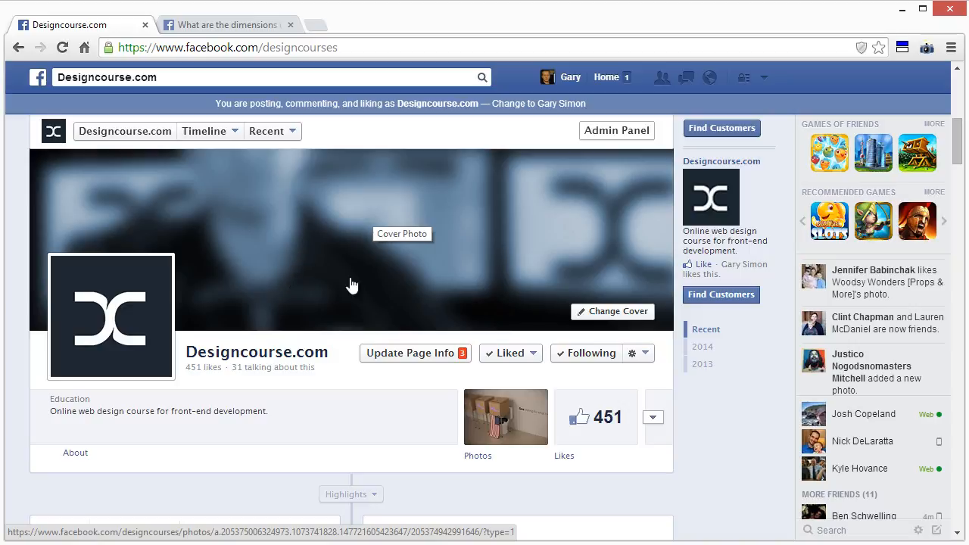
mouse_move(212, 338)
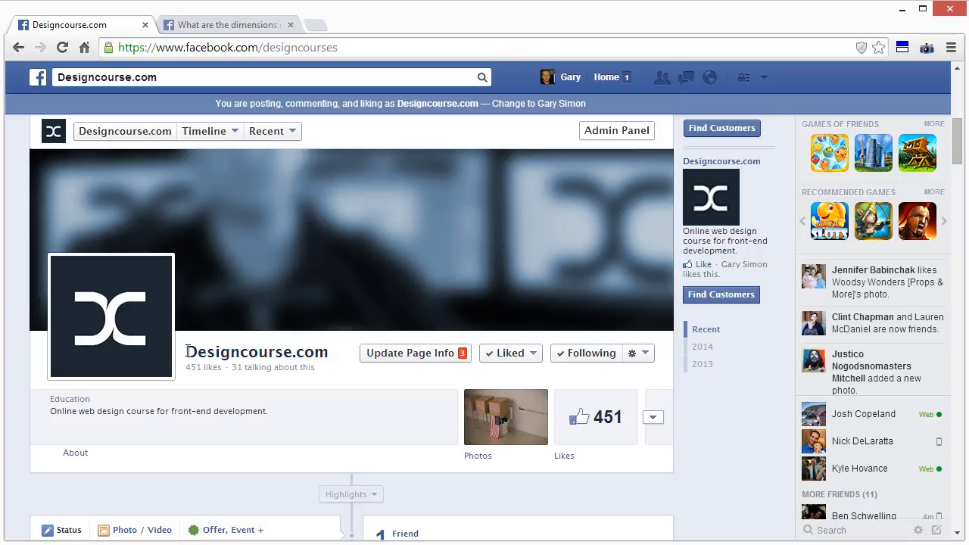
mouse_move(309, 356)
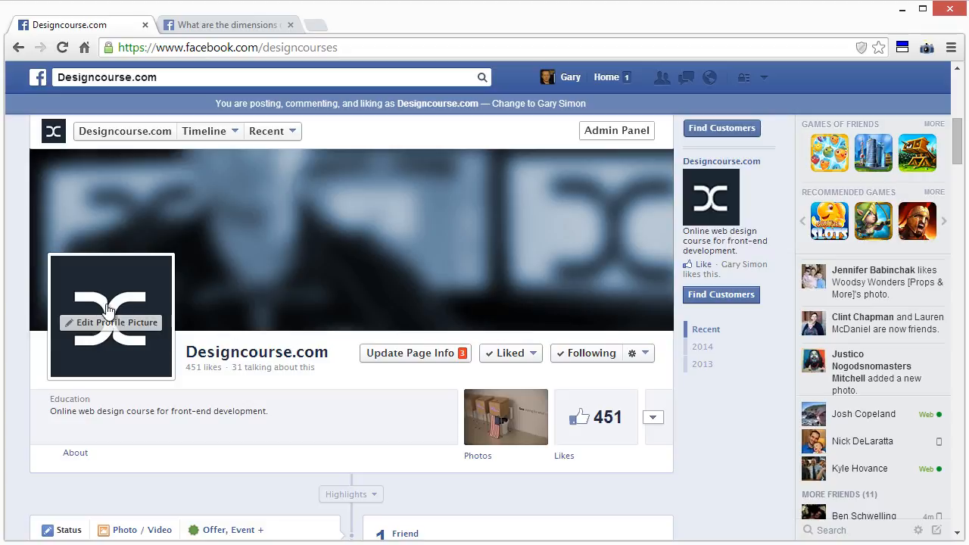
mouse_move(255, 115)
text(www.designcourse.com)
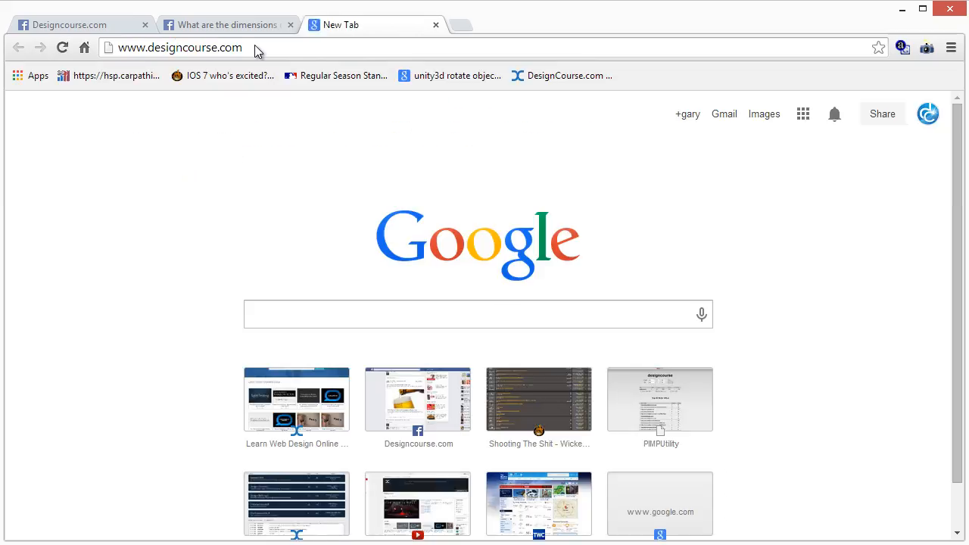
Load the designcourse.com homepage from the address suggestion to view its letter-mark logo.
click(296, 399)
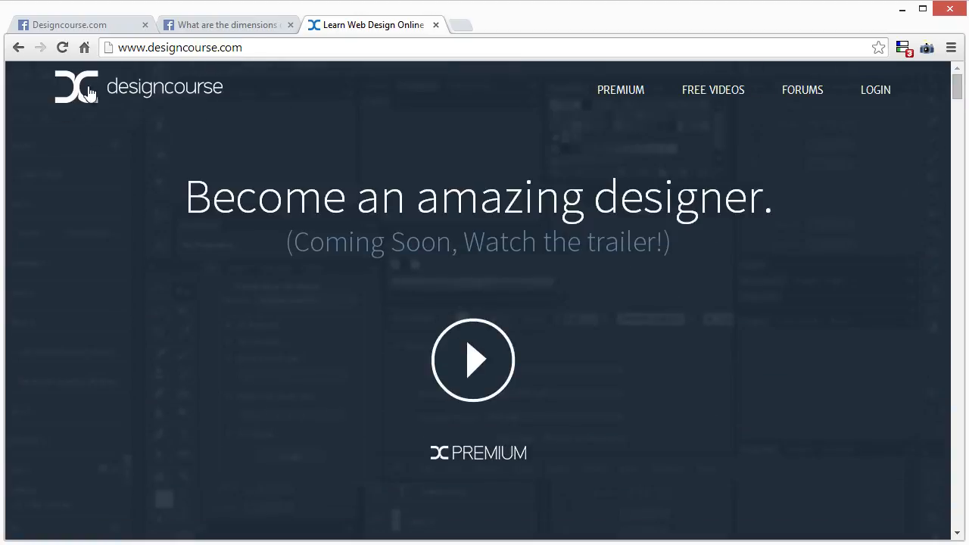
mouse_move(182, 97)
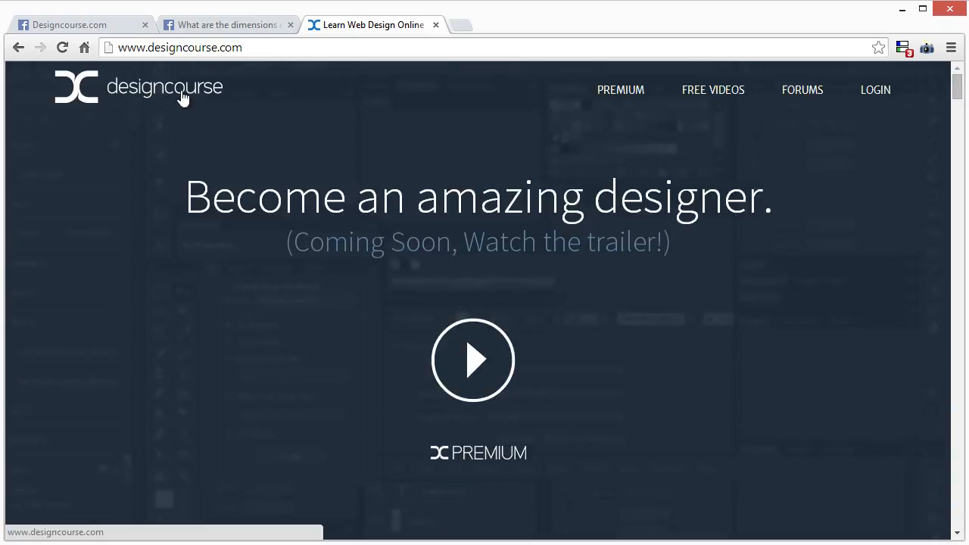
mouse_move(159, 86)
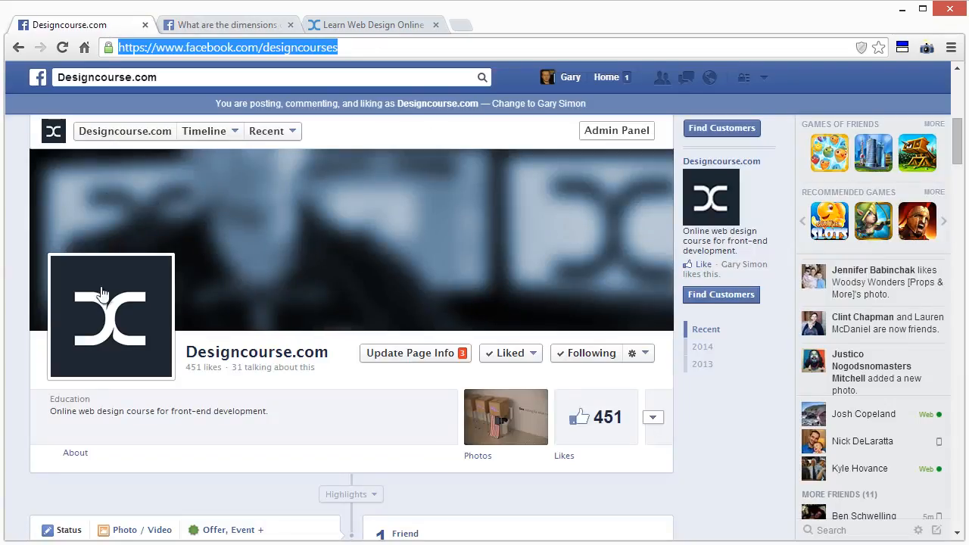
mouse_move(249, 327)
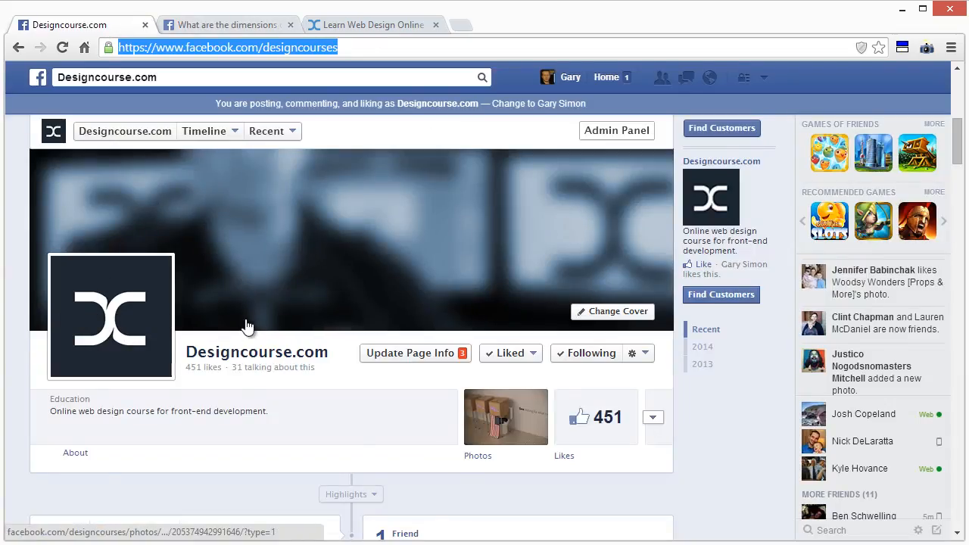
Scroll down the Facebook page to look over the profile picture and recent posts.
scroll(down, 3)
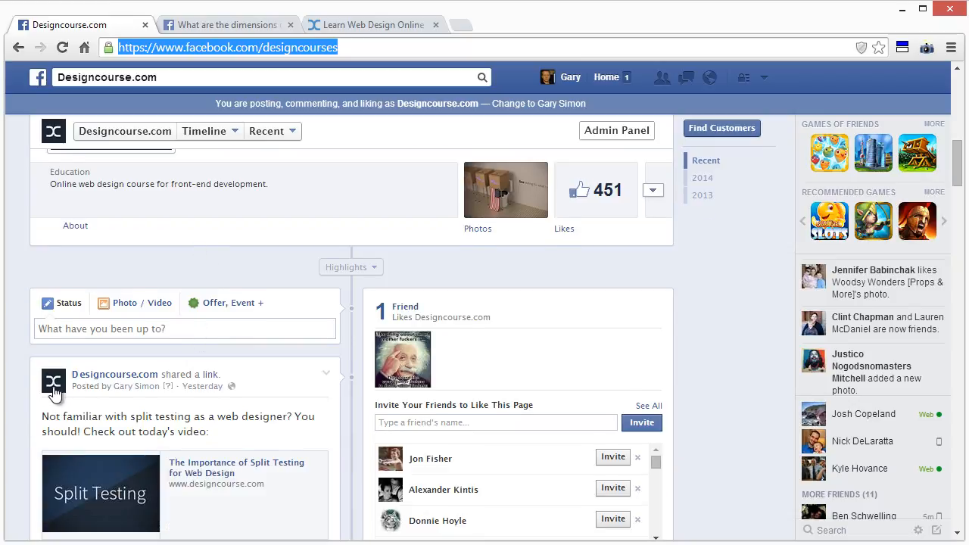
mouse_move(53, 382)
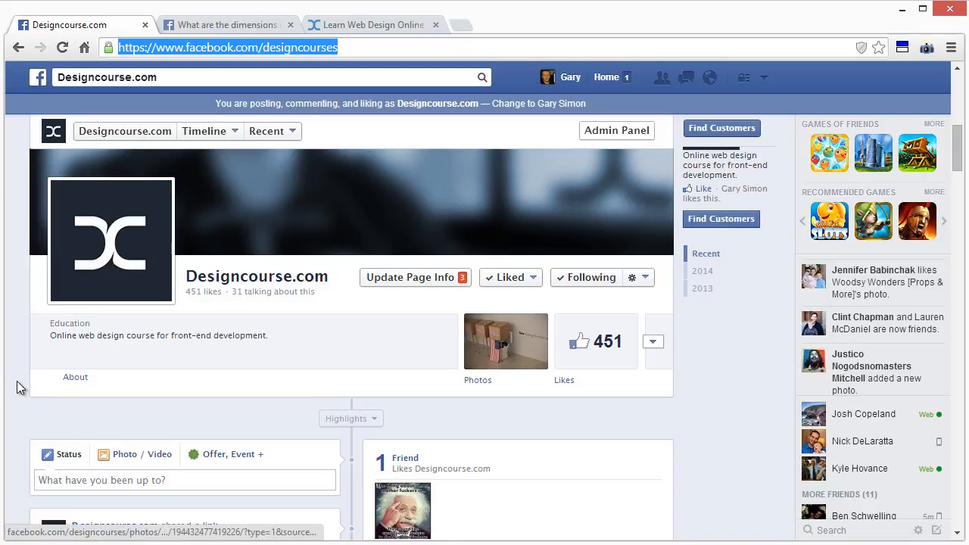
scroll(down, 3)
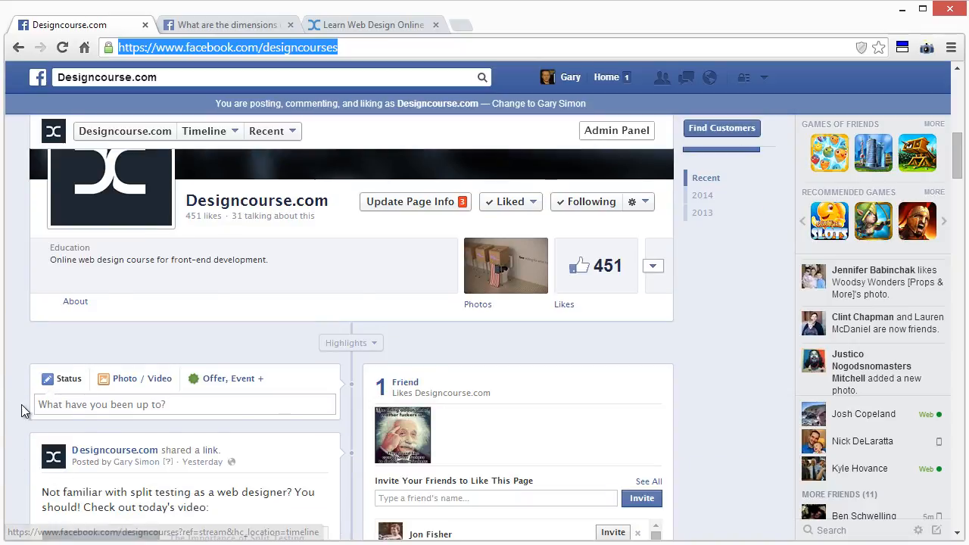
scroll(down, 3)
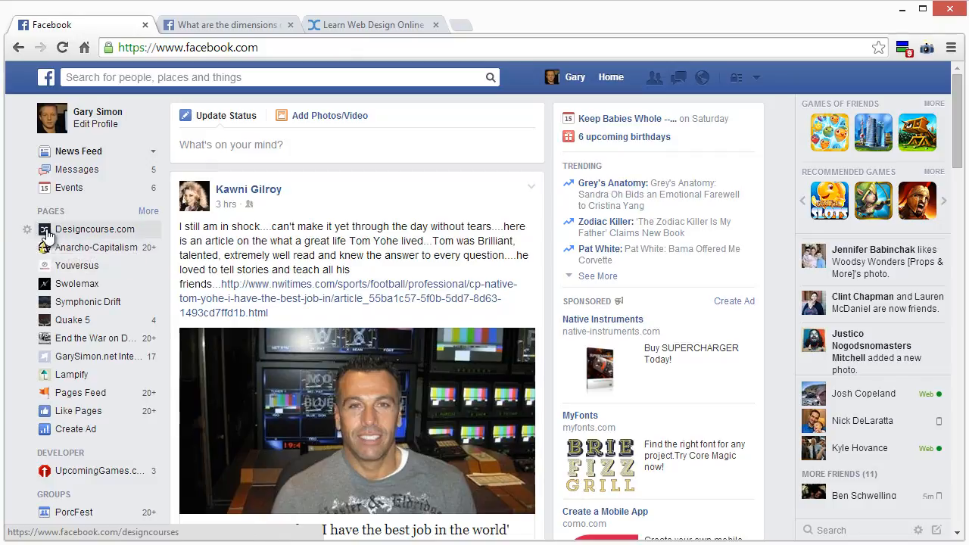
mouse_move(19, 220)
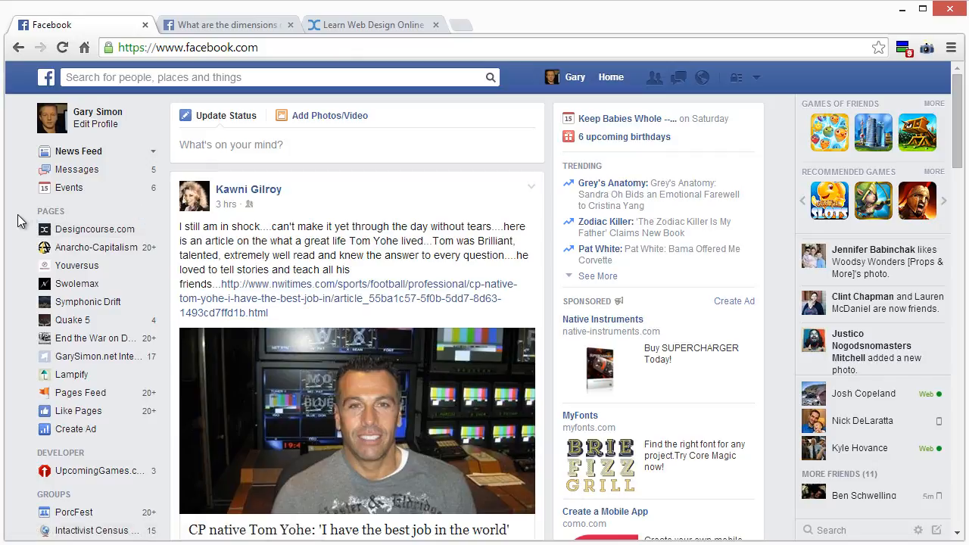
mouse_move(230, 239)
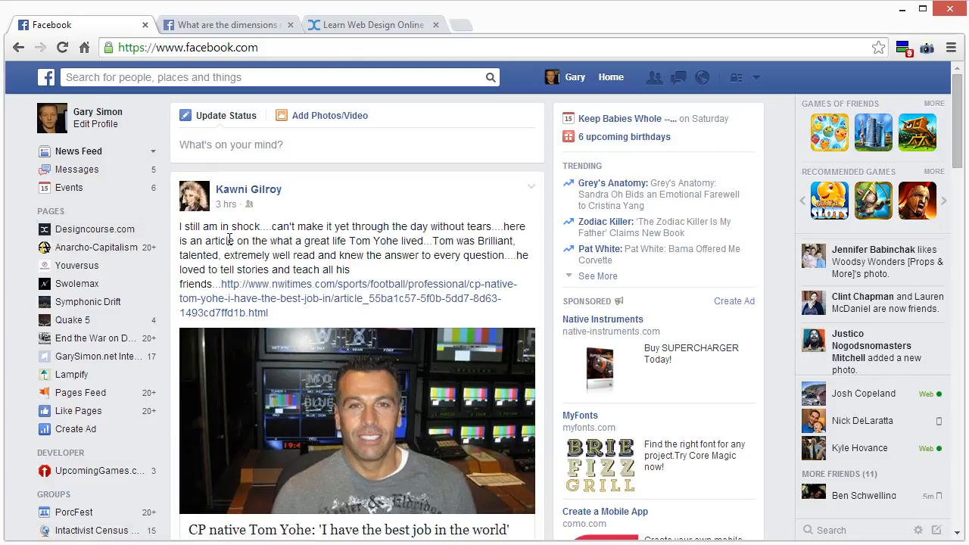
mouse_move(431, 232)
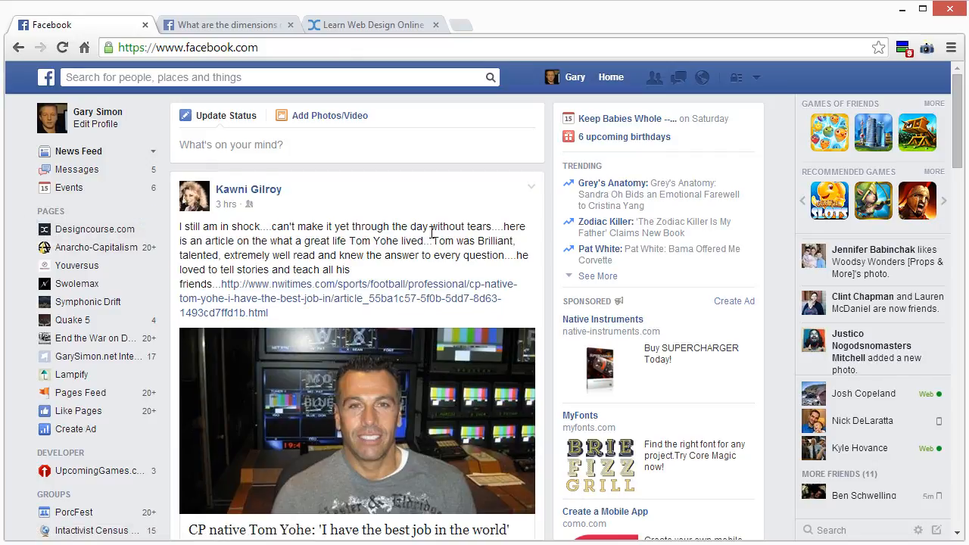
mouse_move(329, 196)
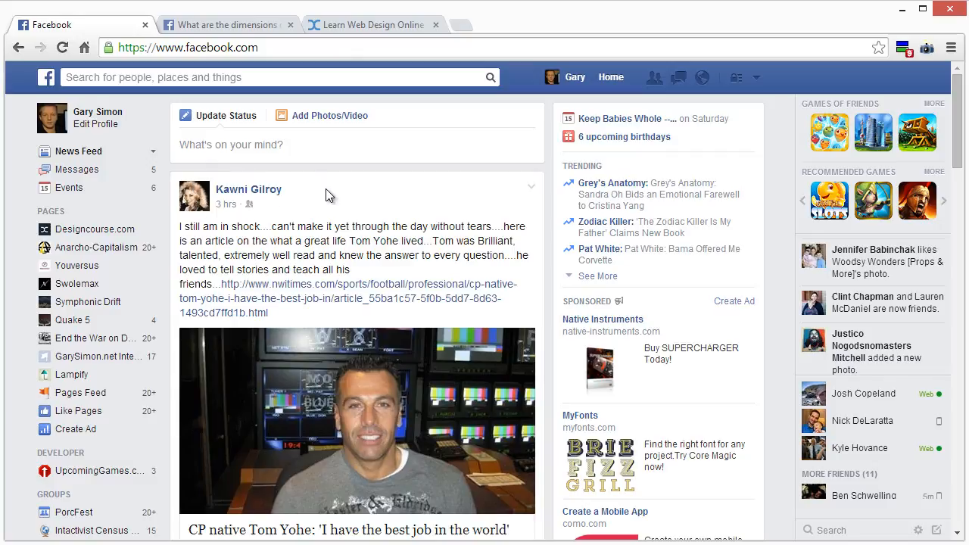
Open Designcourse.com from the Pages list in the news feed sidebar.
click(96, 229)
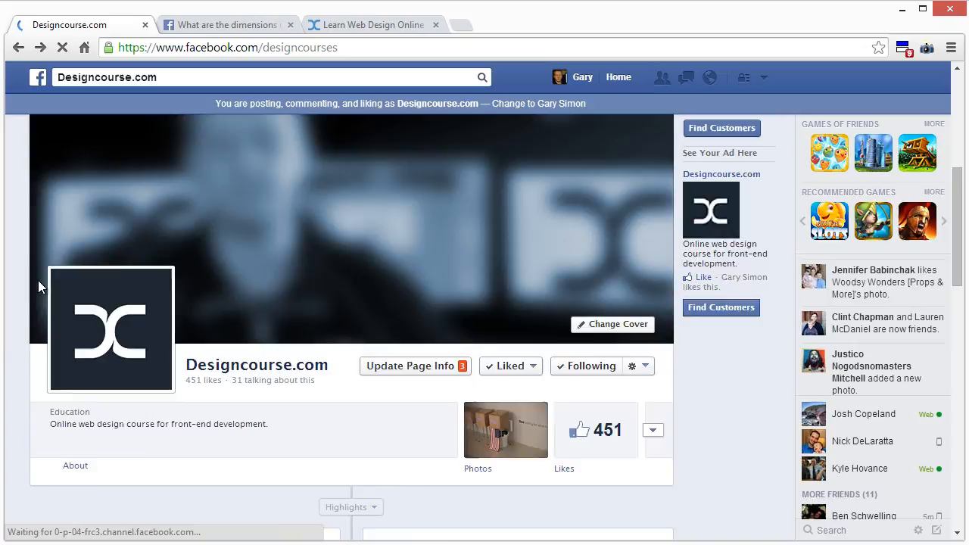
Scroll the Designcourse.com page back up to the Page Manager overview and select the search text.
scroll(down, 3)
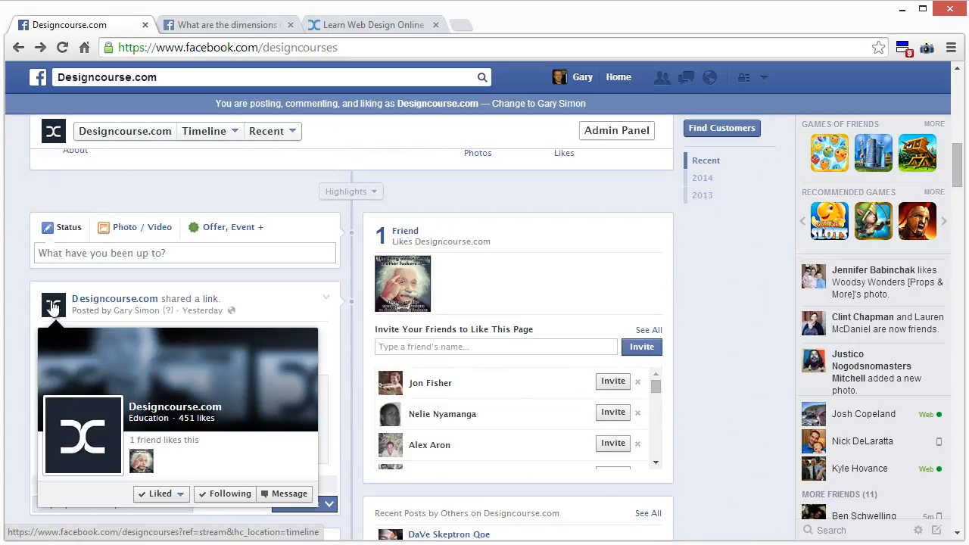
scroll(down, 3)
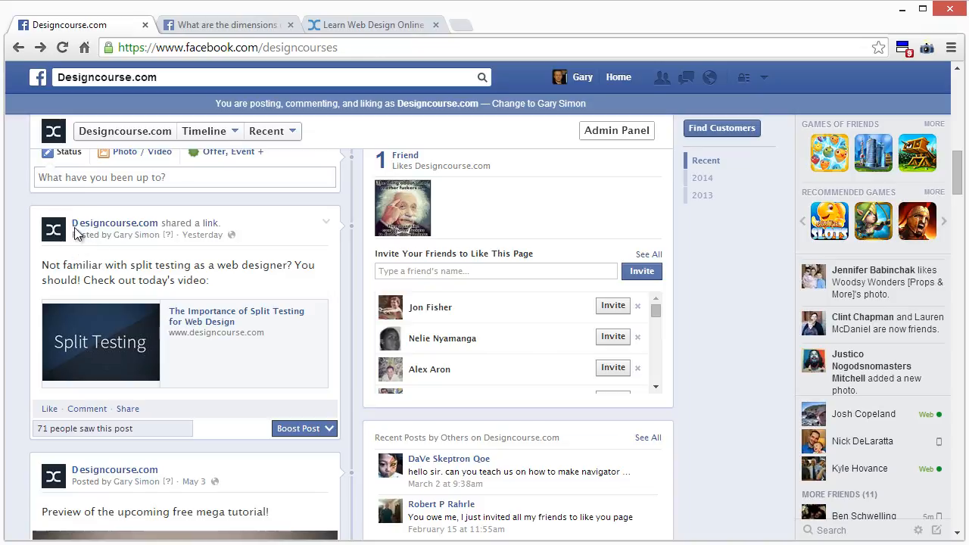
mouse_move(114, 223)
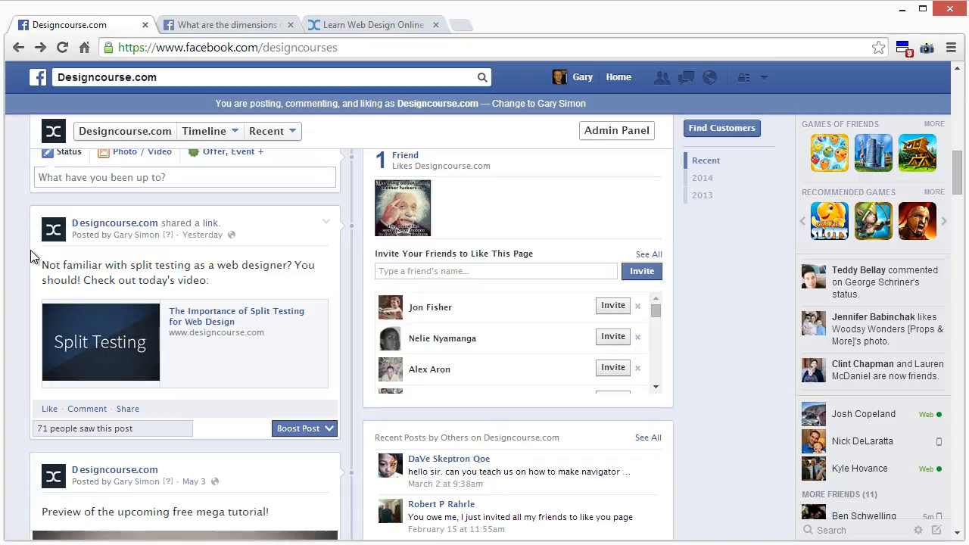
mouse_move(41, 258)
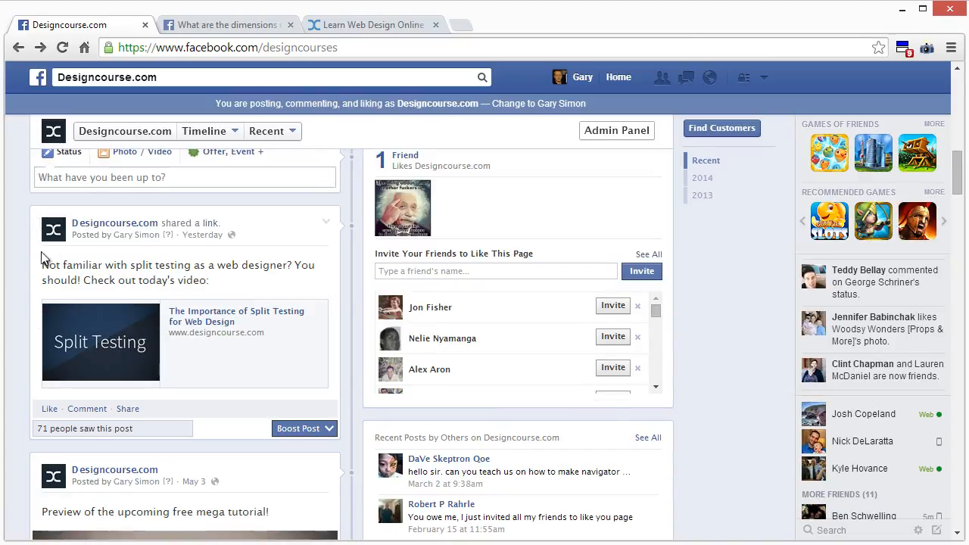
scroll(down, 3)
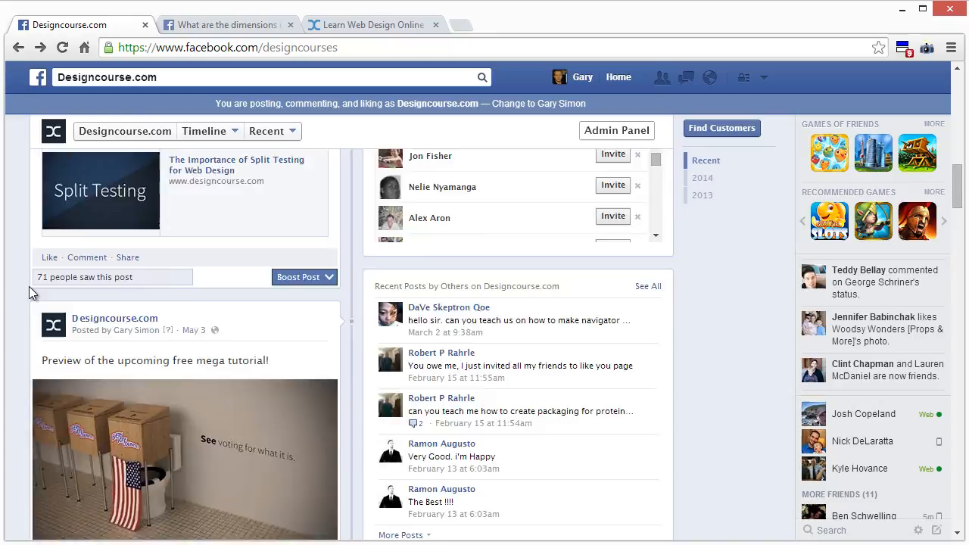
scroll(up, 3)
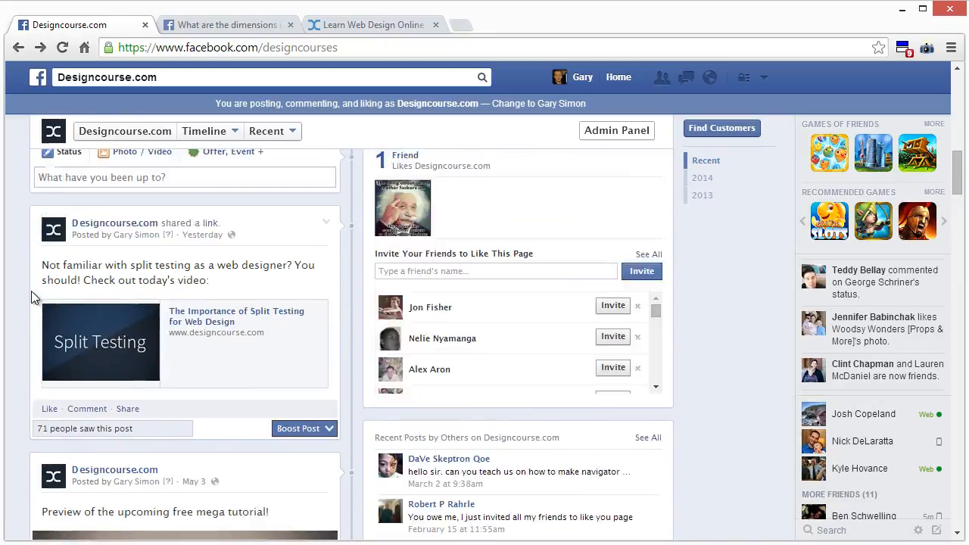
click(616, 130)
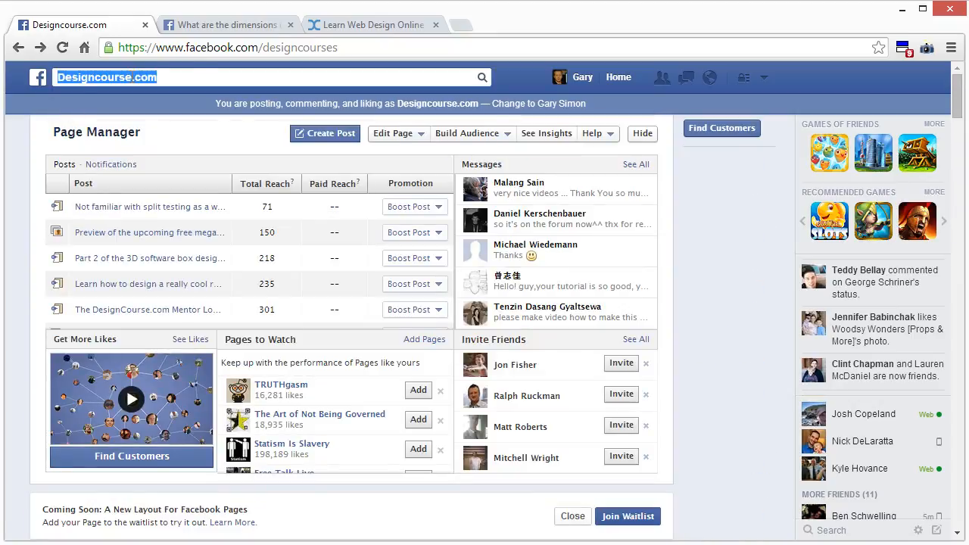
Search Facebook for 'tool' and review suggested pages like Tool and Toolroom Records.
click(265, 76)
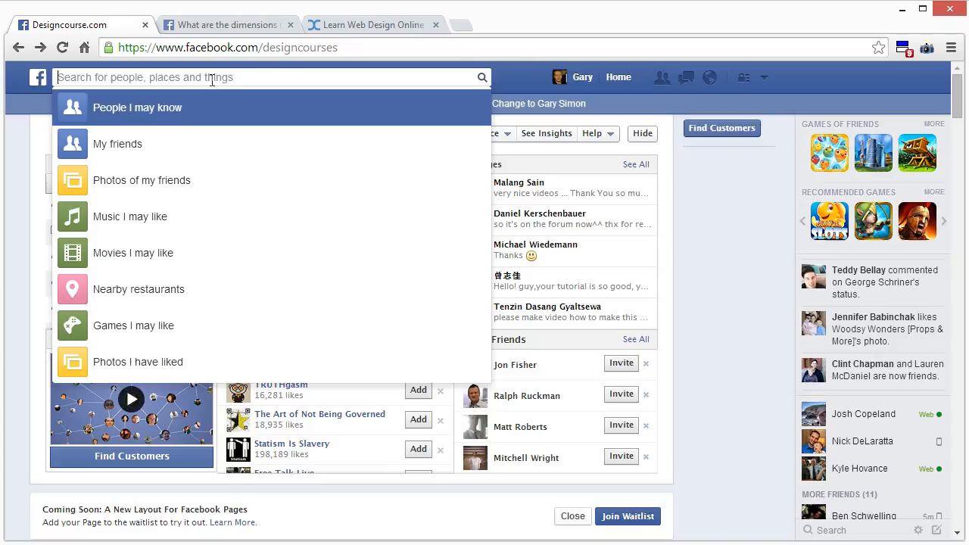
text(tool)
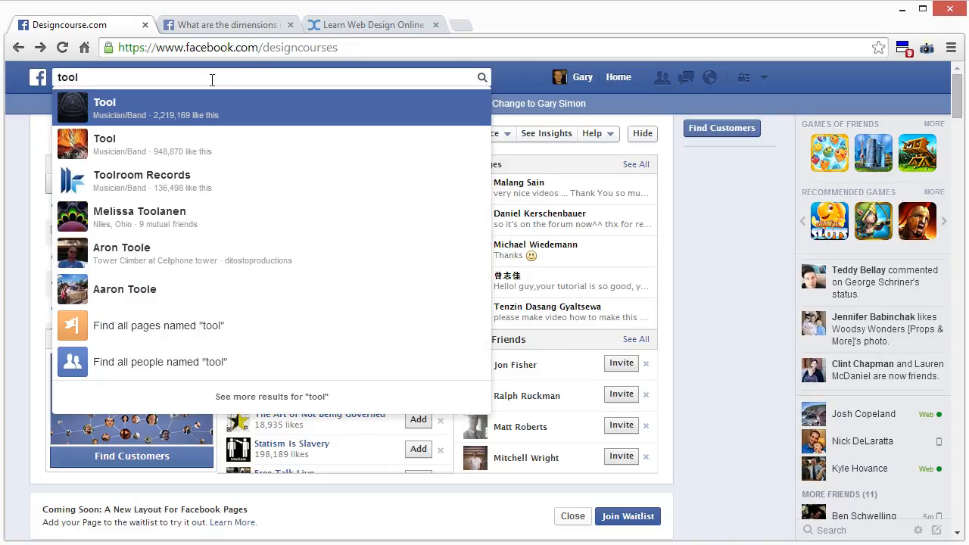
mouse_move(135, 144)
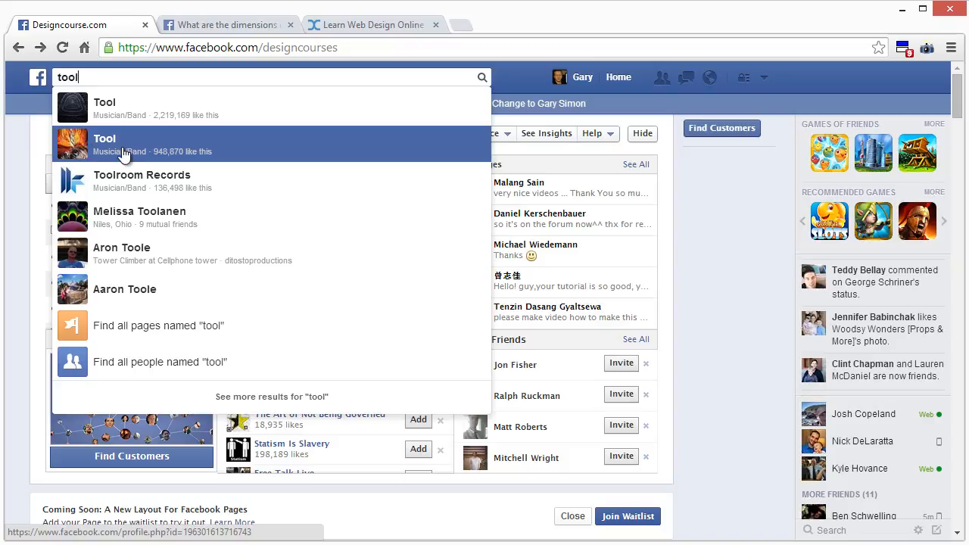
mouse_move(159, 186)
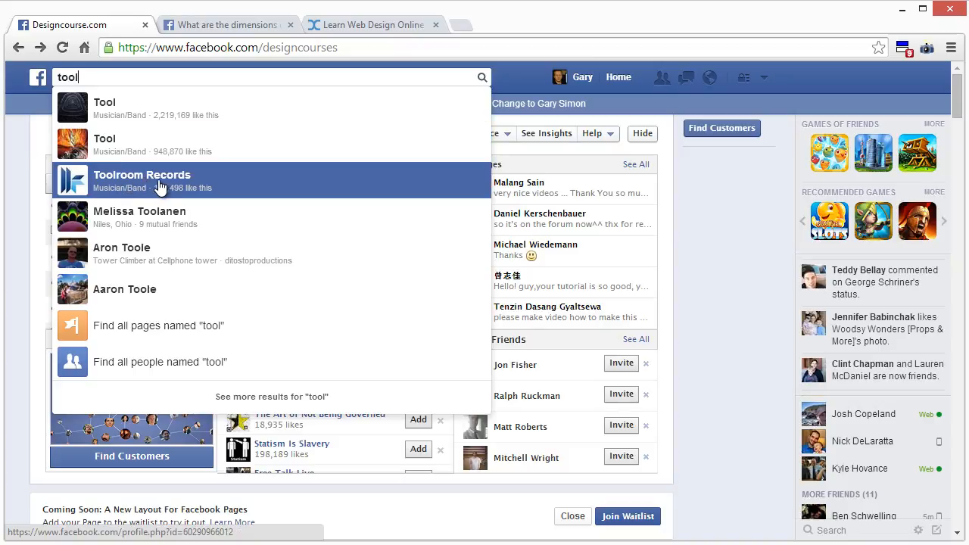
mouse_move(86, 196)
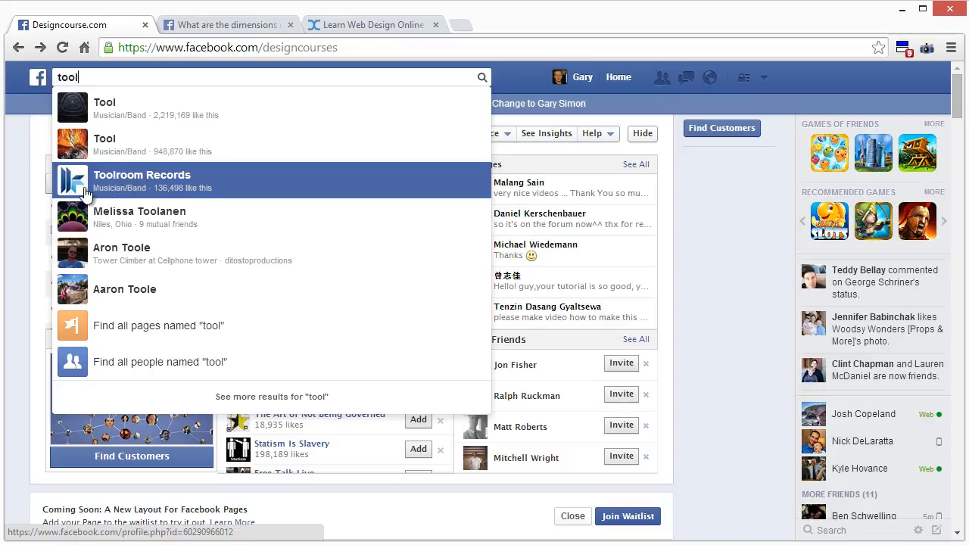
mouse_move(157, 203)
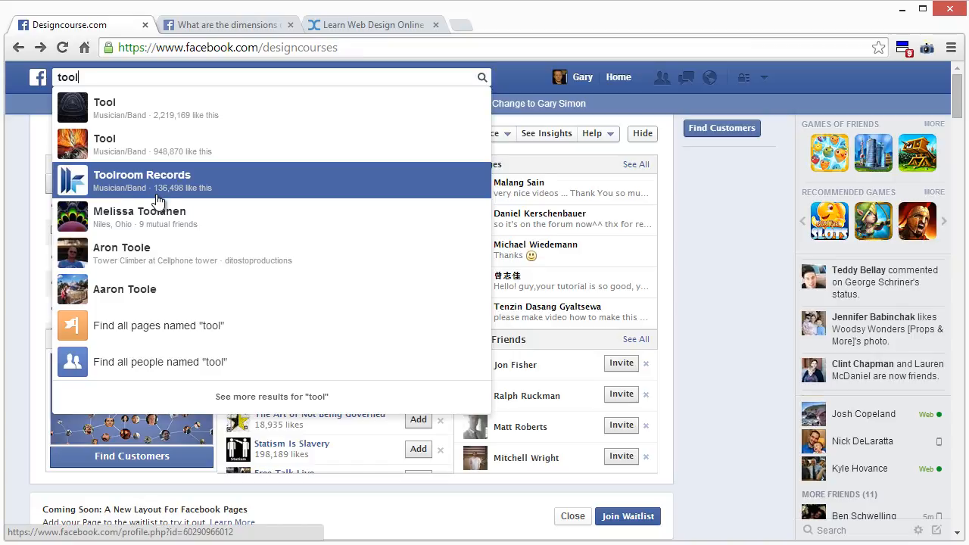
mouse_move(170, 217)
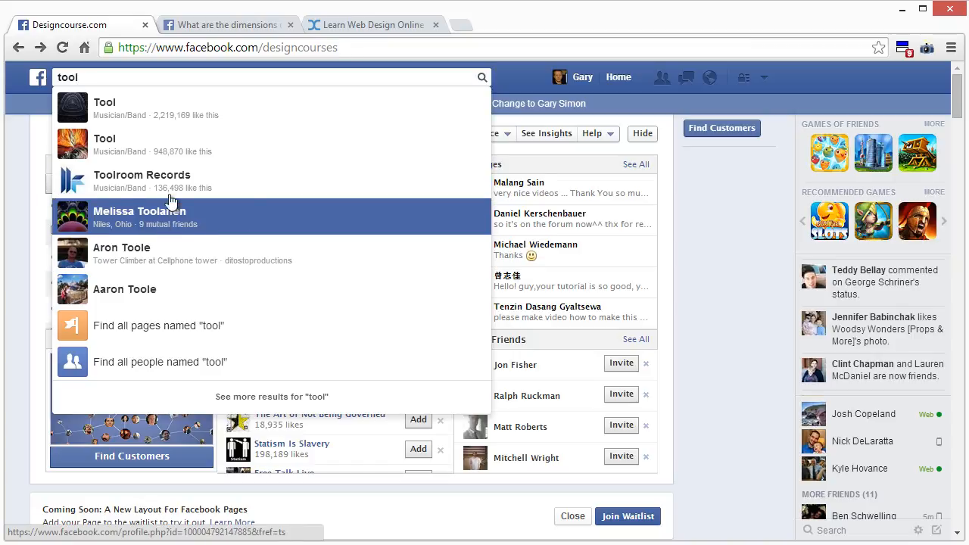
mouse_move(166, 252)
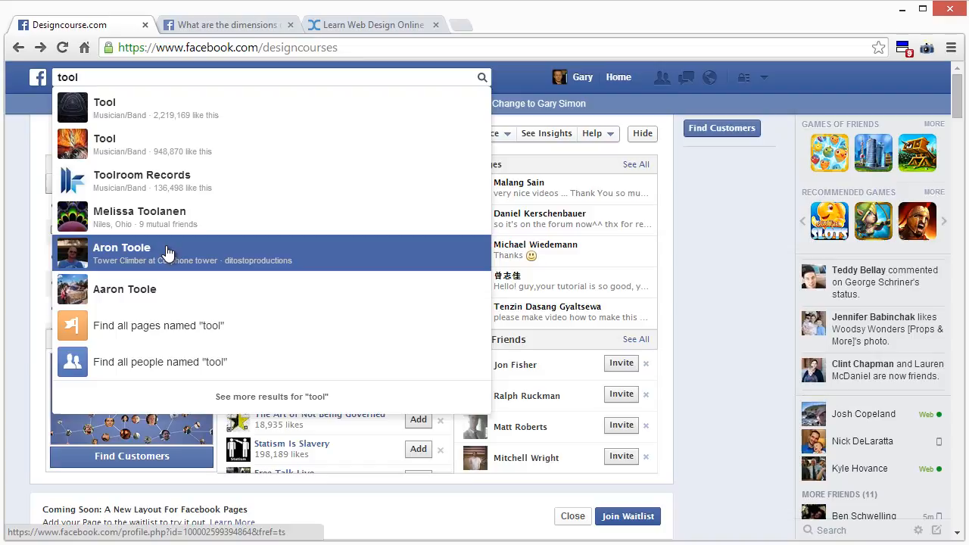
mouse_move(83, 260)
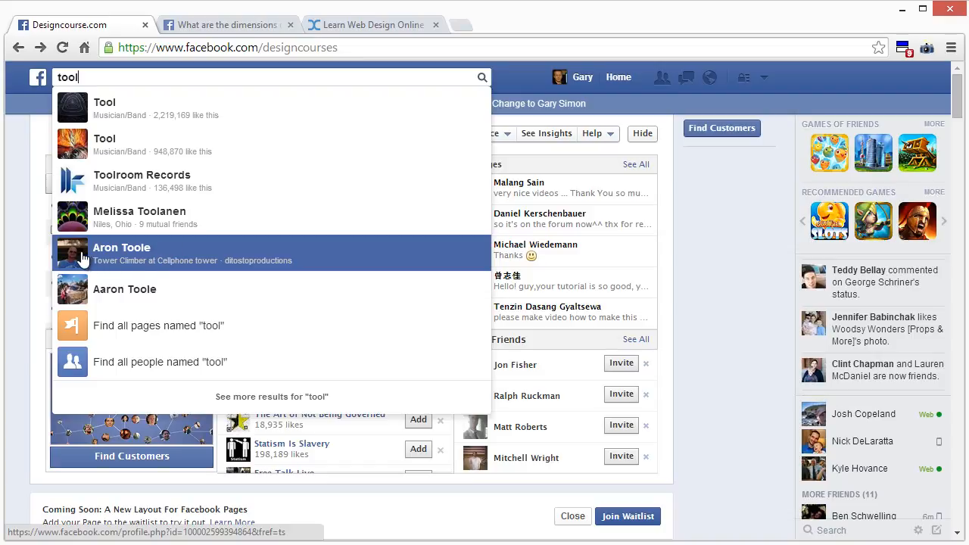
mouse_move(115, 264)
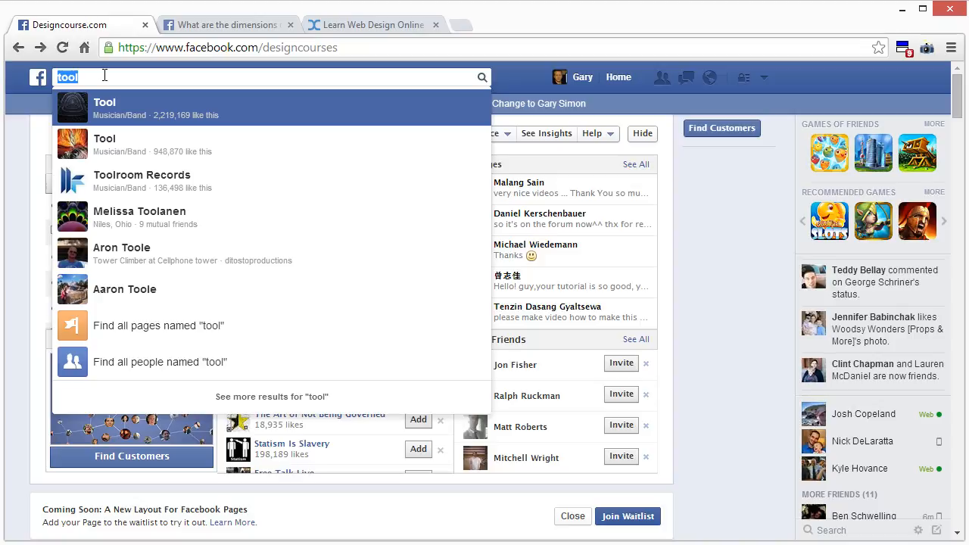
Search Facebook for 'adobe Photoshop', then 'lawyer', and open the Lawyer Cat page.
text(adobe Photoshop)
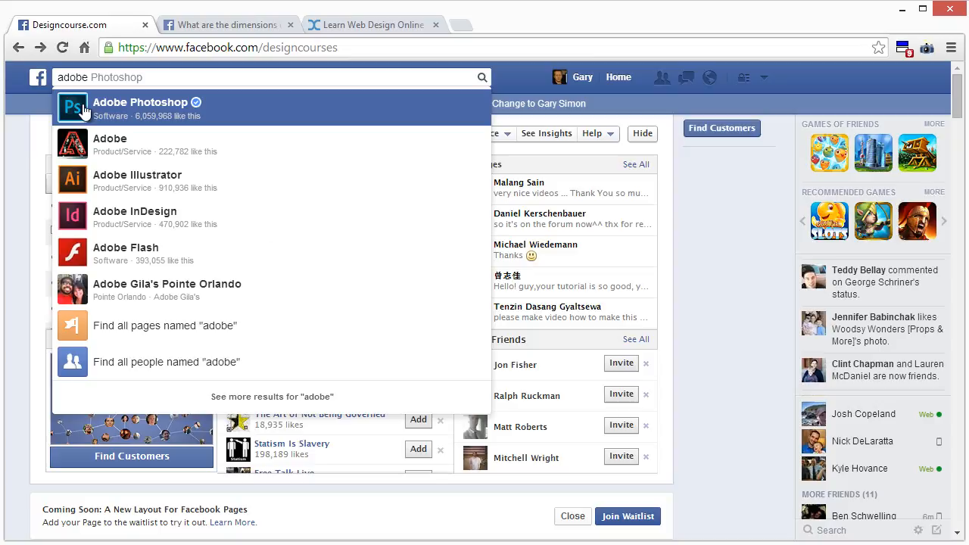
mouse_move(81, 108)
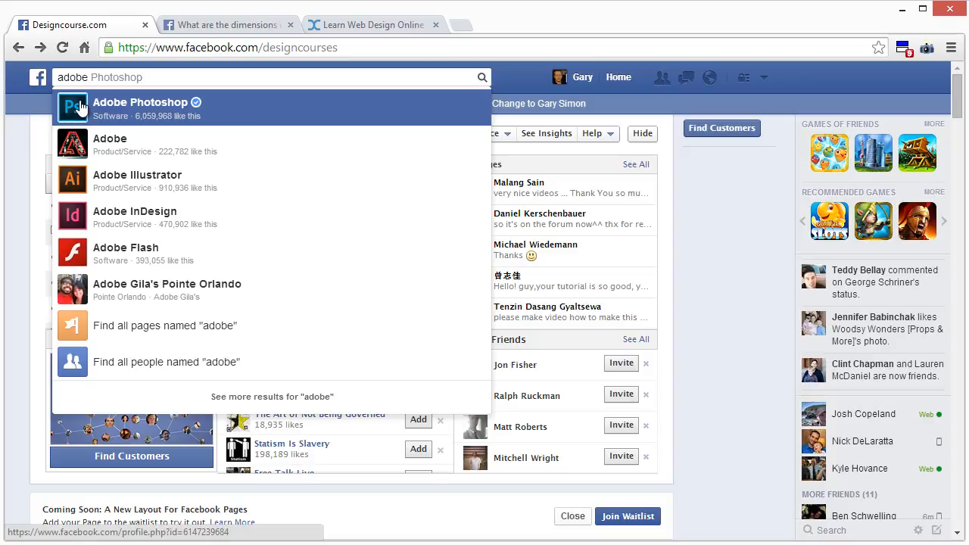
mouse_move(106, 109)
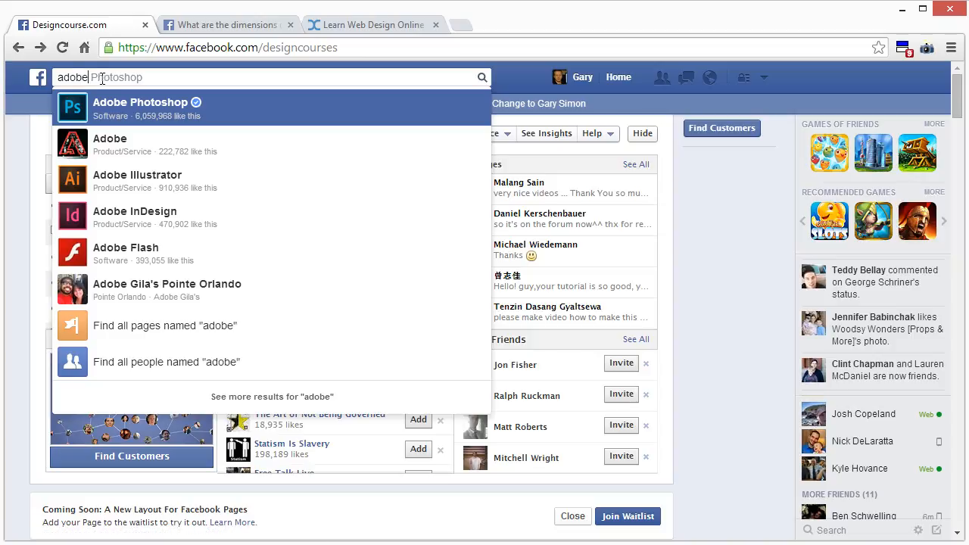
double_click(72, 77)
text(candy)
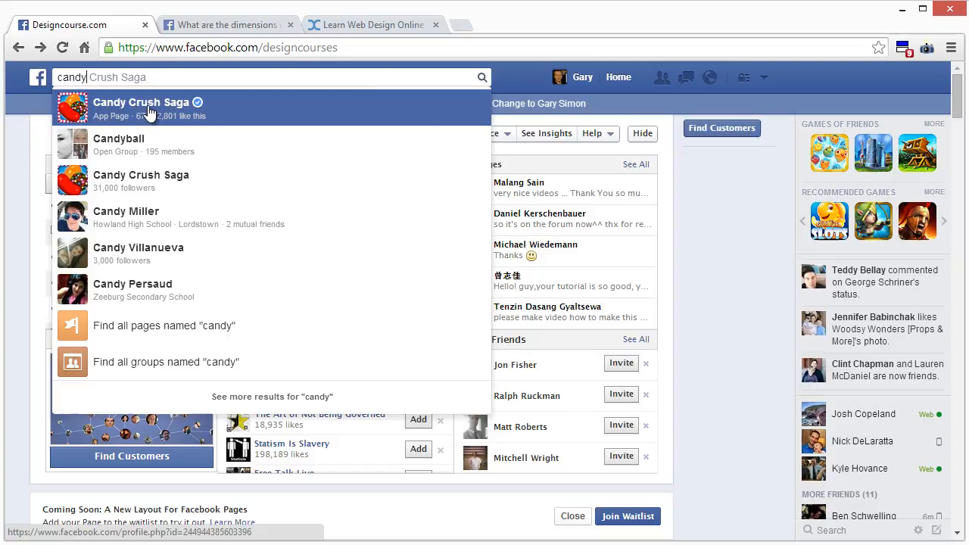
mouse_move(337, 72)
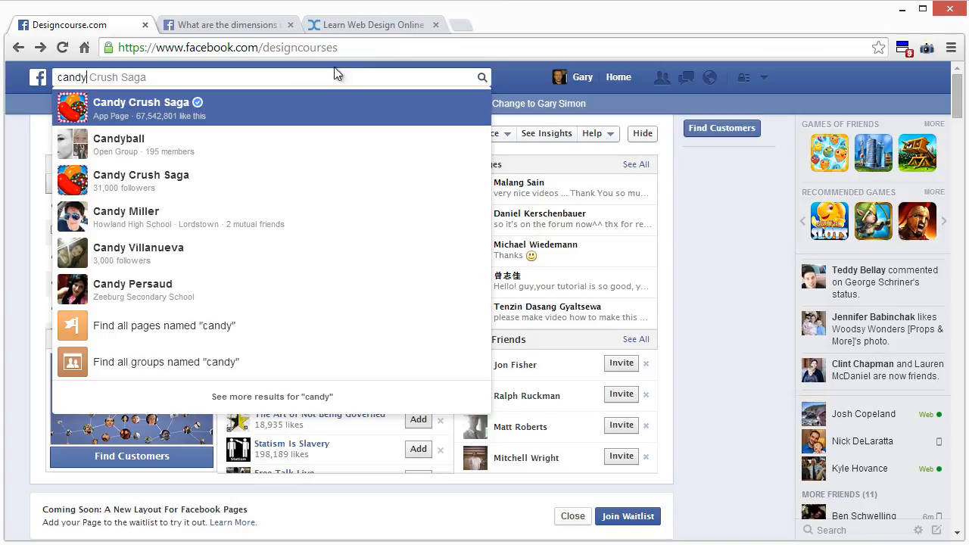
mouse_move(129, 80)
text(lawyer)
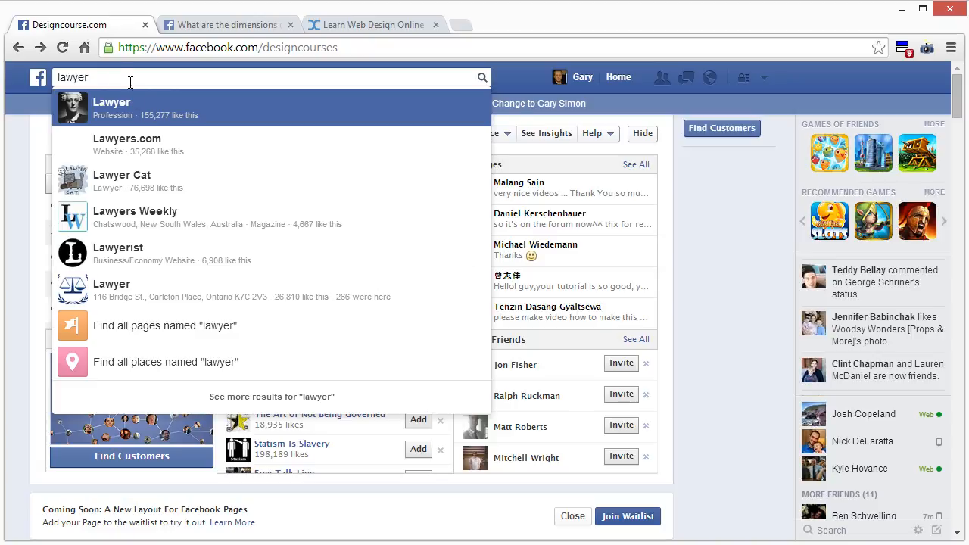
mouse_move(133, 121)
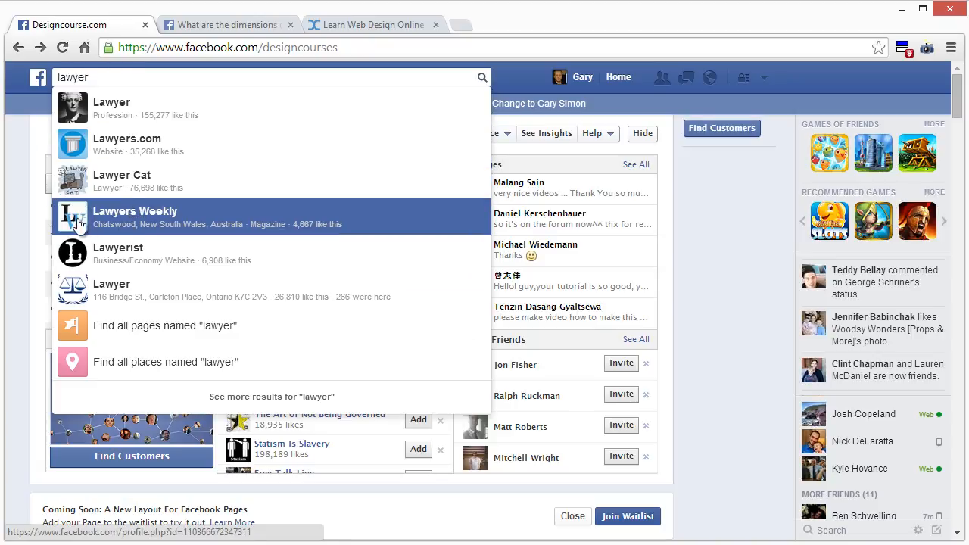
mouse_move(125, 290)
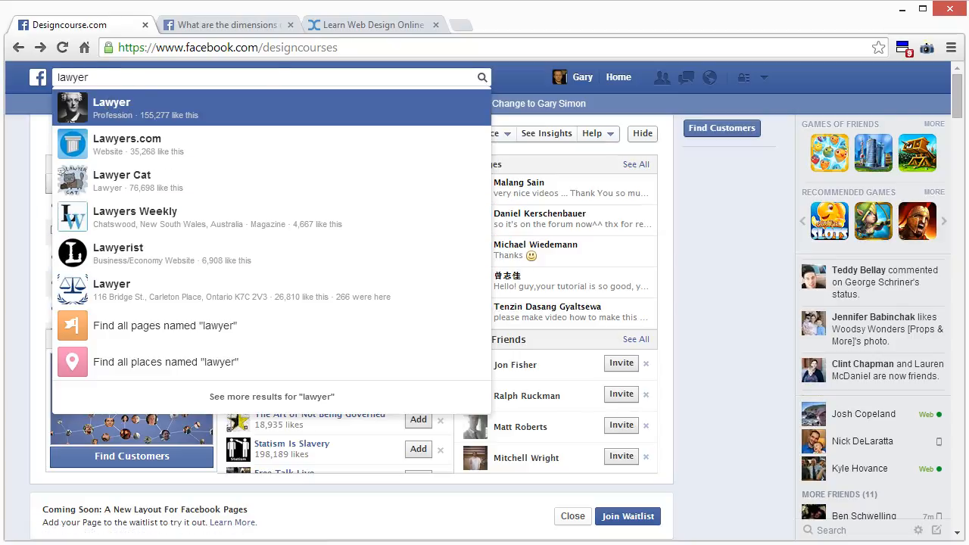
mouse_move(111, 180)
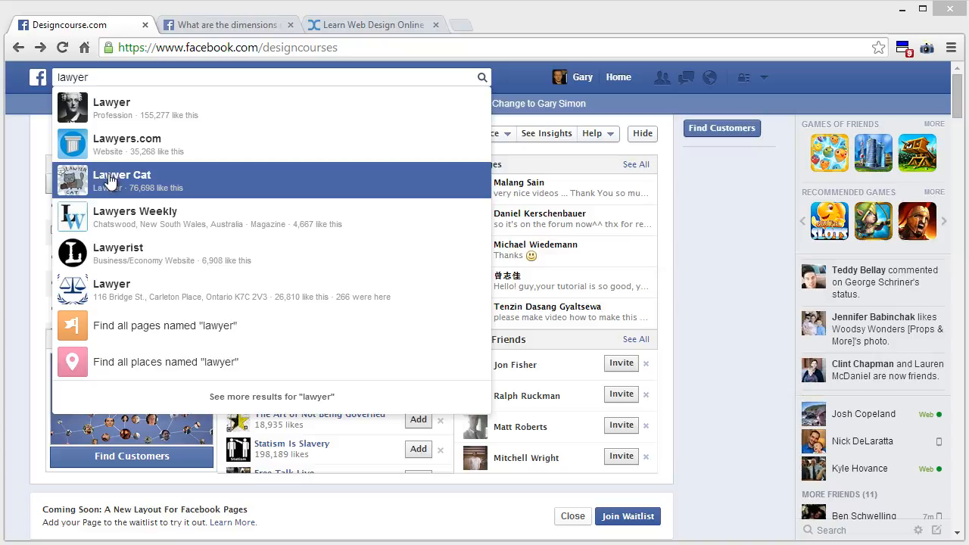
click(122, 180)
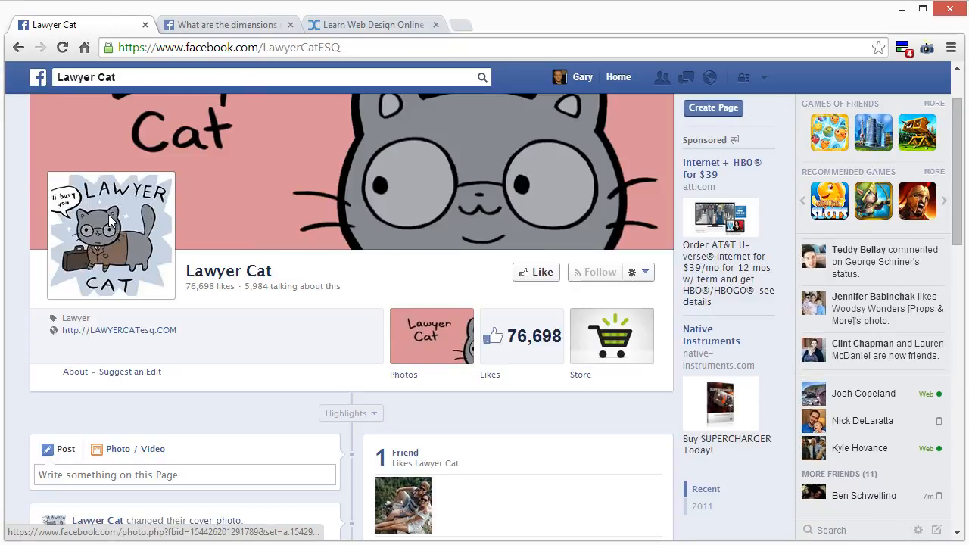
click(111, 220)
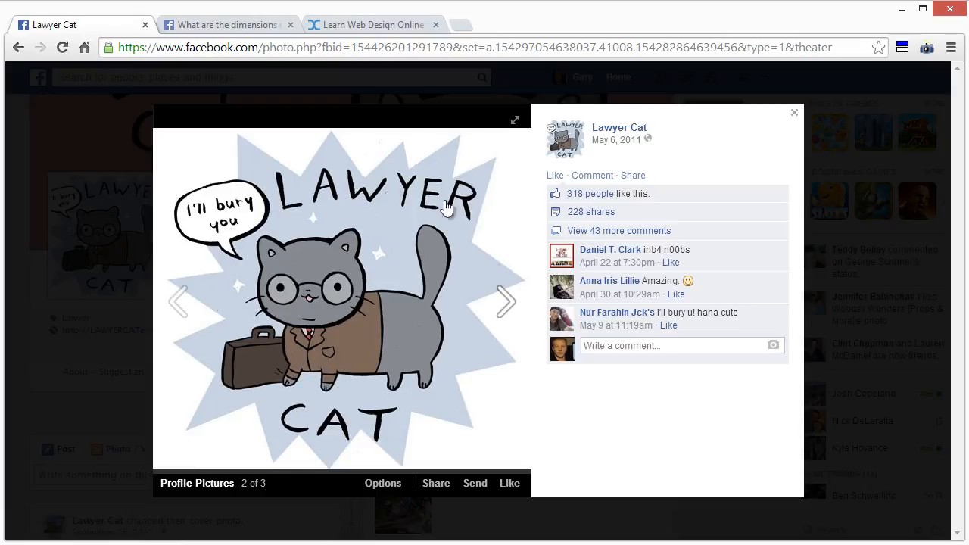
click(793, 112)
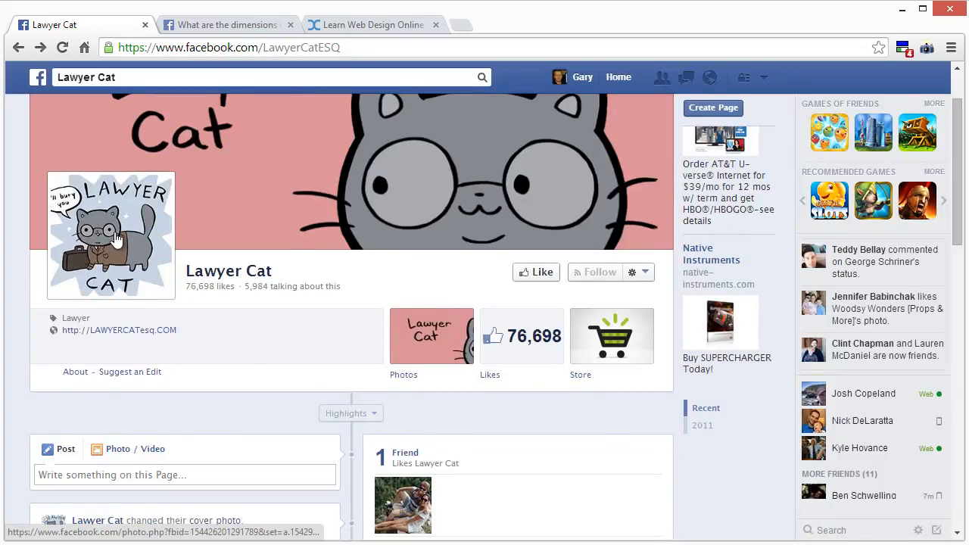
scroll(down, 3)
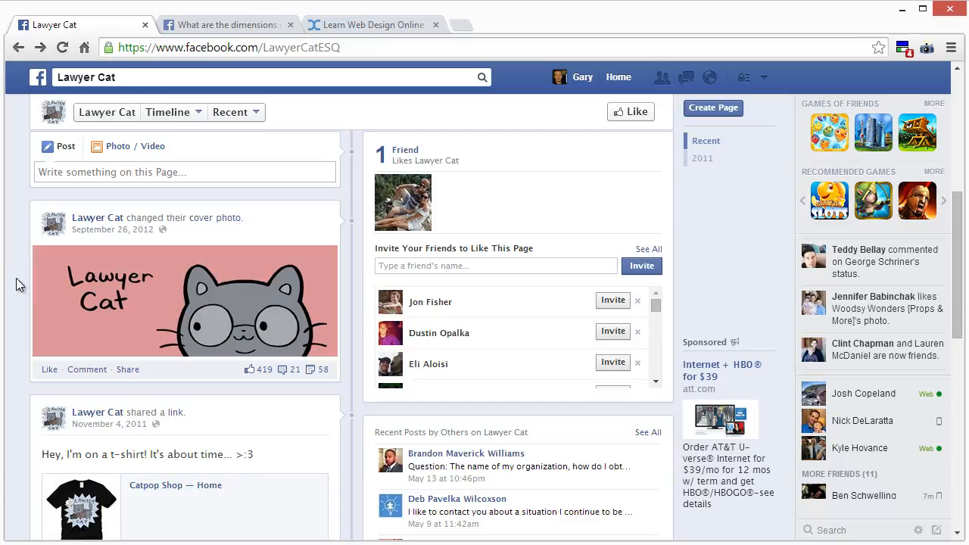
scroll(up, 3)
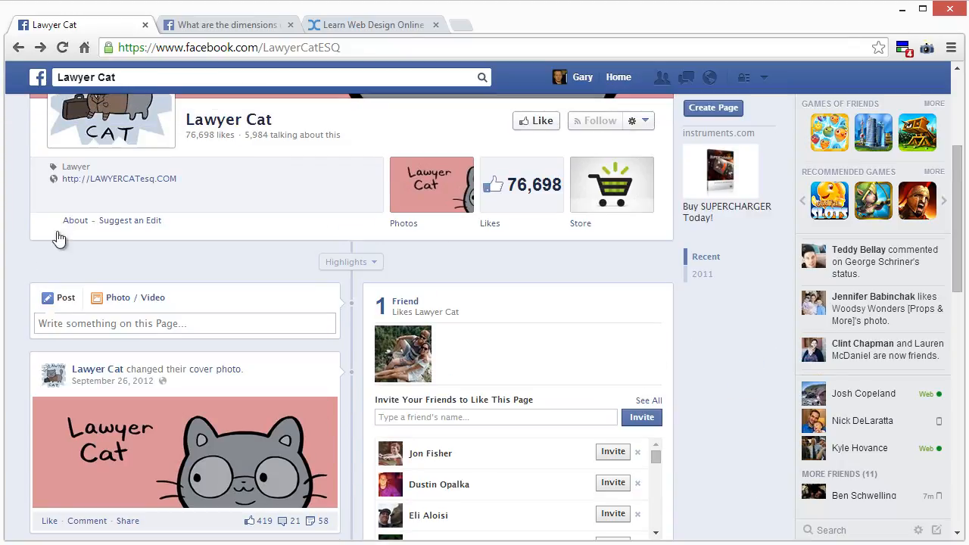
scroll(down, 3)
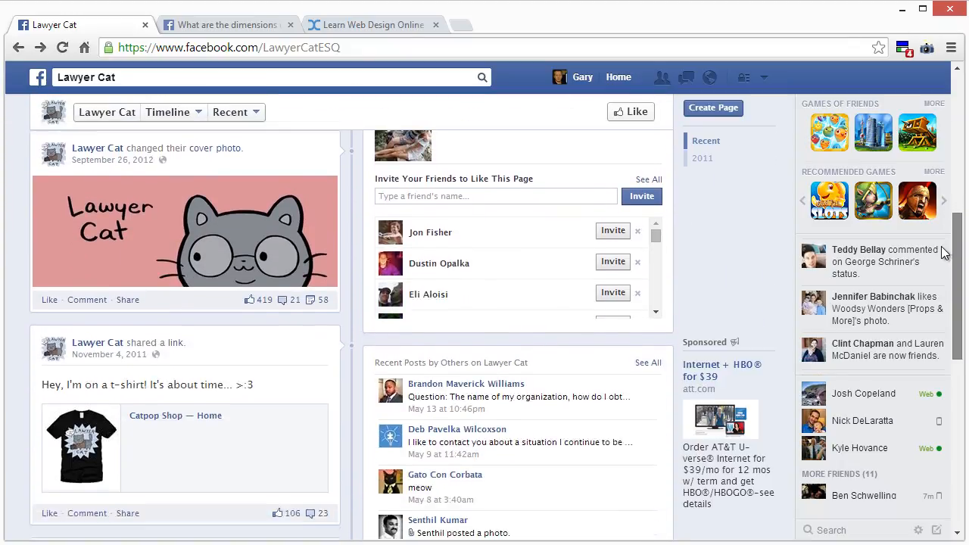
scroll(down, 3)
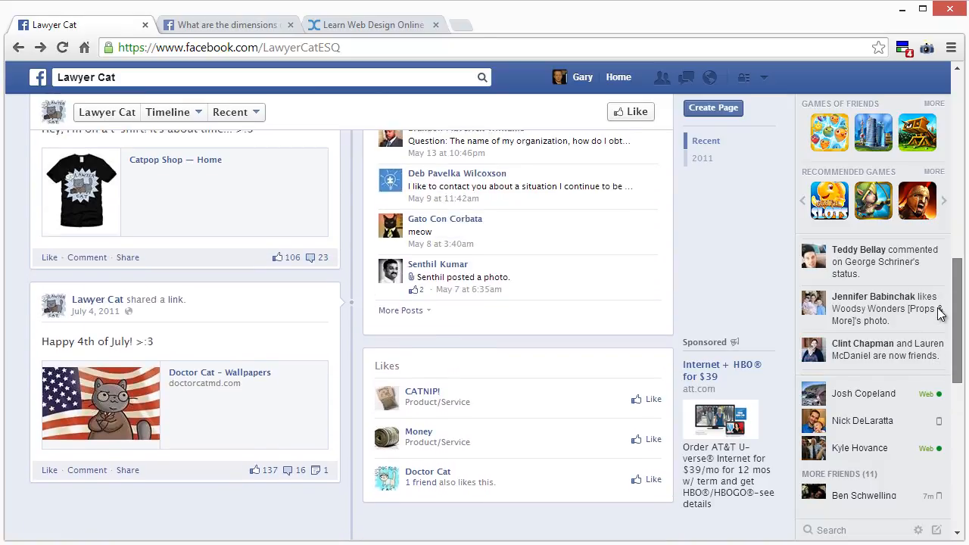
scroll(up, 3)
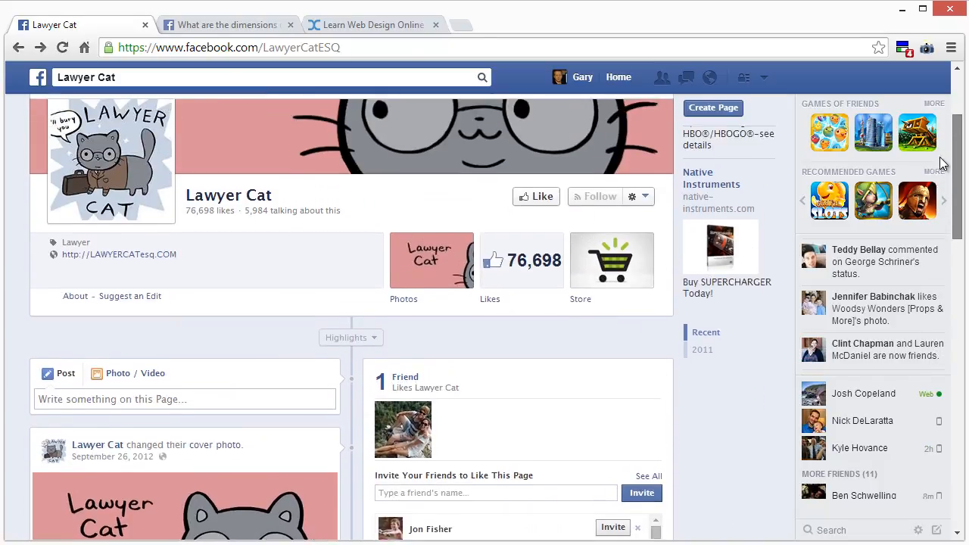
scroll(up, 3)
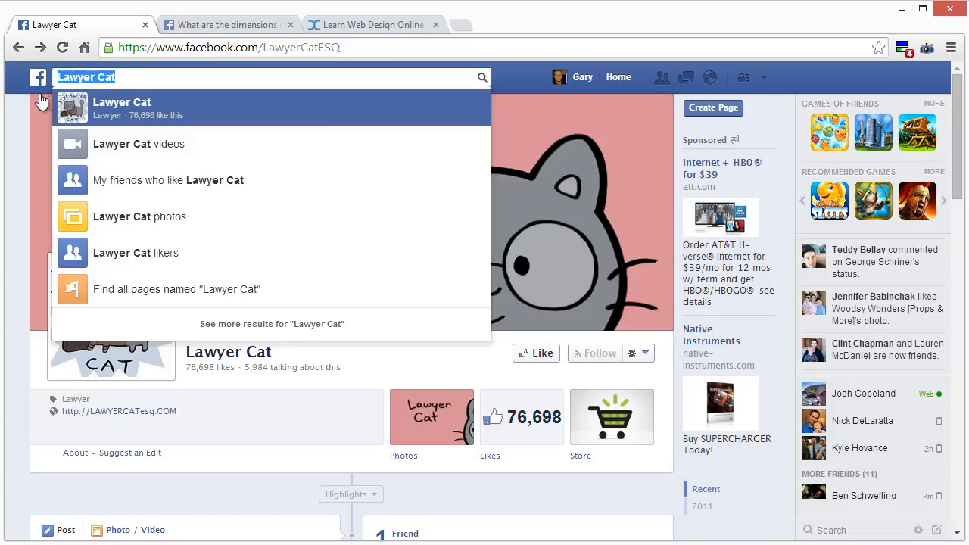
Go through the news feed to the Designcourse.com page, then switch to Photoshop.
click(37, 76)
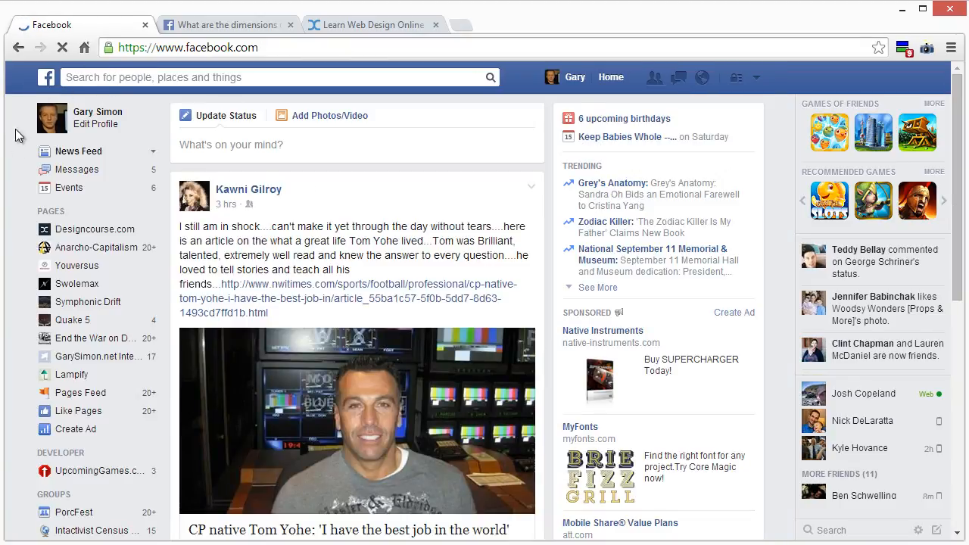
click(96, 229)
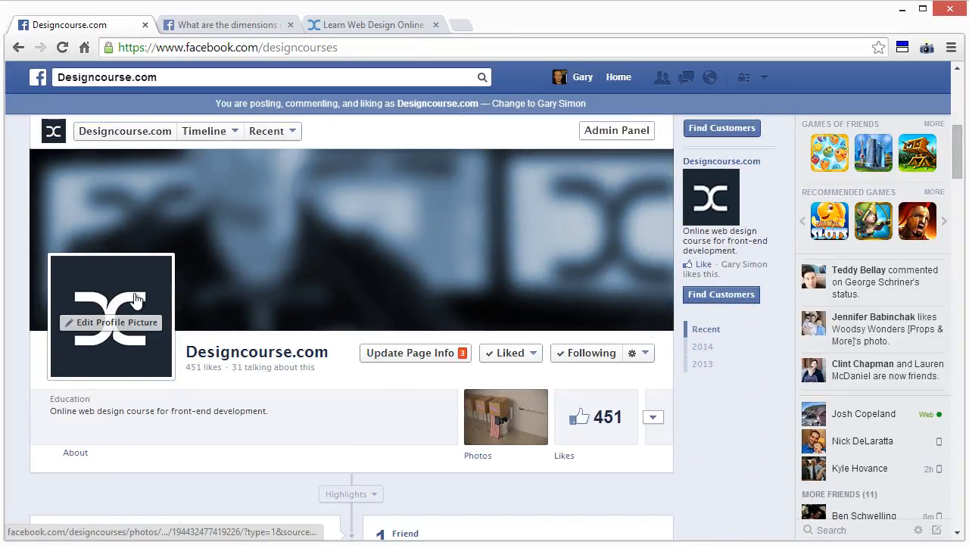
mouse_move(6, 466)
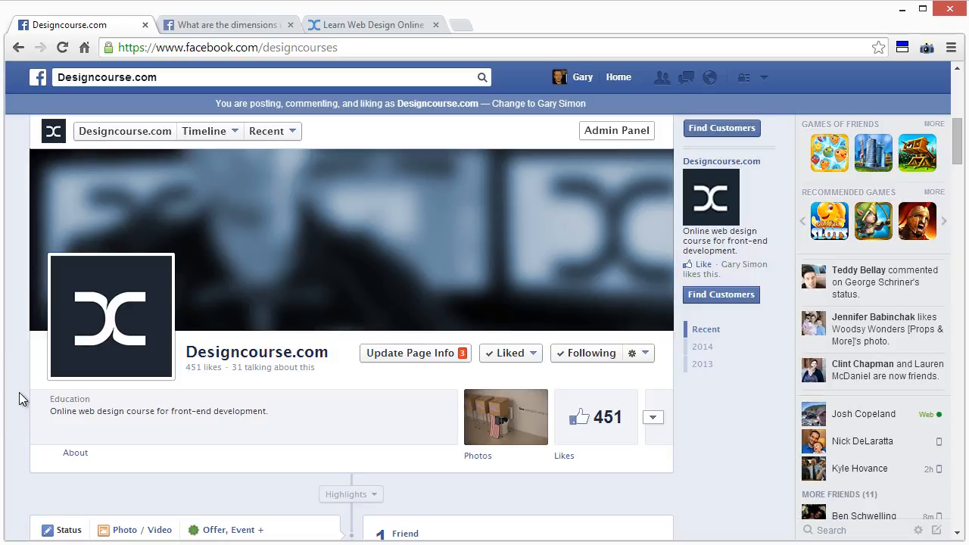
mouse_move(26, 325)
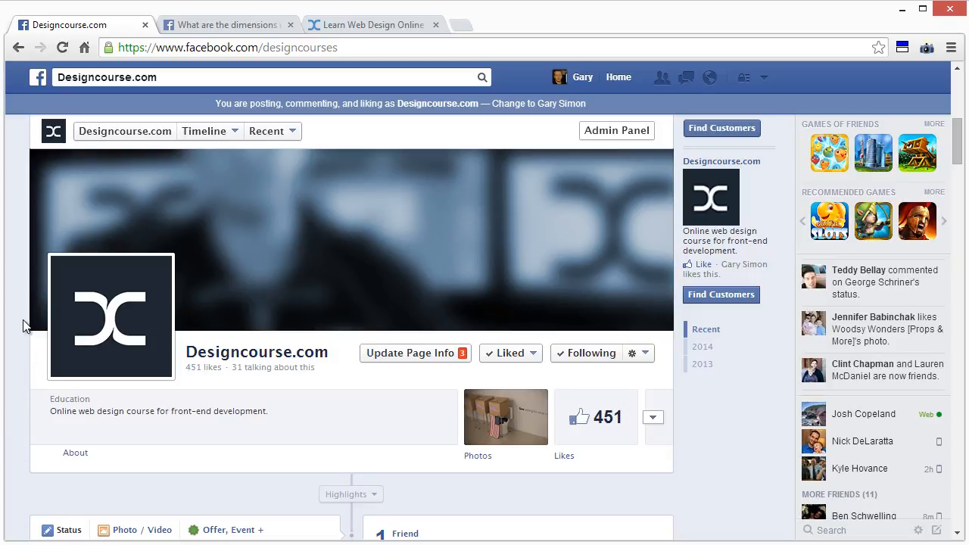
mouse_move(52, 266)
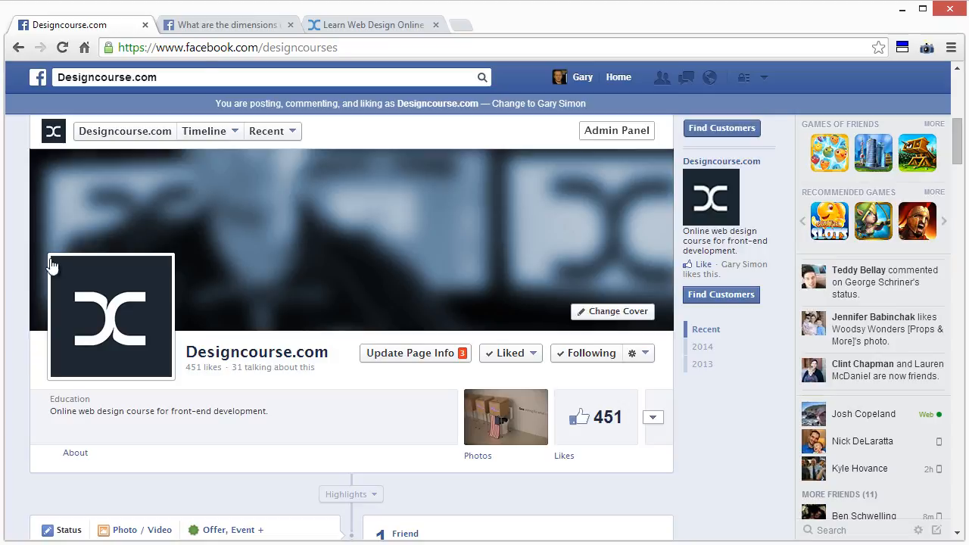
click(226, 25)
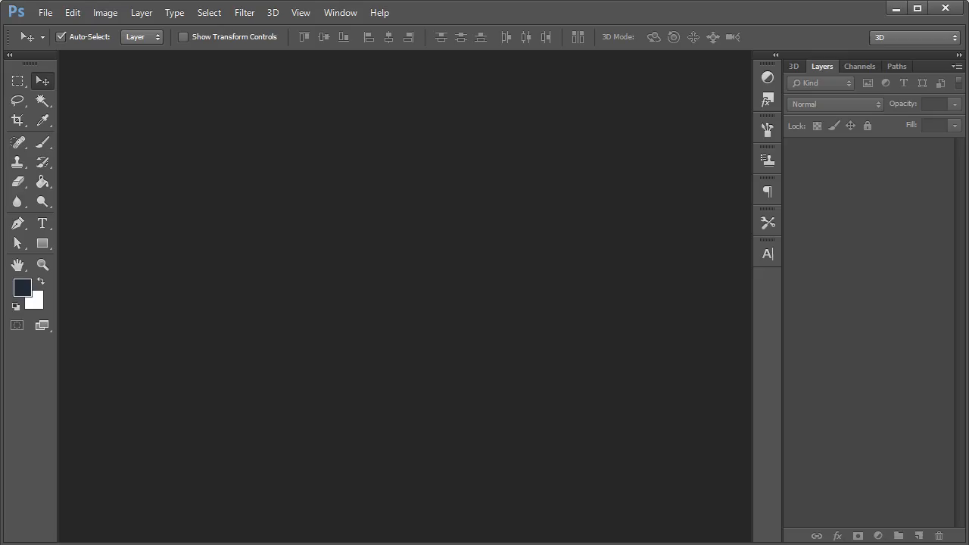
Start a new Photoshop document, entering a width of 500.
click(44, 12)
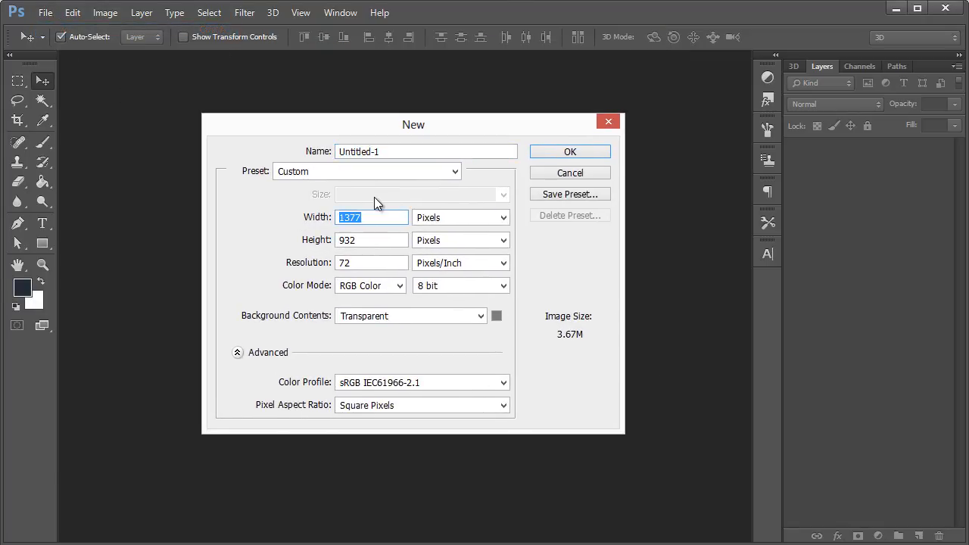
text(500)
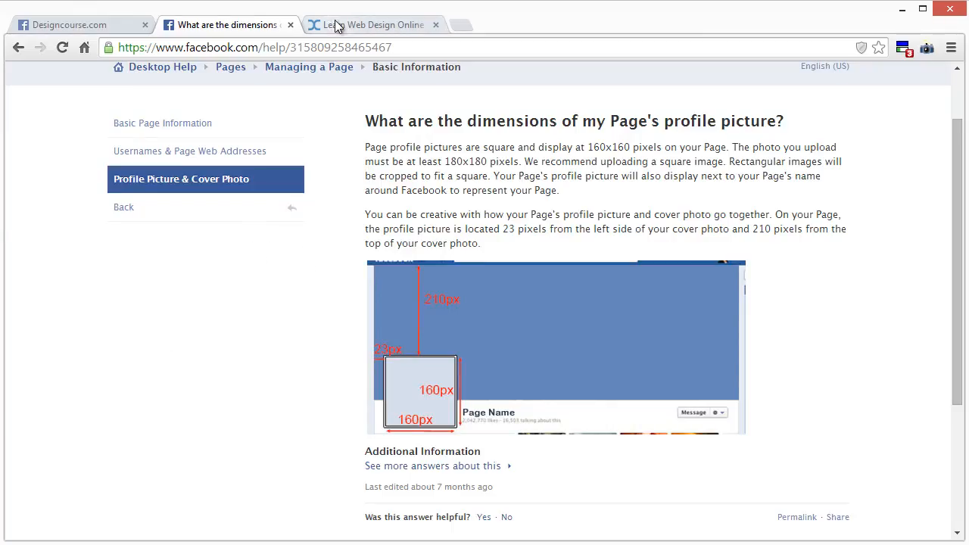
On the Designcourse.com page, open its current profile picture full size twice, closing the viewer each time.
click(68, 24)
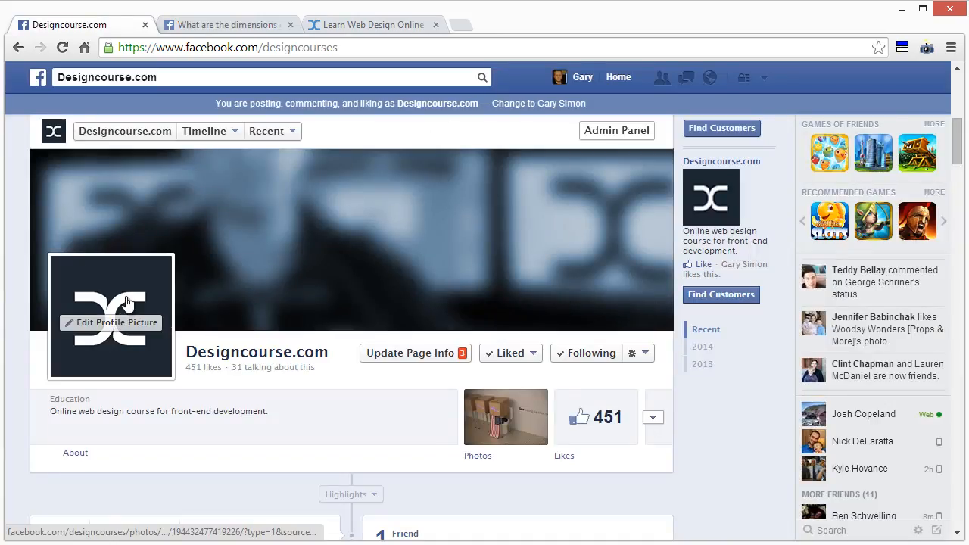
click(111, 316)
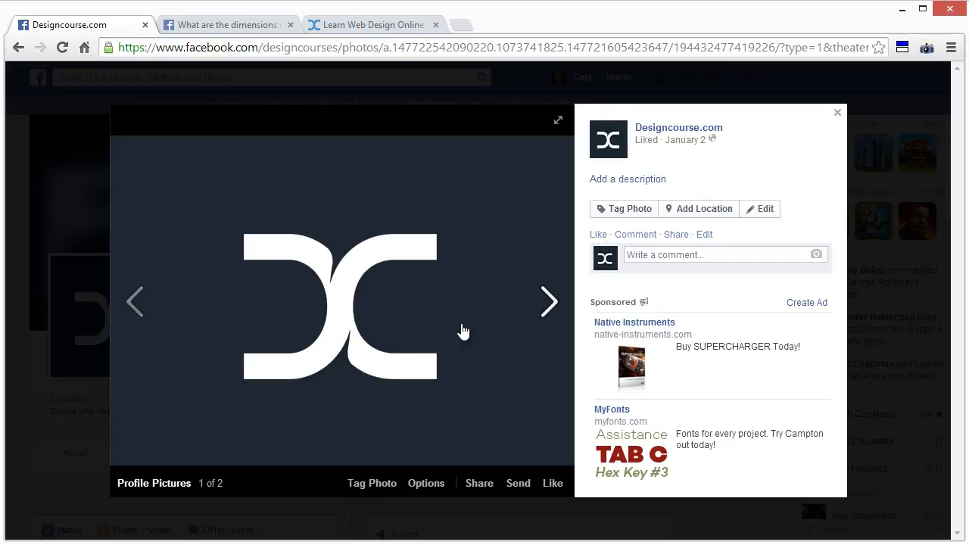
mouse_move(485, 458)
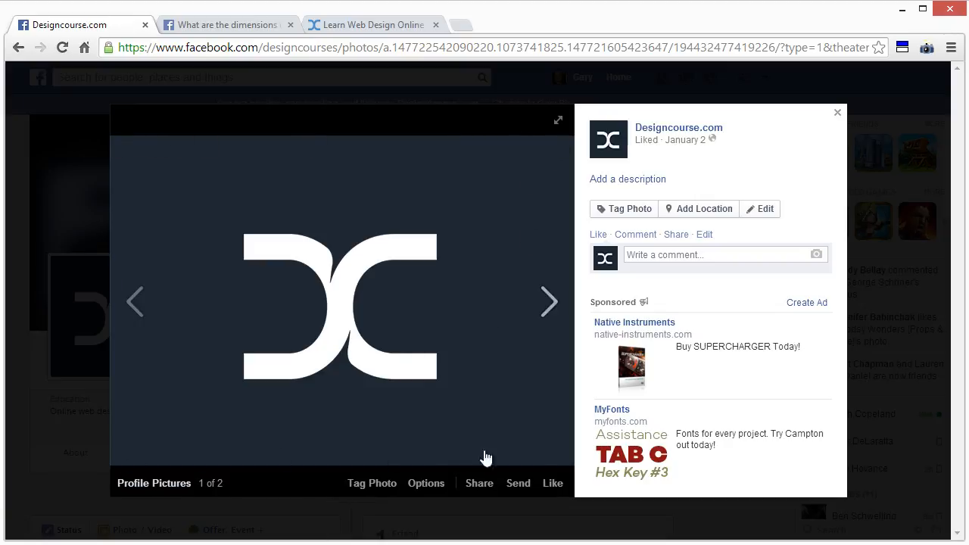
click(838, 112)
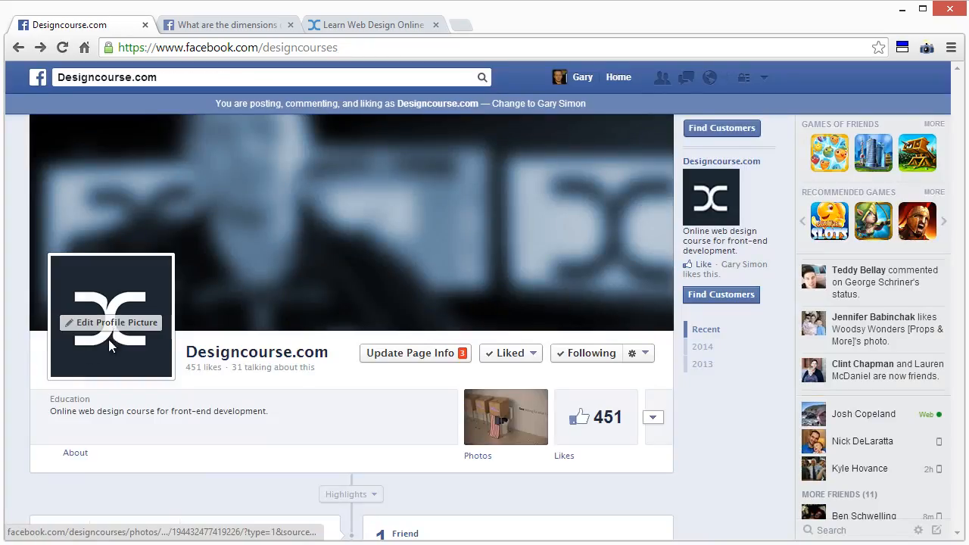
click(111, 315)
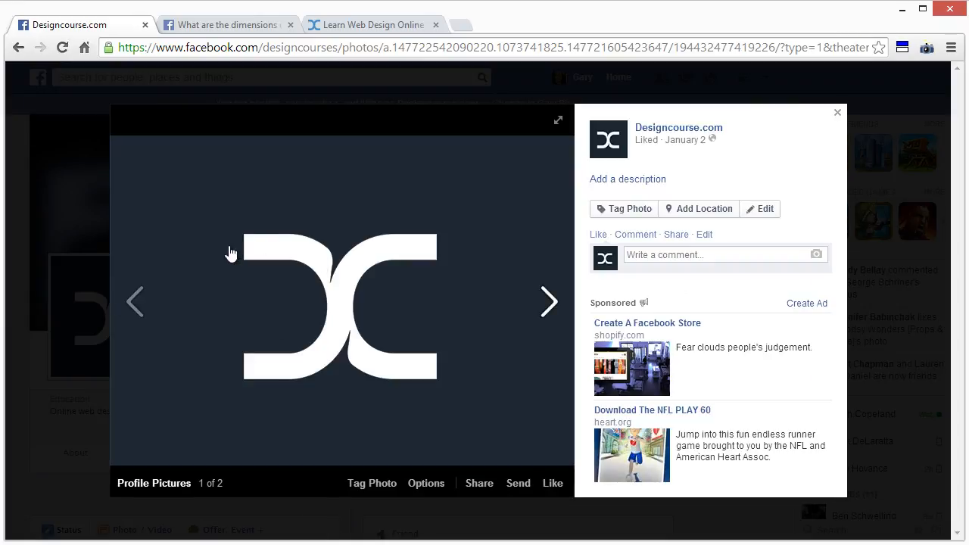
mouse_move(32, 205)
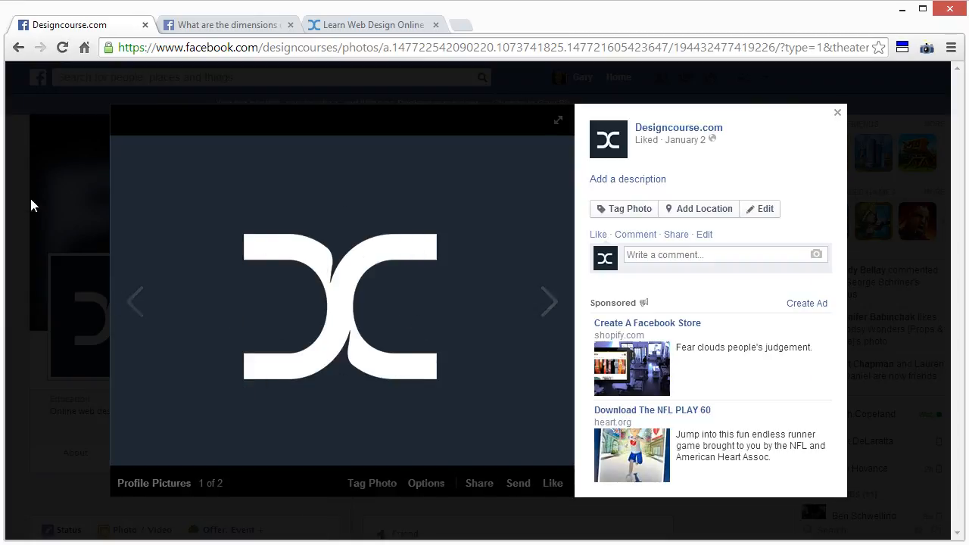
click(838, 112)
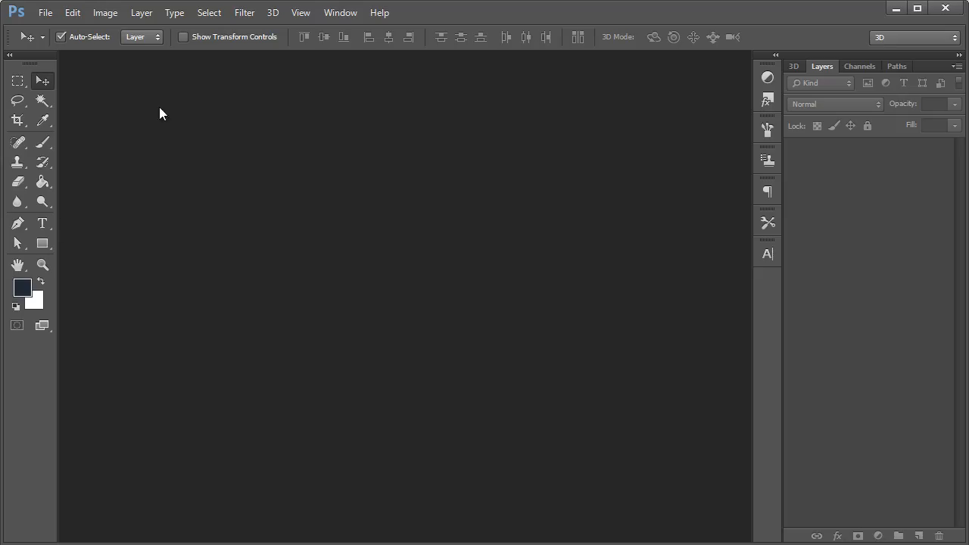
Create a new 500 × 500 px document with a transparent background, then select the Move tool.
click(45, 12)
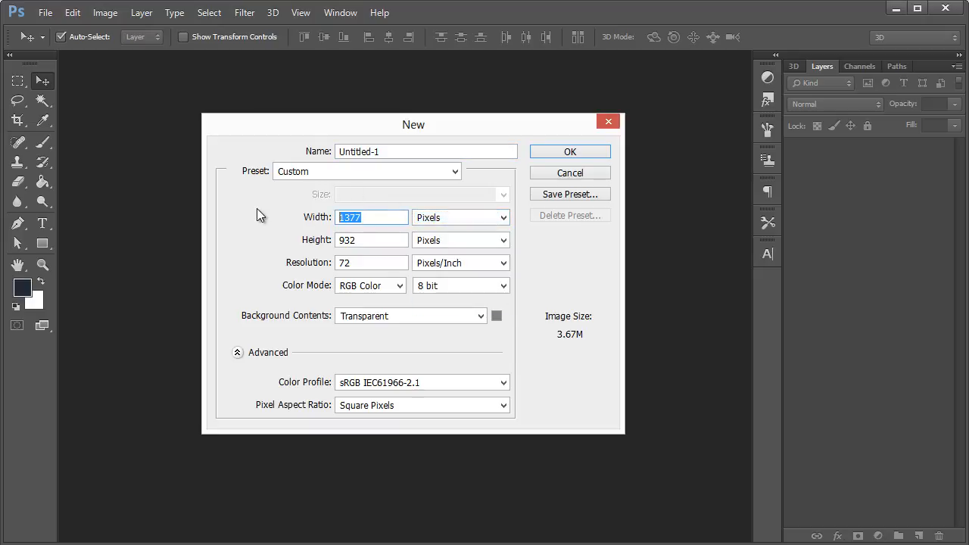
text(500)
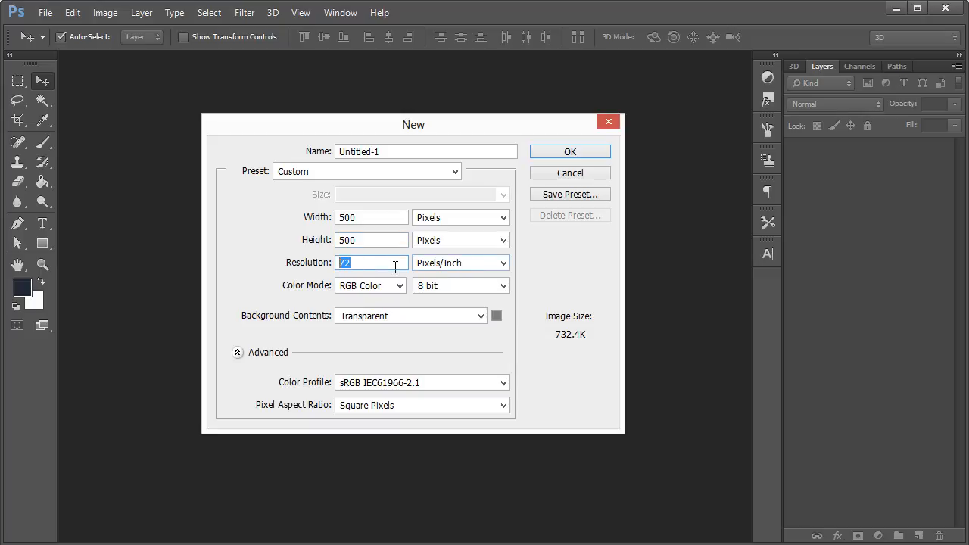
click(480, 316)
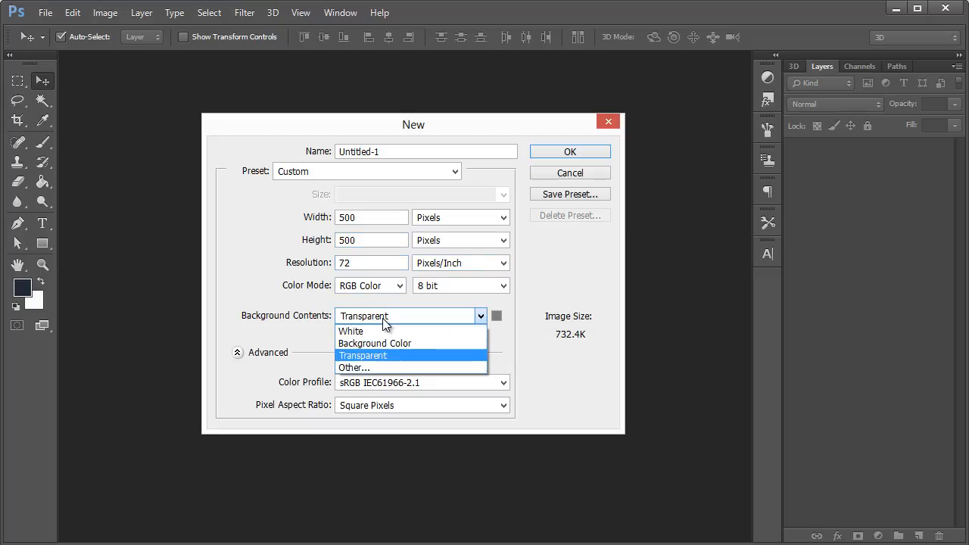
mouse_move(370, 331)
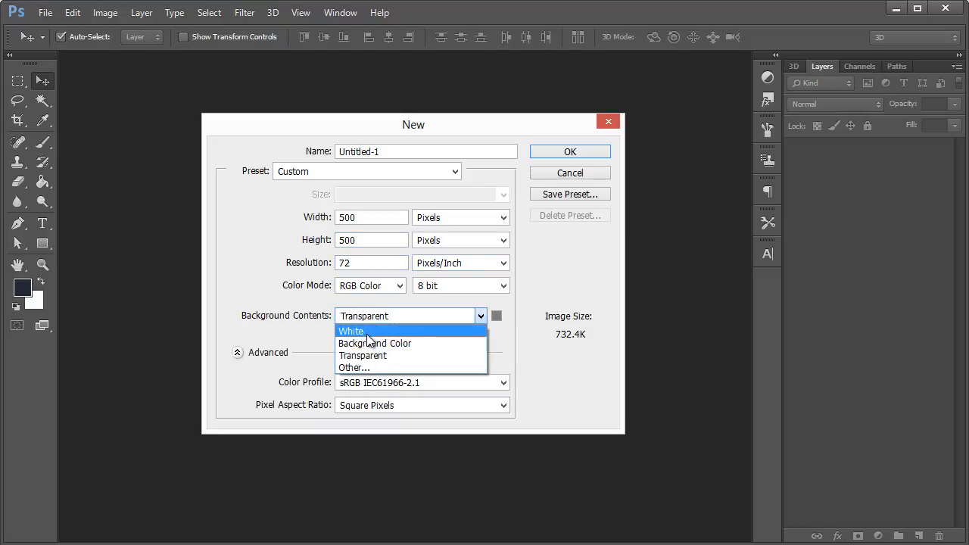
click(363, 355)
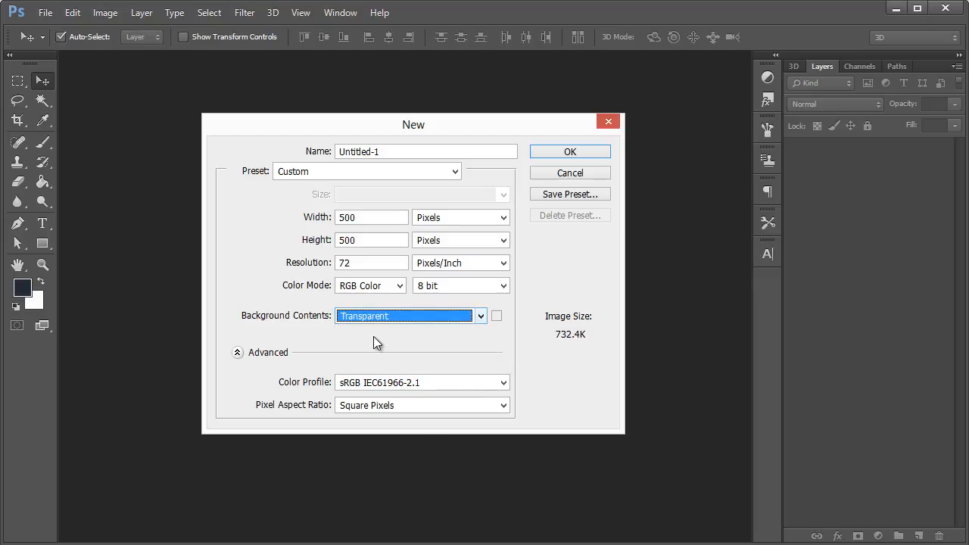
click(570, 152)
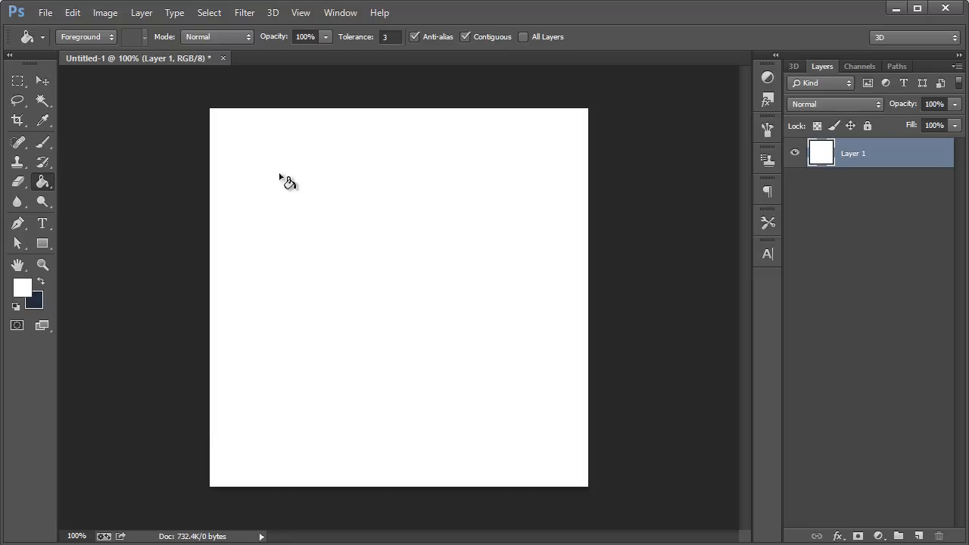
click(42, 80)
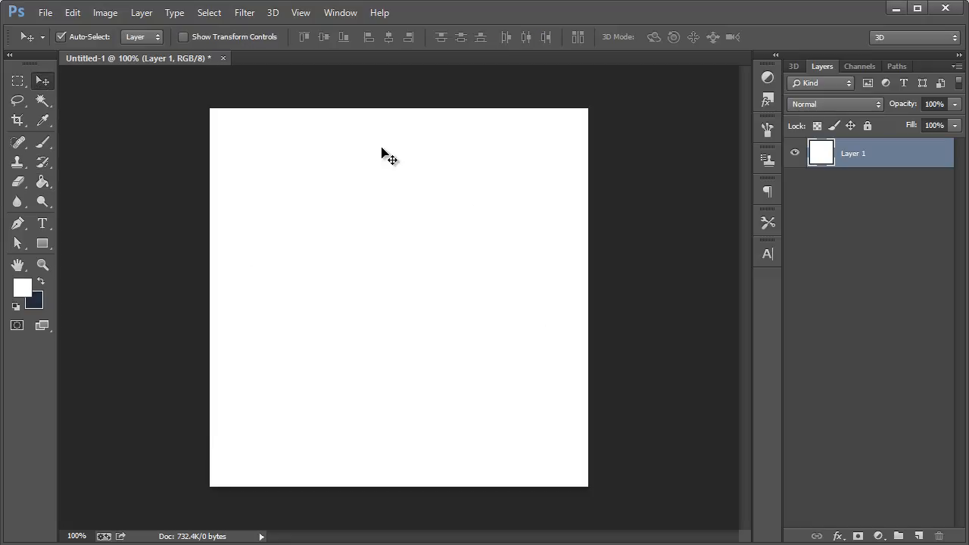
mouse_move(450, 249)
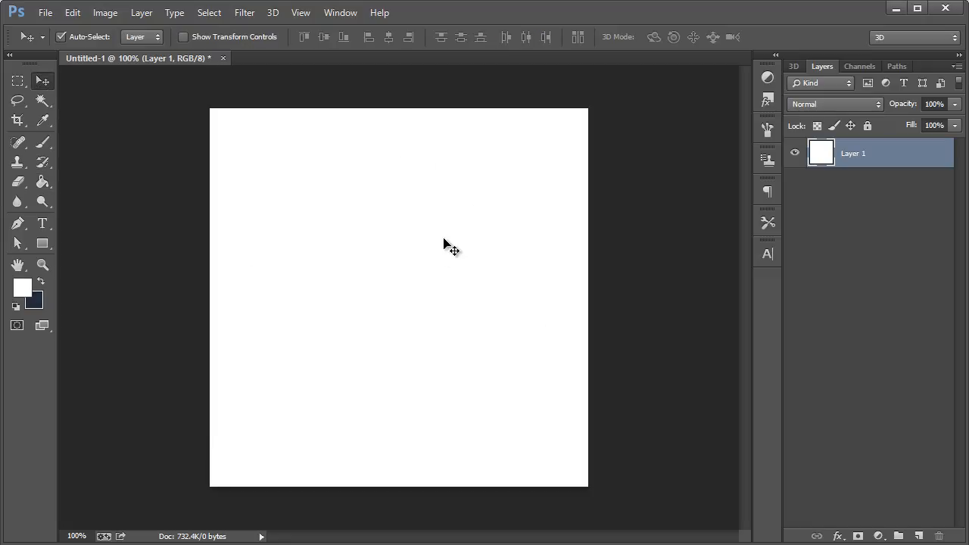
mouse_move(469, 206)
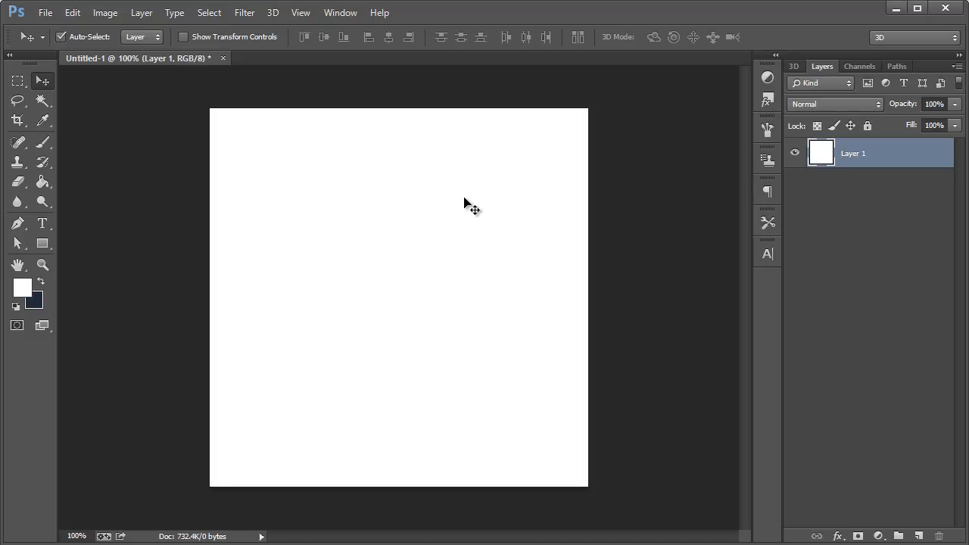
mouse_move(464, 222)
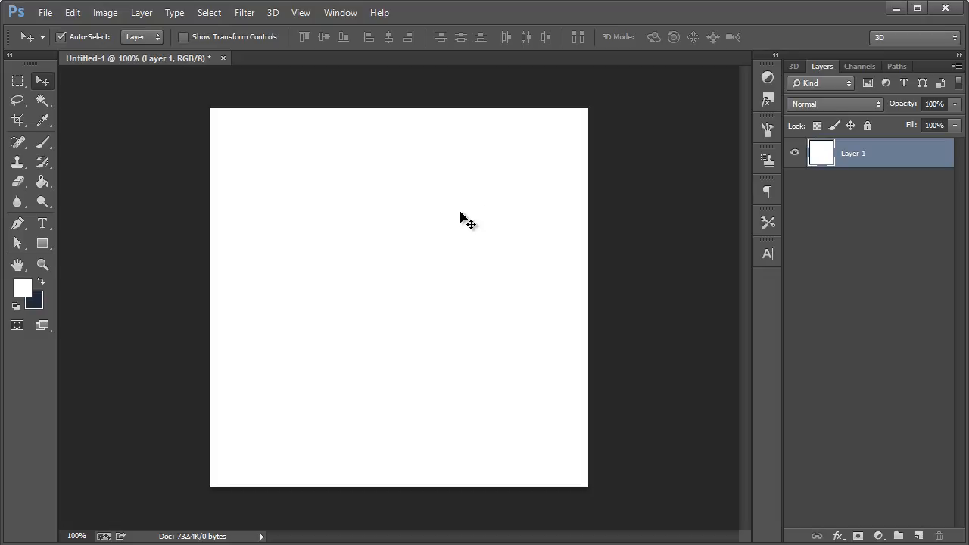
mouse_move(467, 220)
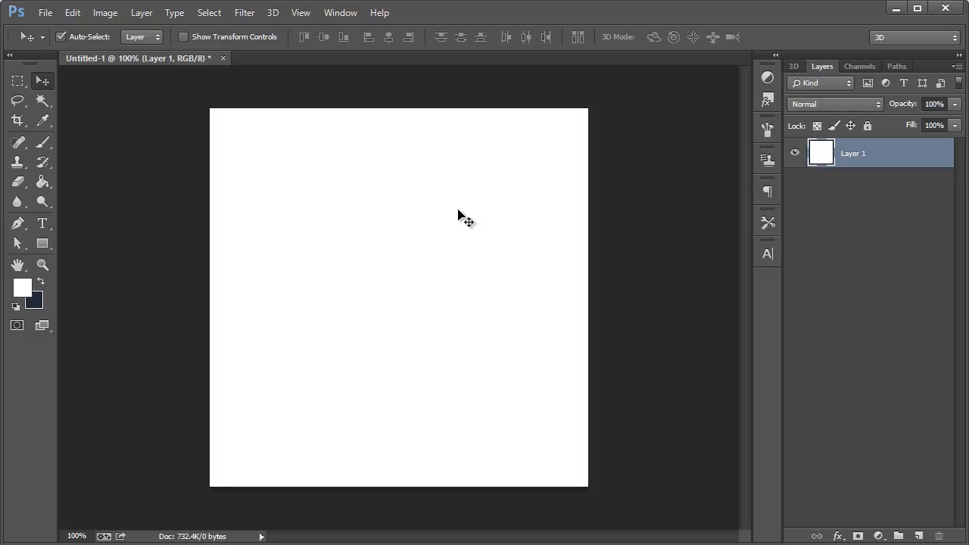
mouse_move(436, 213)
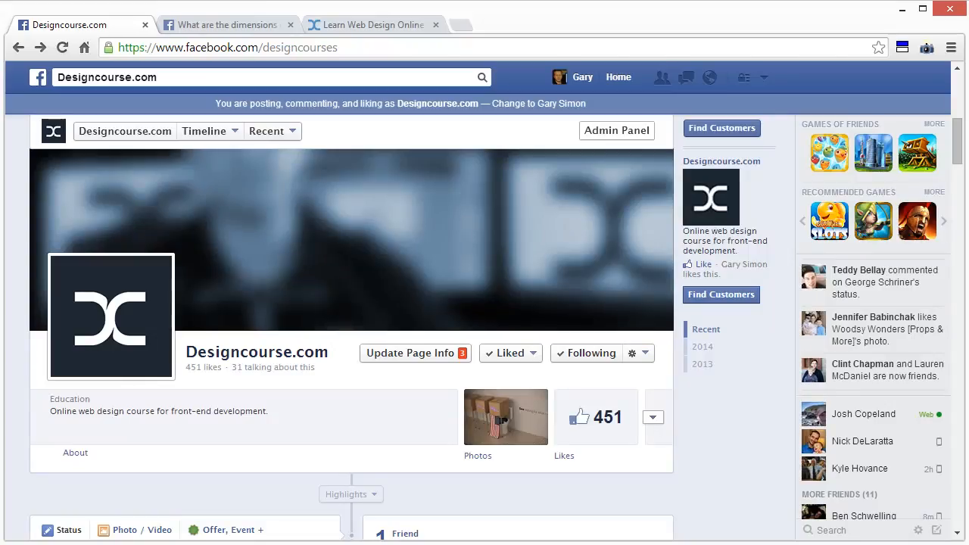
mouse_move(112, 295)
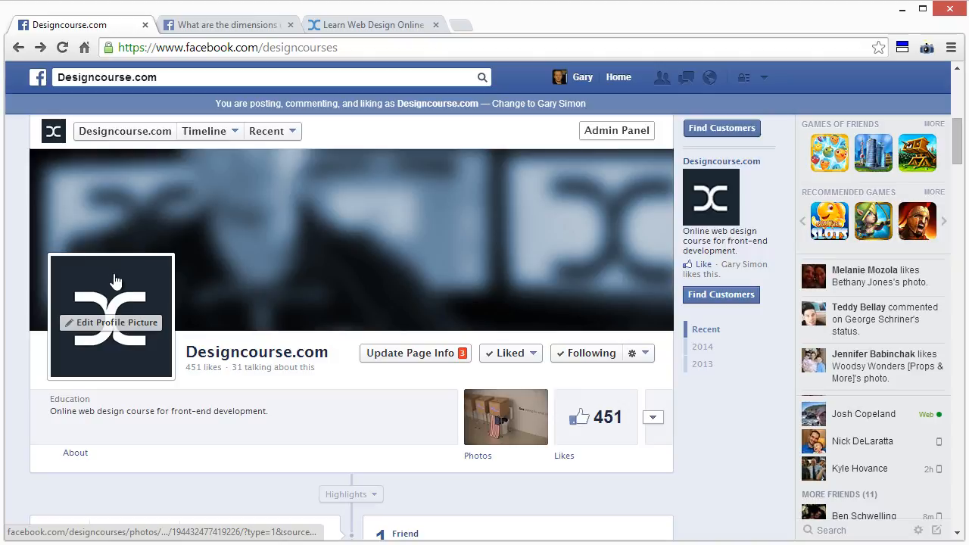
mouse_move(150, 378)
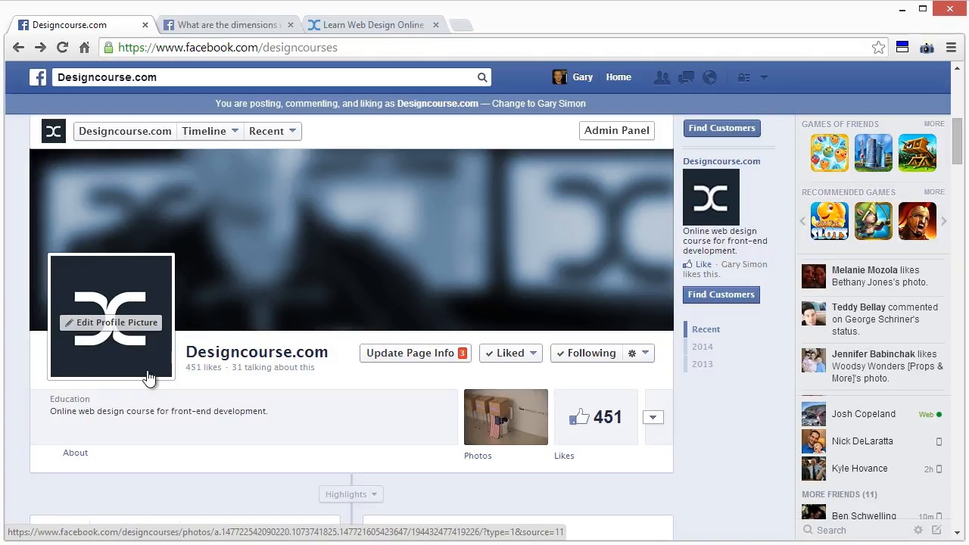
mouse_move(144, 299)
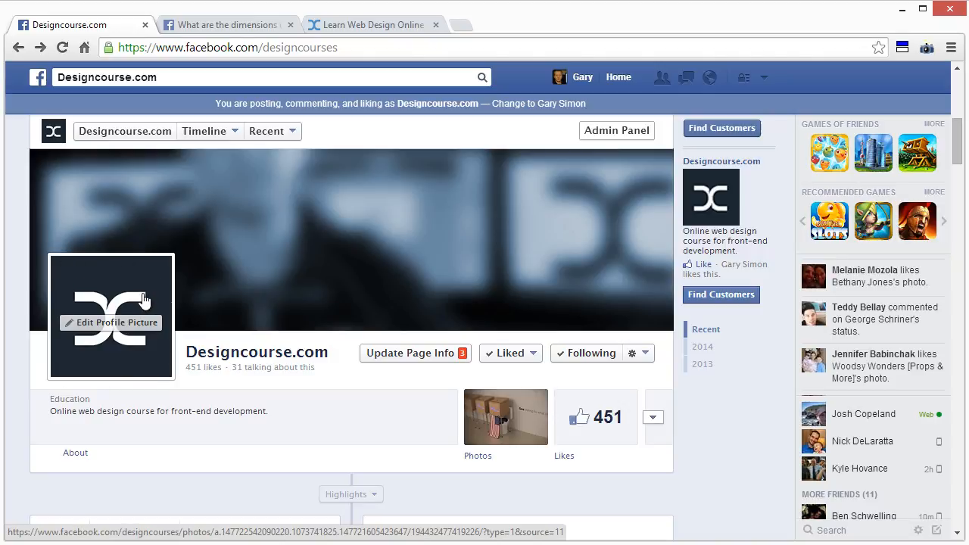
mouse_move(80, 299)
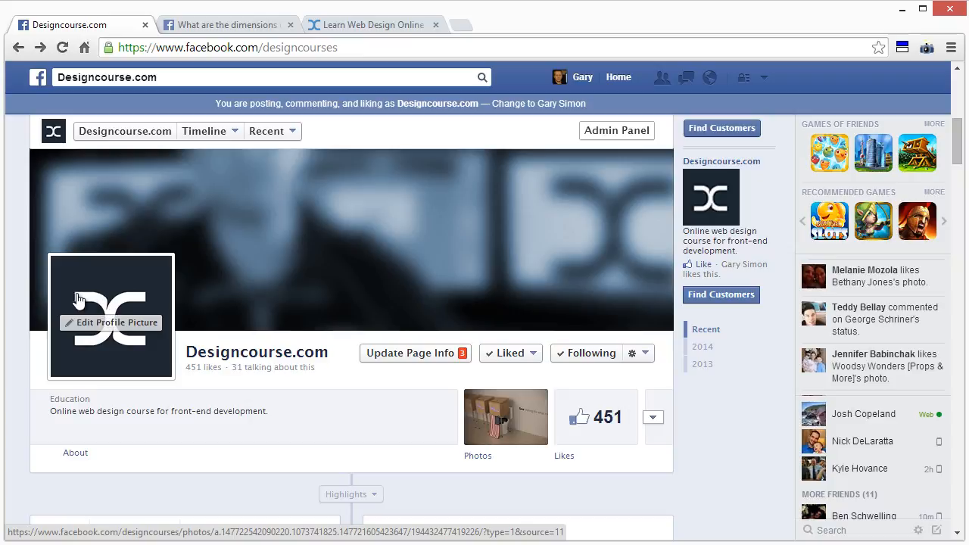
mouse_move(14, 275)
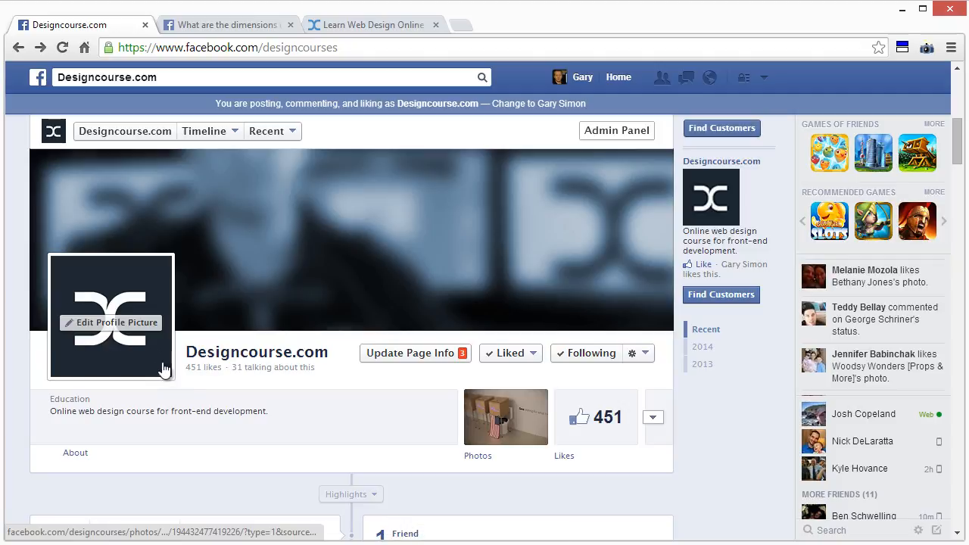
mouse_move(93, 295)
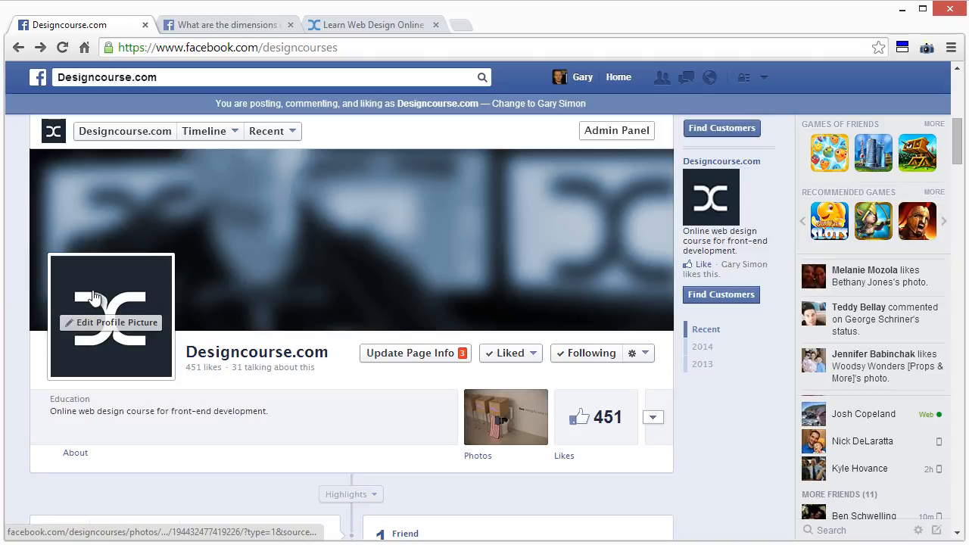
mouse_move(75, 294)
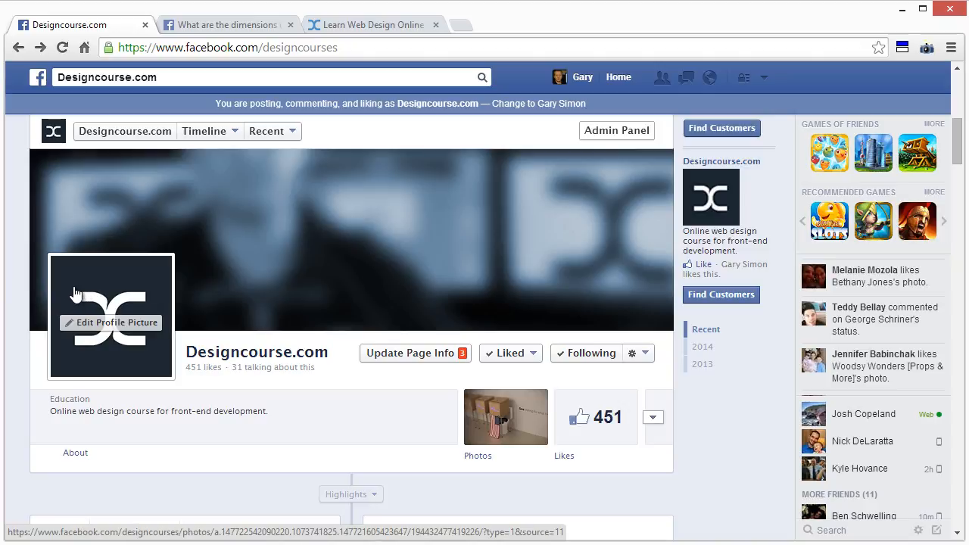
mouse_move(50, 303)
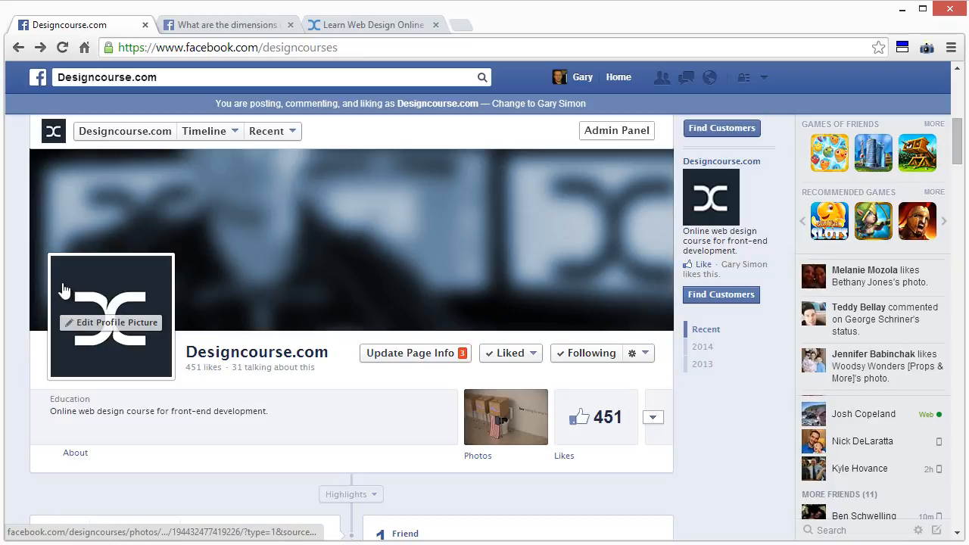
mouse_move(88, 299)
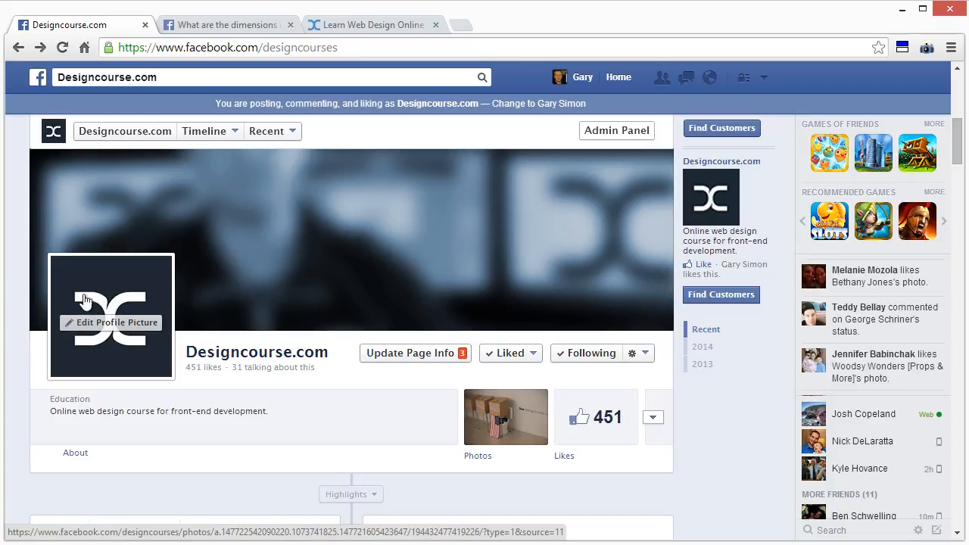
mouse_move(126, 299)
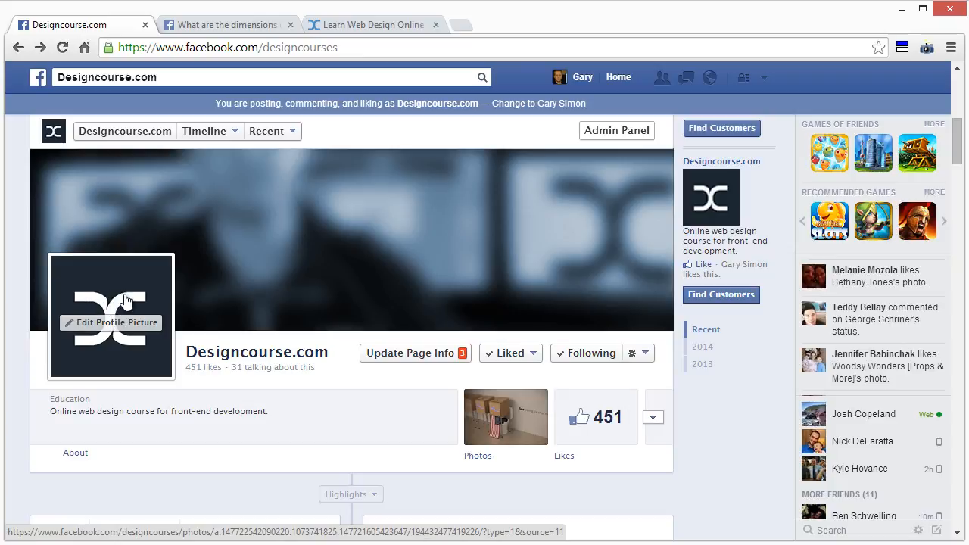
mouse_move(157, 297)
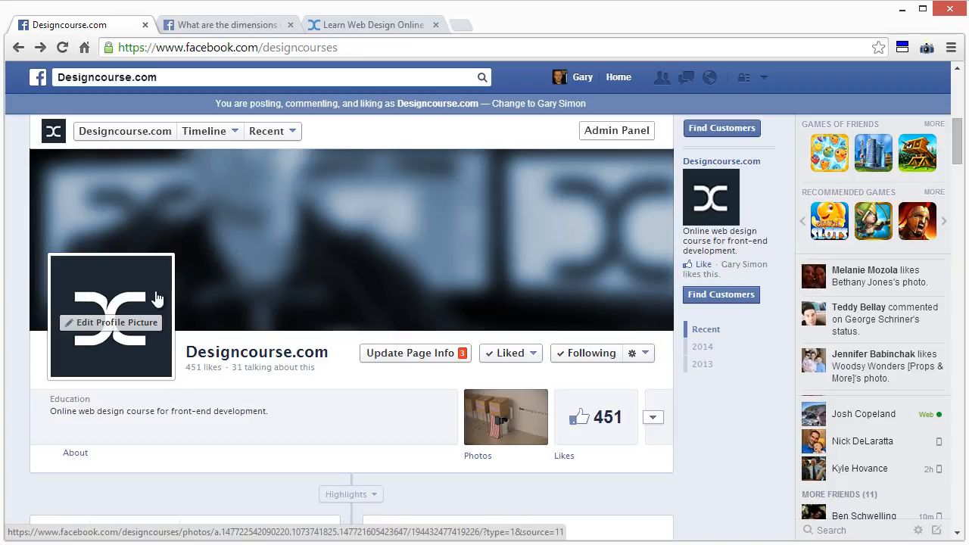
mouse_move(150, 294)
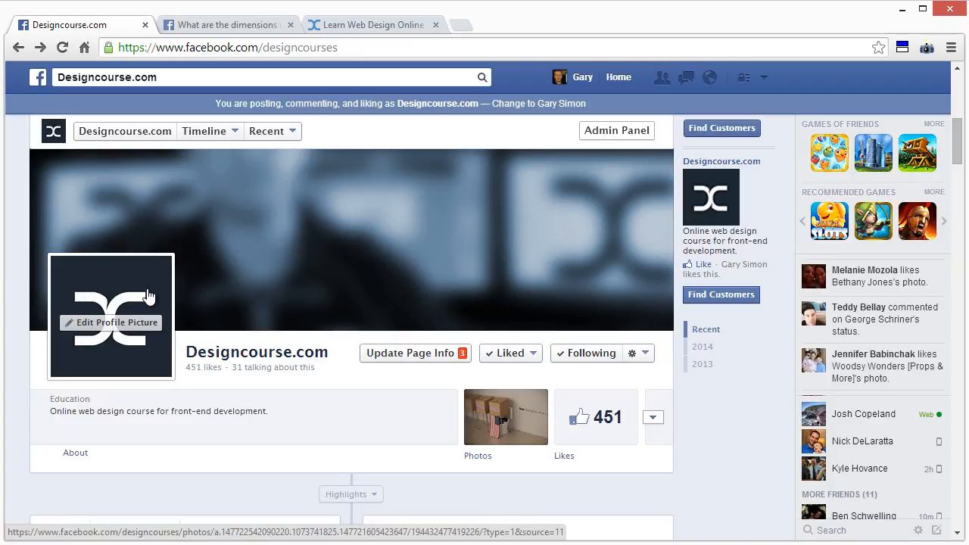
mouse_move(112, 298)
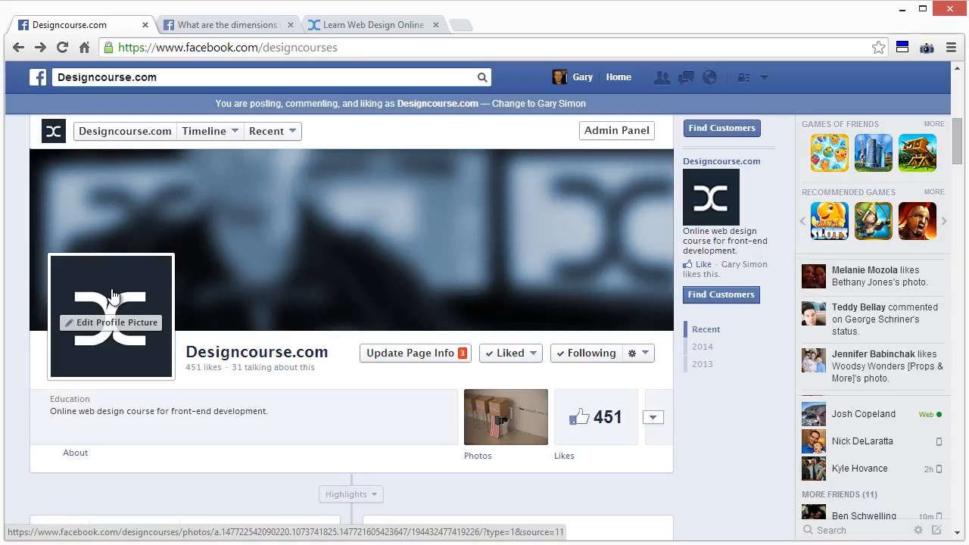
mouse_move(12, 293)
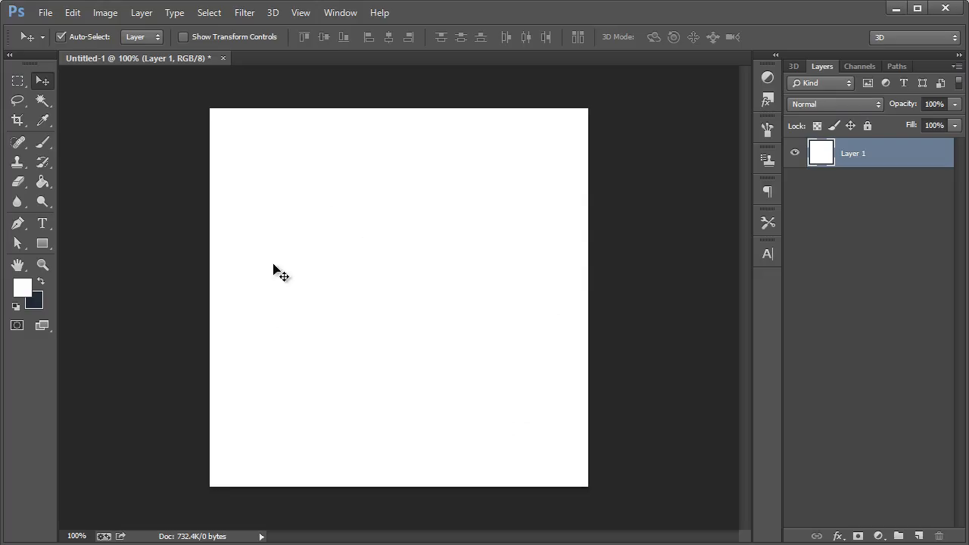
mouse_move(421, 267)
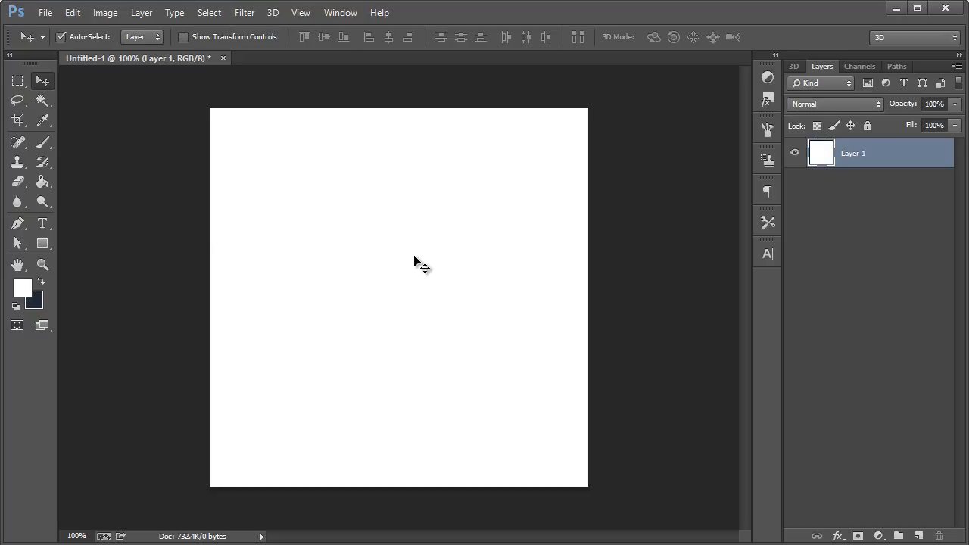
Open Save for Web from the File menu for the white 500 × 500 document.
click(45, 13)
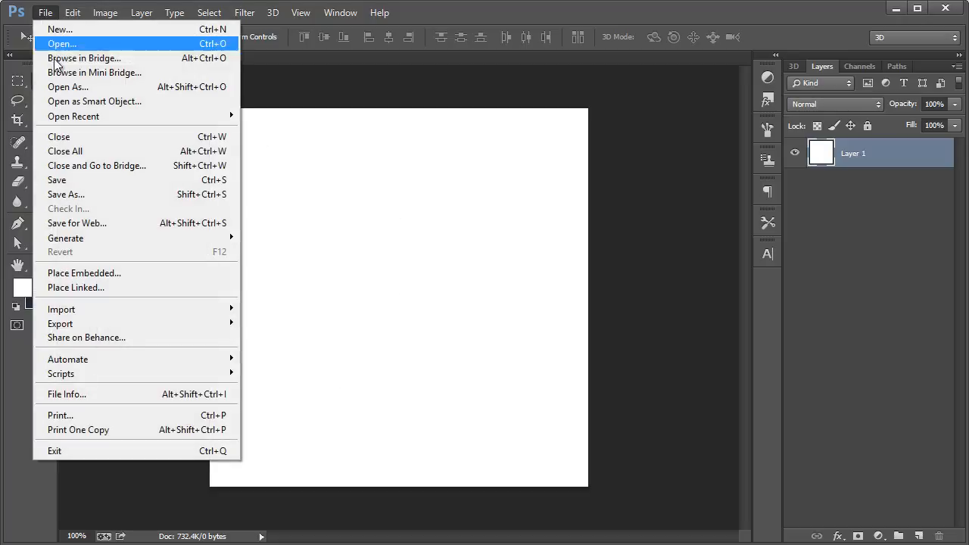
mouse_move(49, 17)
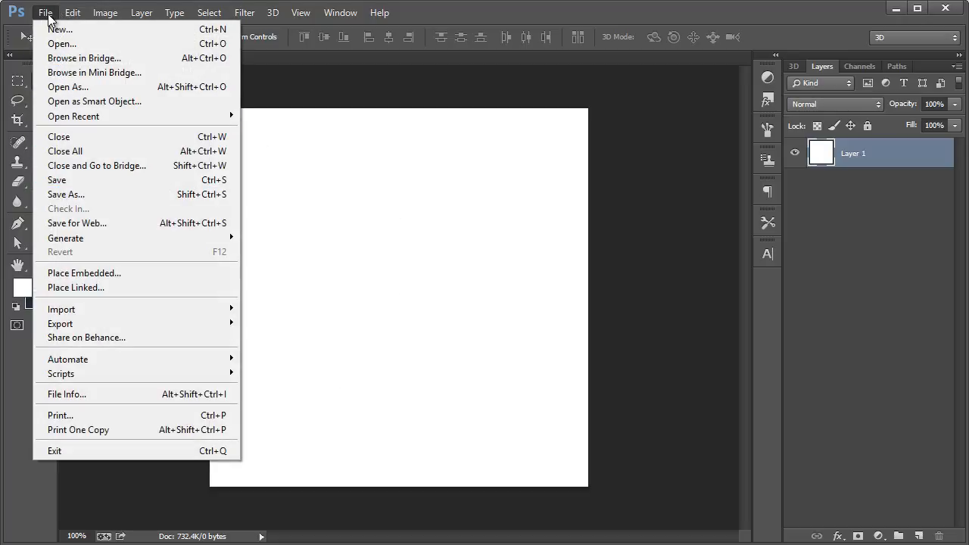
click(77, 223)
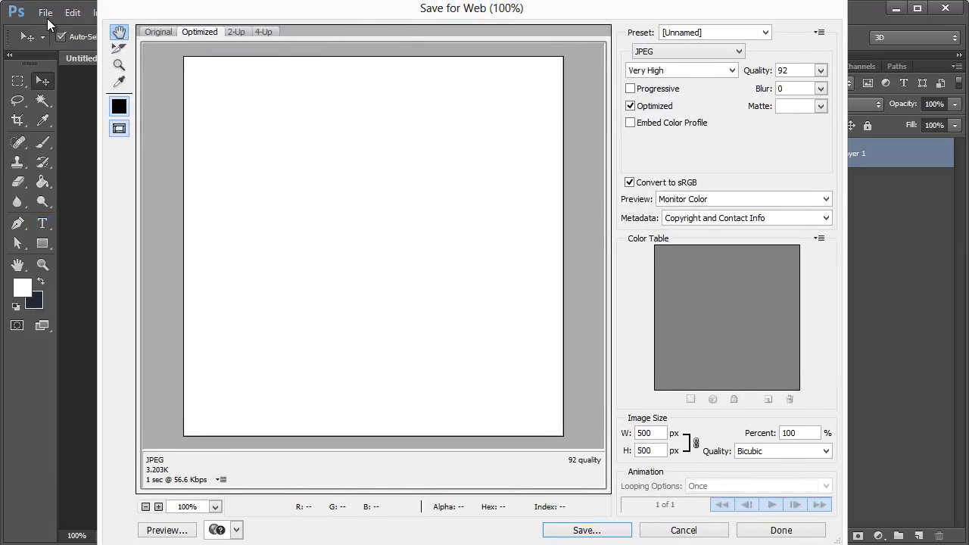
mouse_move(322, 91)
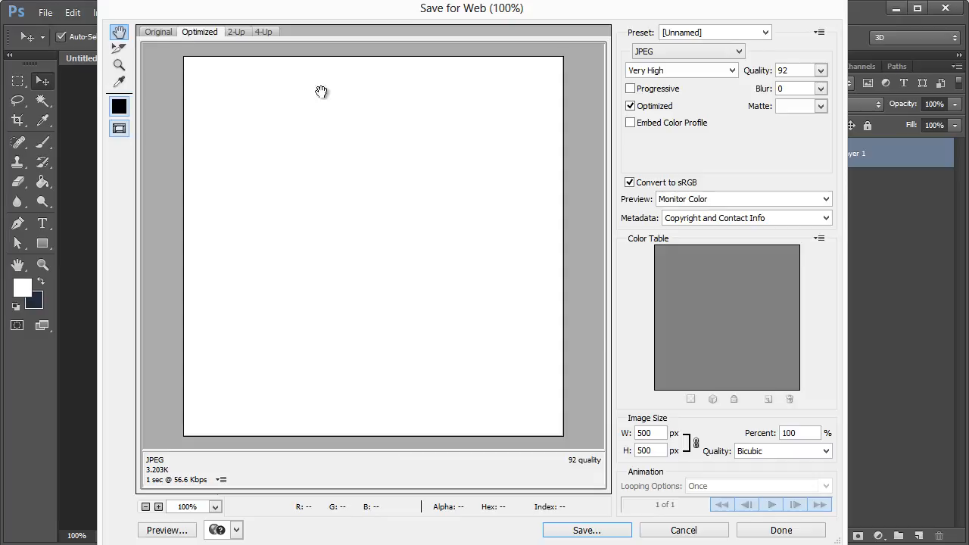
mouse_move(685, 51)
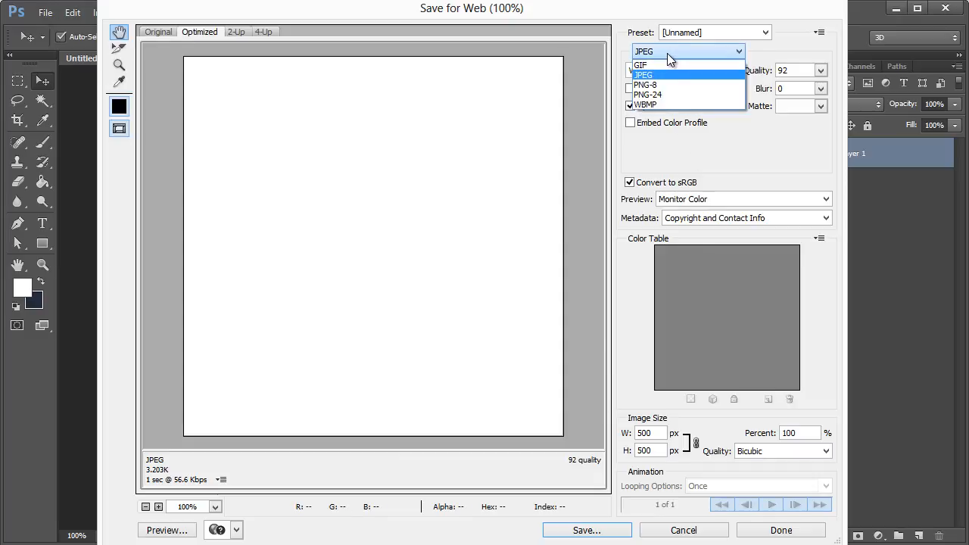
mouse_move(679, 94)
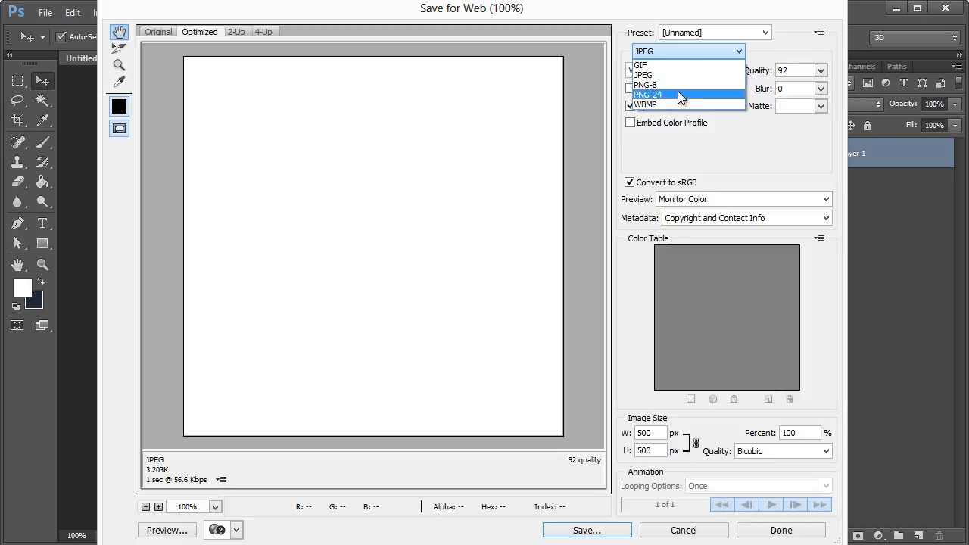
click(643, 74)
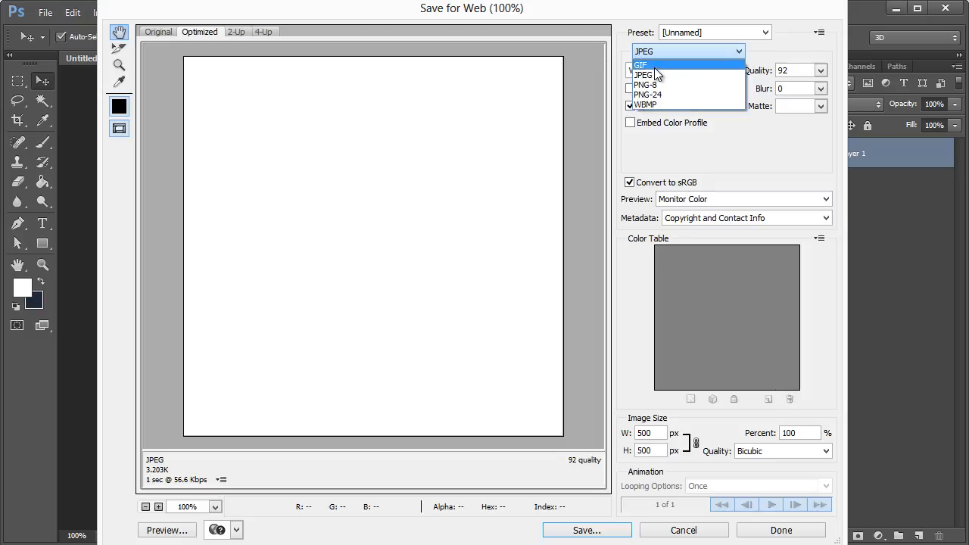
mouse_move(648, 75)
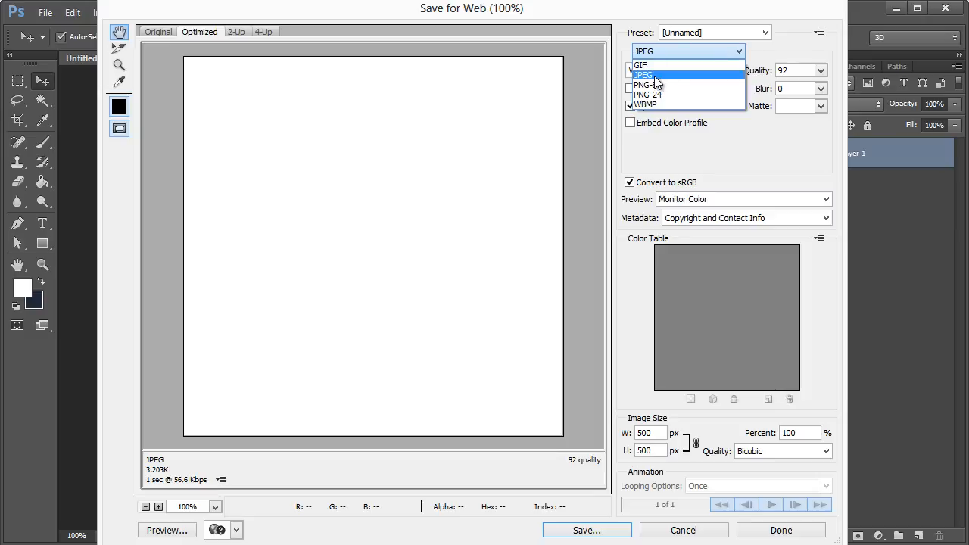
click(643, 75)
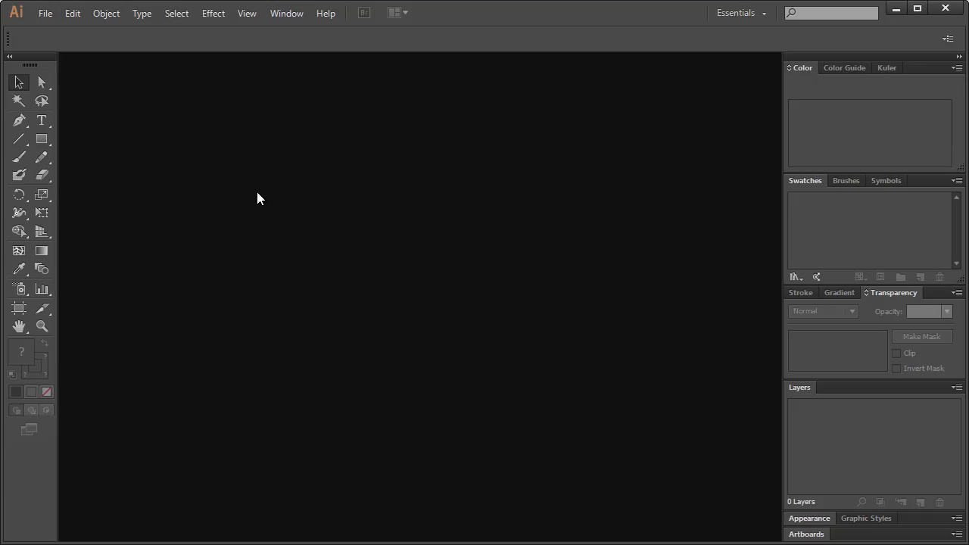
mouse_move(345, 216)
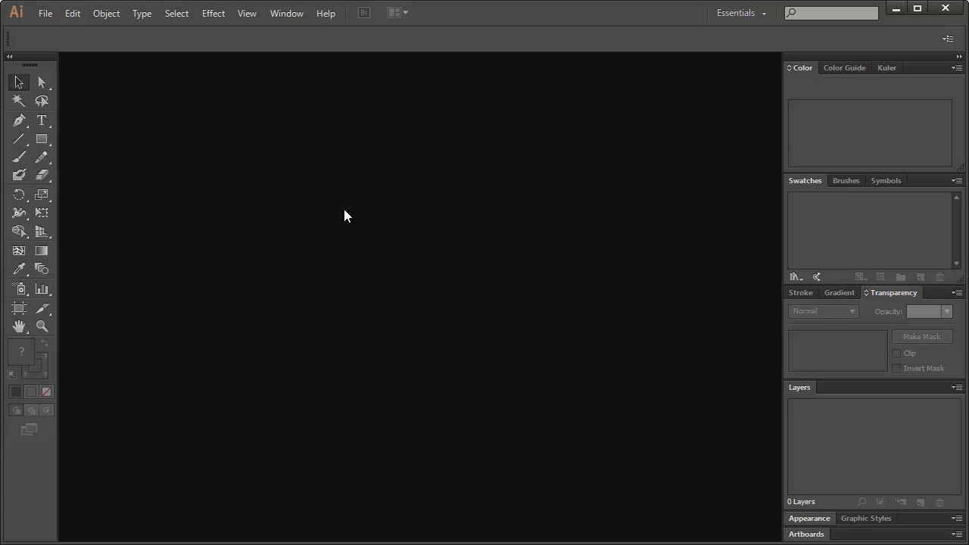
mouse_move(405, 173)
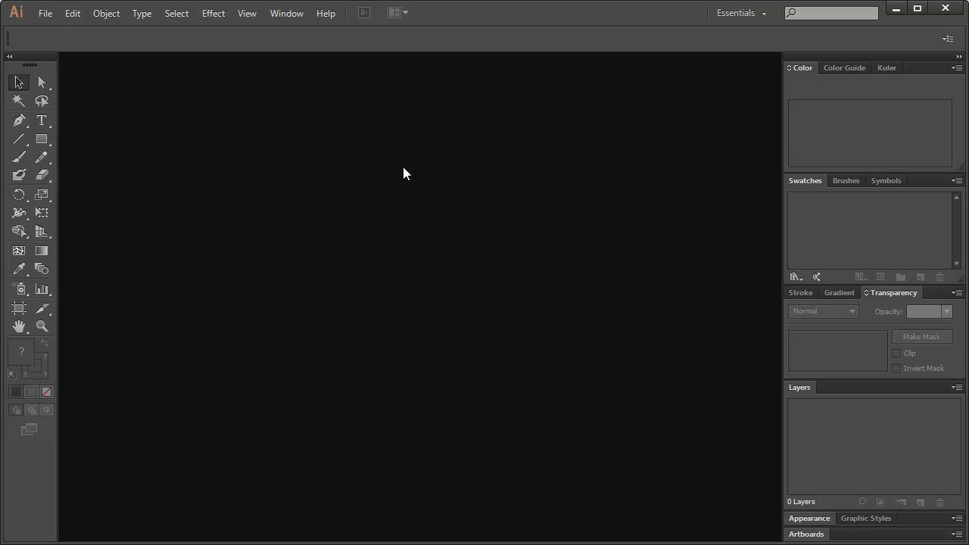
mouse_move(114, 58)
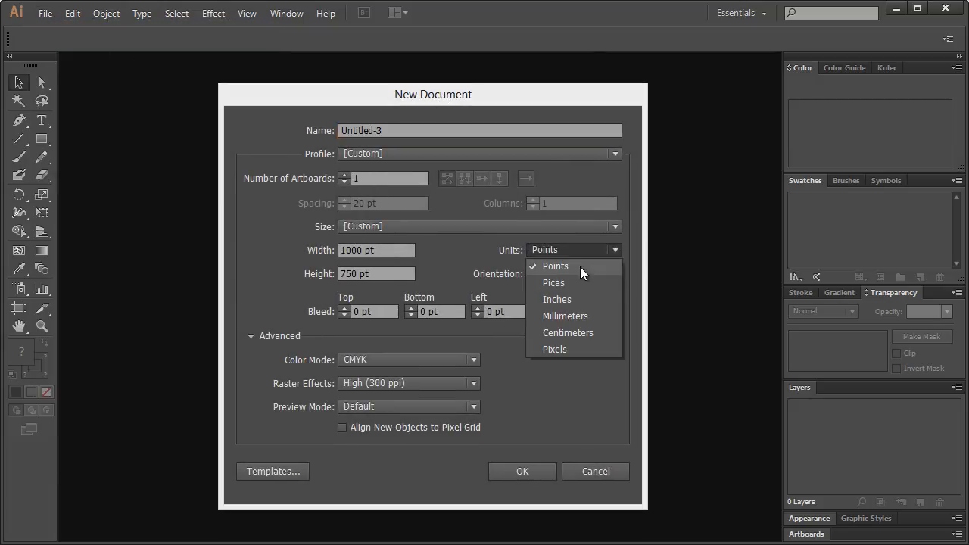
Create the document in pixels with RGB colour mode and Screen (72 ppi) raster effects.
click(554, 282)
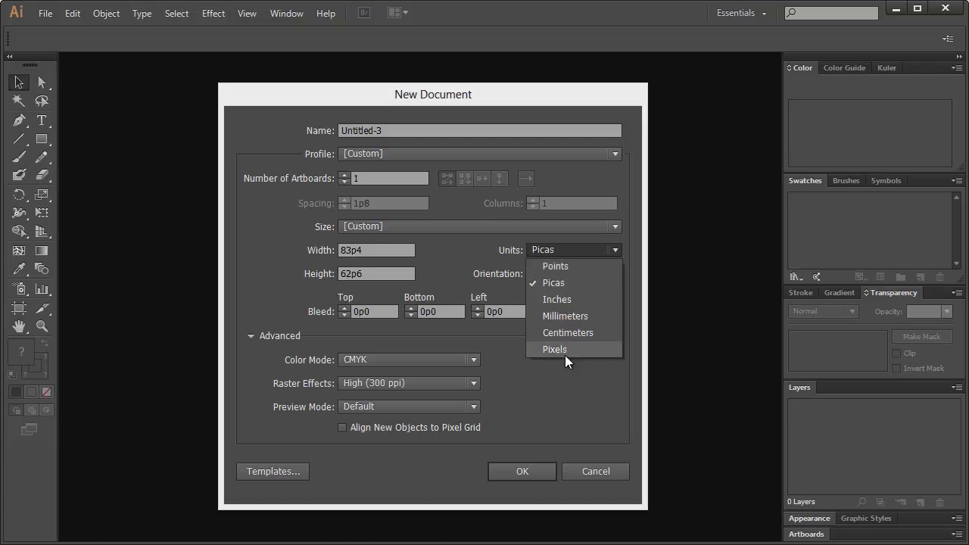
click(554, 349)
text(500)
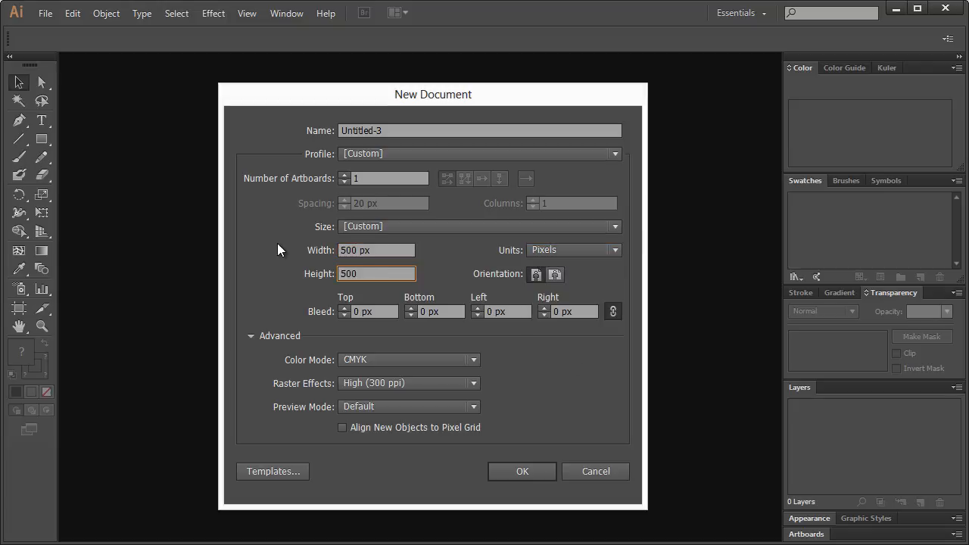
click(474, 383)
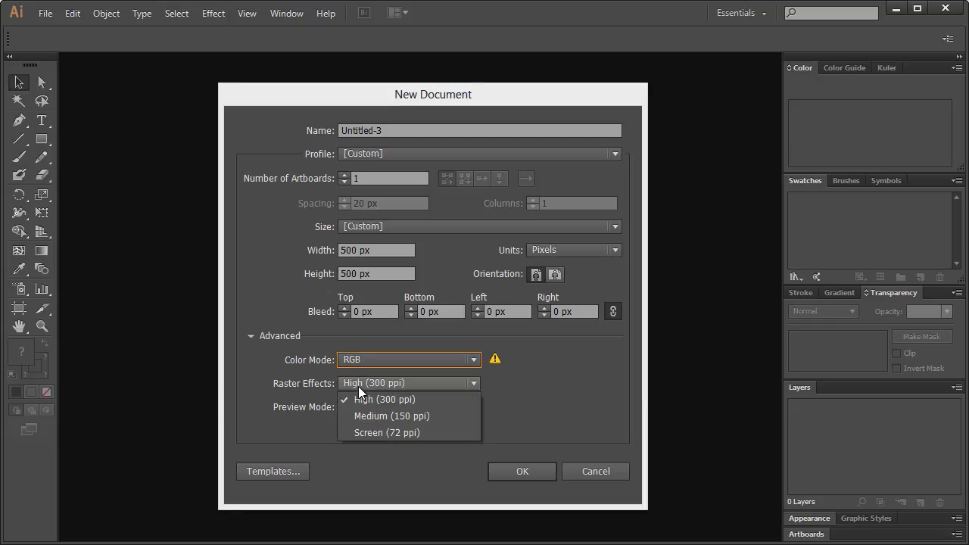
click(386, 432)
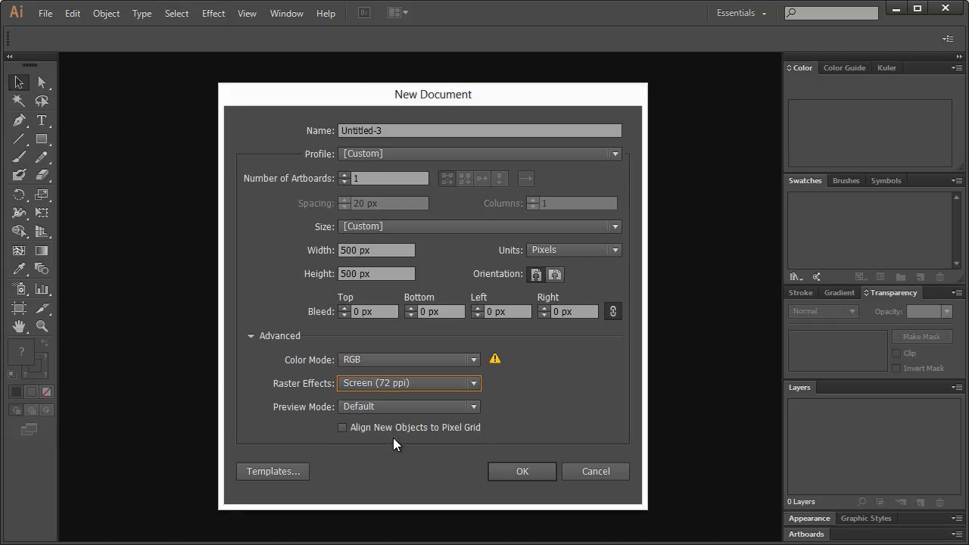
click(522, 471)
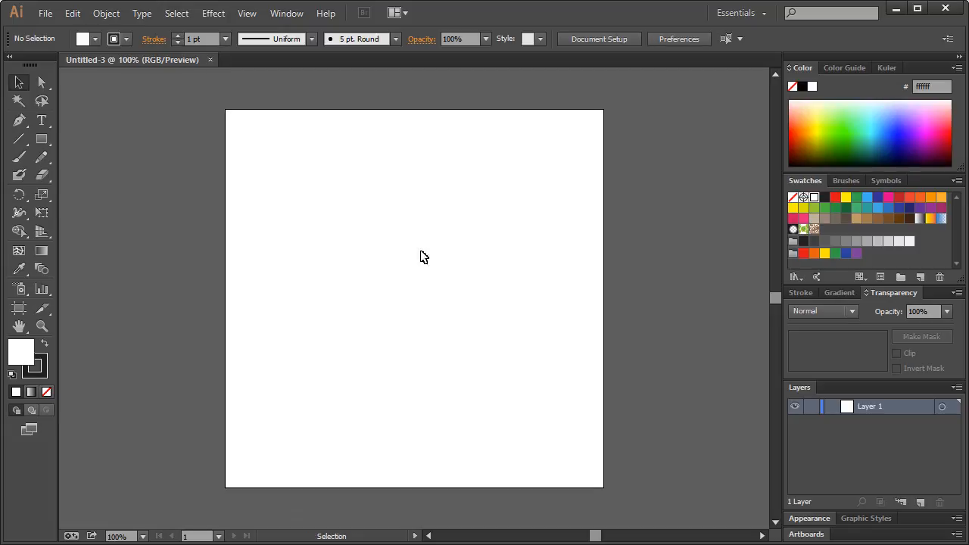
mouse_move(463, 318)
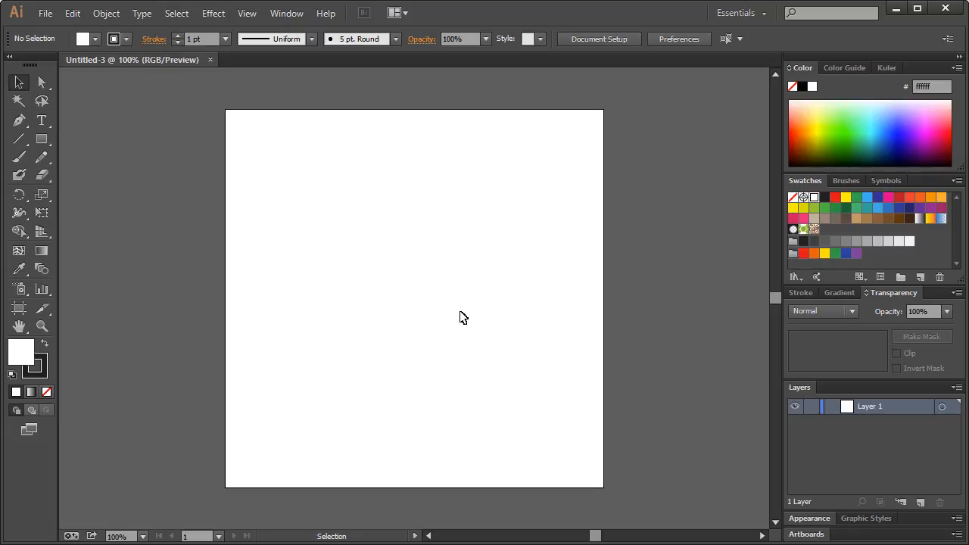
Open Illustrator's File menu and choose one of its commands.
click(45, 13)
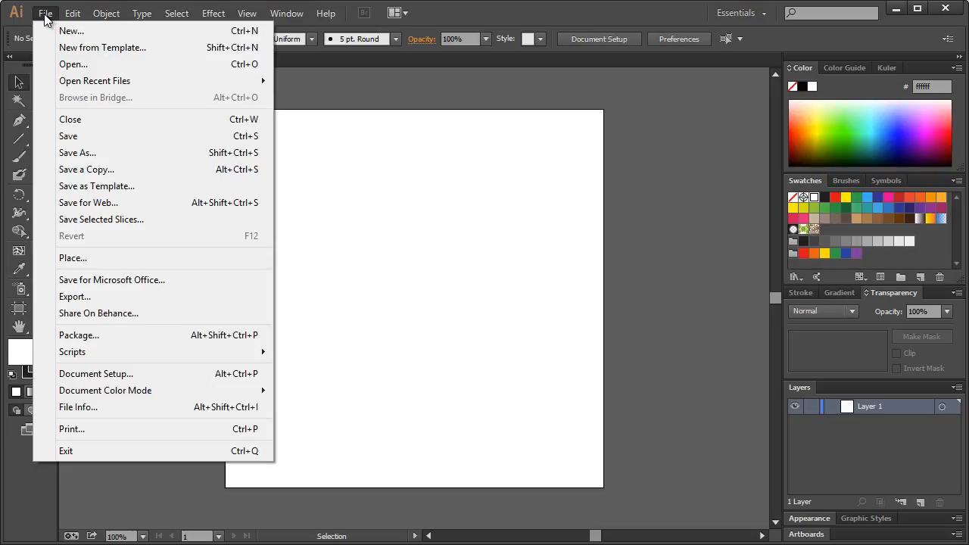
click(88, 202)
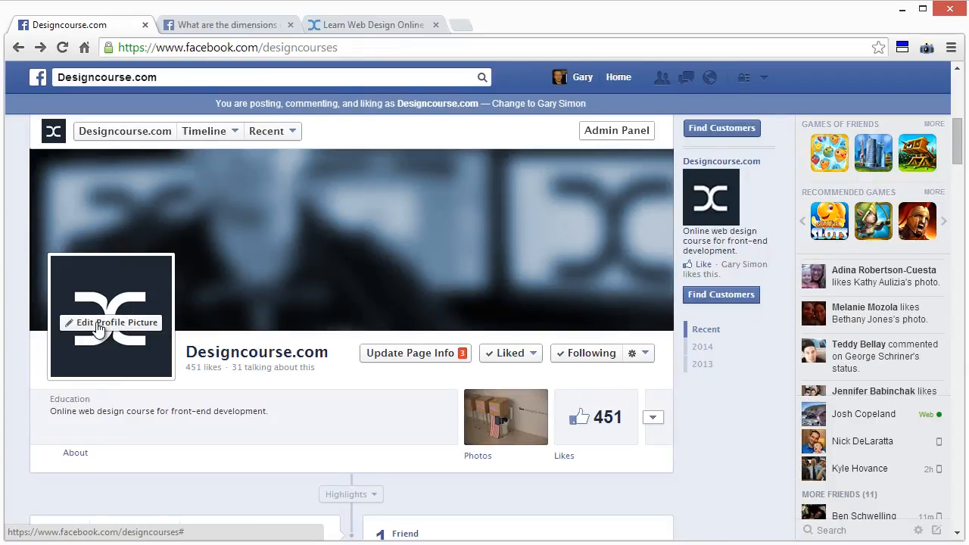
click(111, 322)
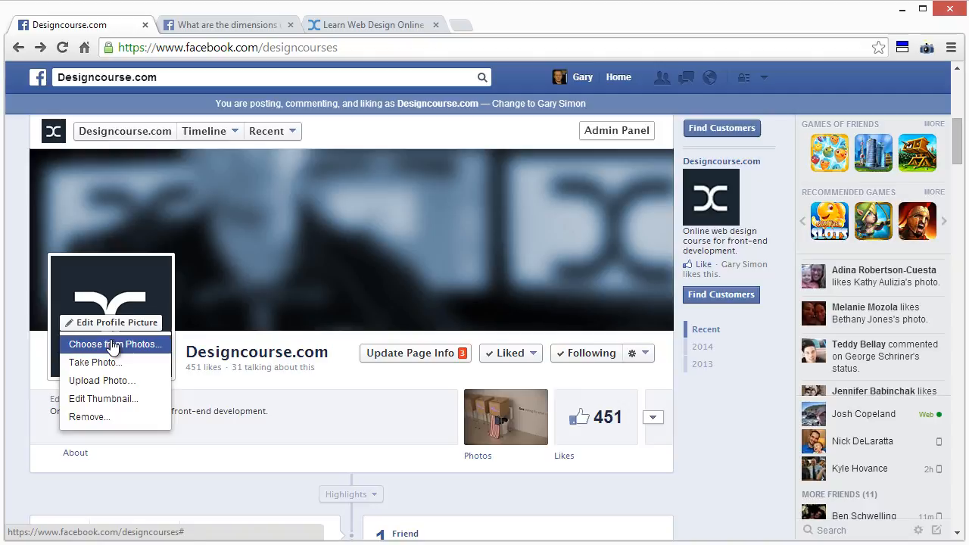
click(115, 344)
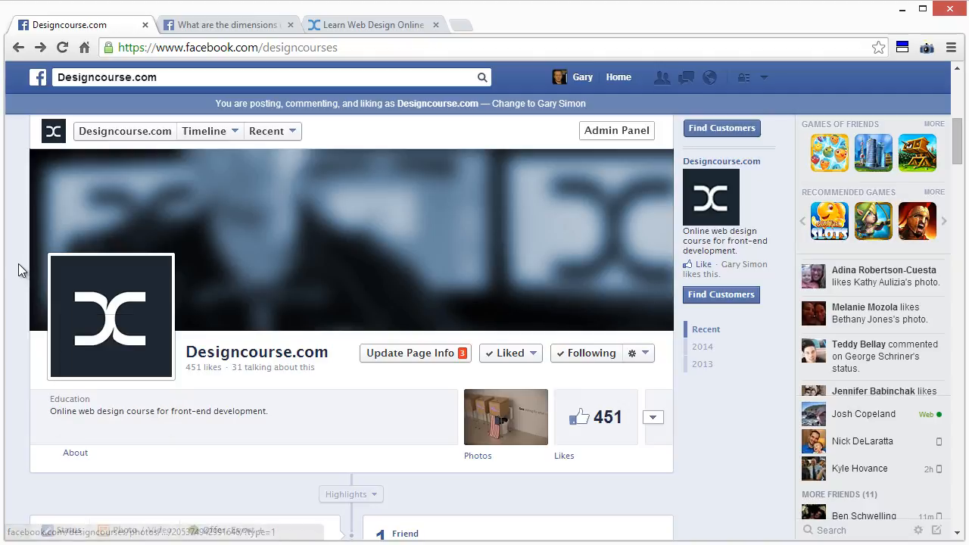
mouse_move(111, 322)
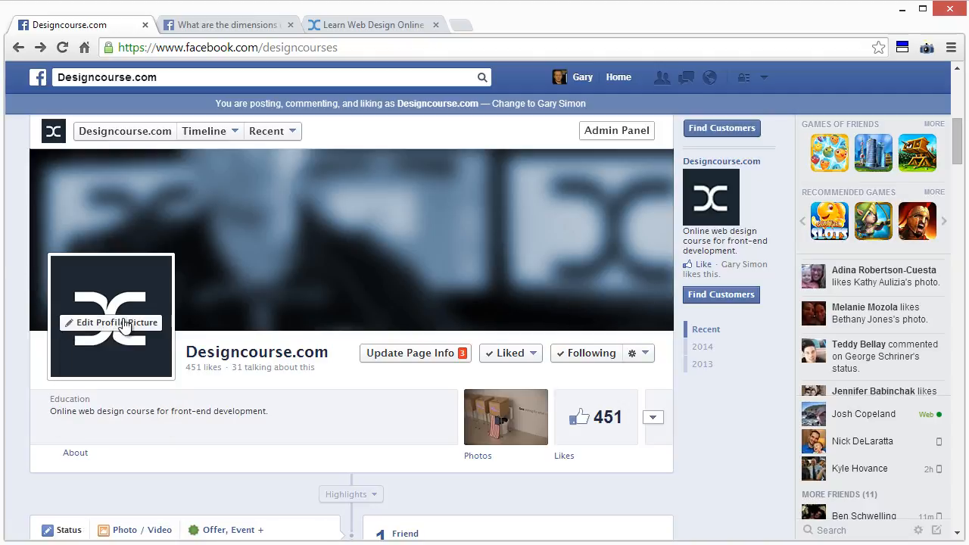
mouse_move(109, 291)
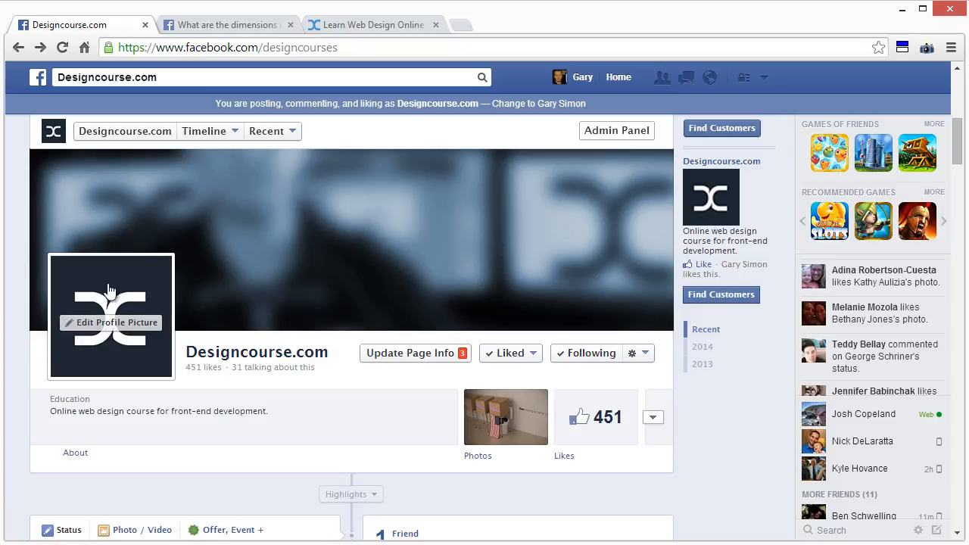
mouse_move(161, 279)
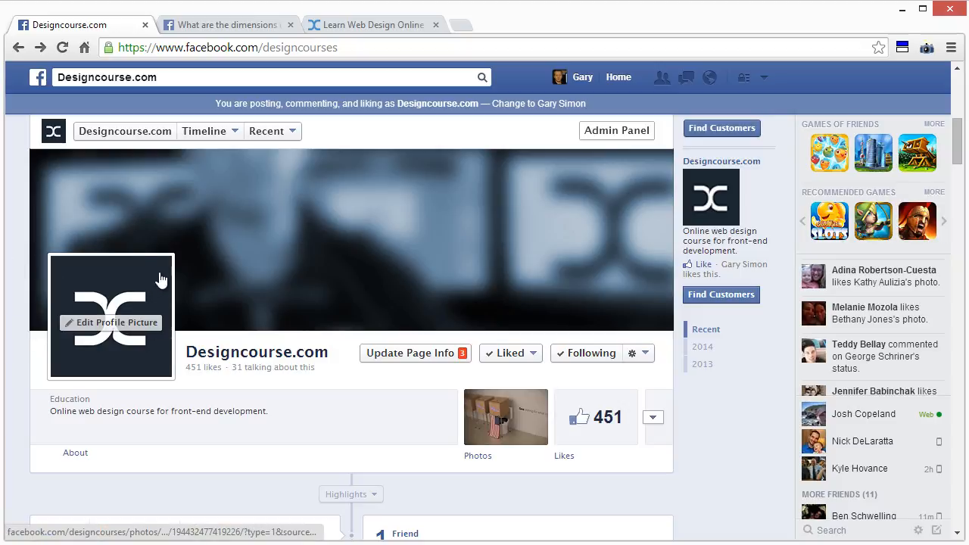
mouse_move(31, 270)
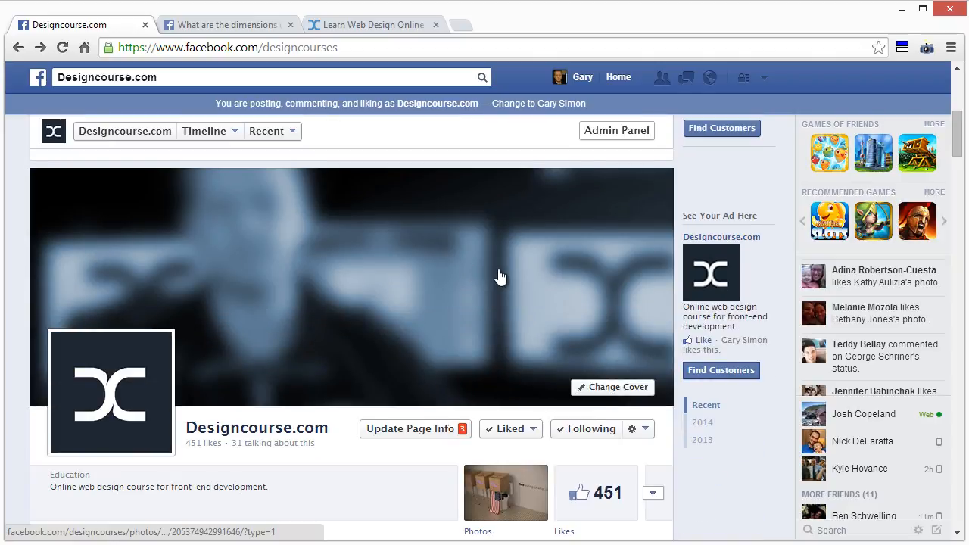
mouse_move(18, 196)
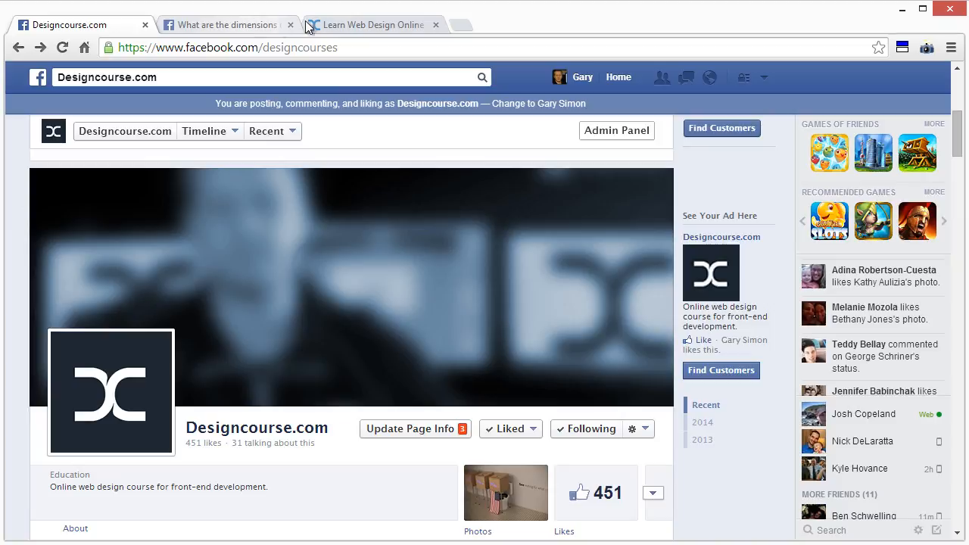
mouse_move(371, 25)
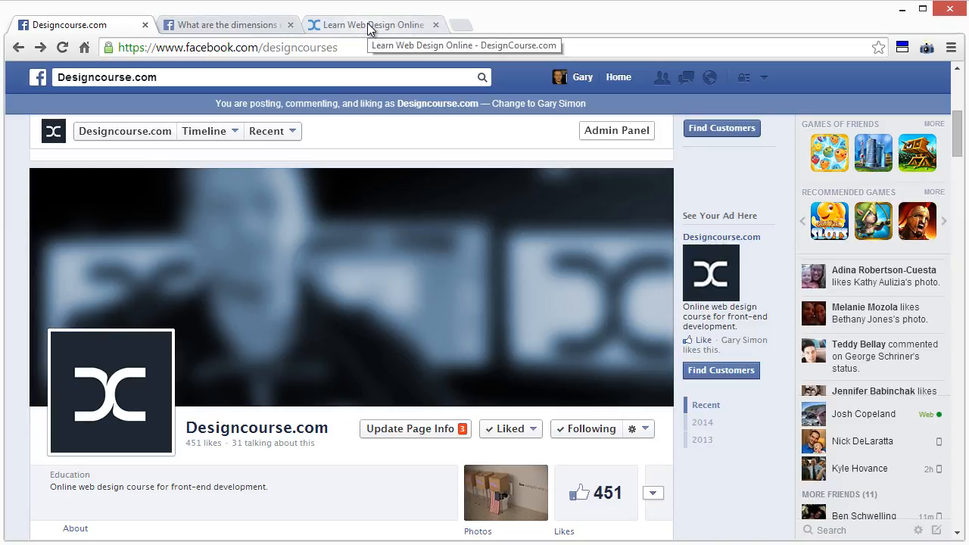
Switch to the Learn Web Design Online tab showing the designcourse.com homepage.
click(371, 25)
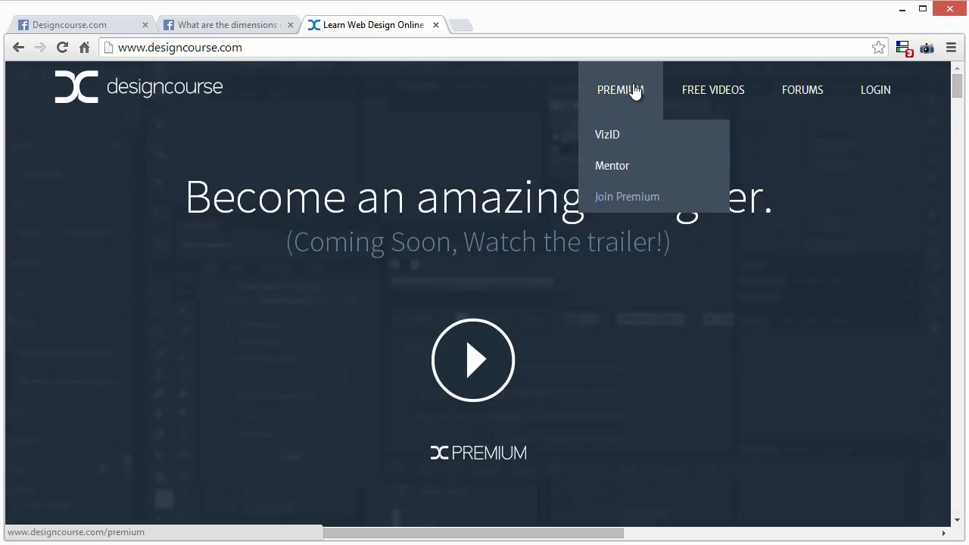
mouse_move(626, 196)
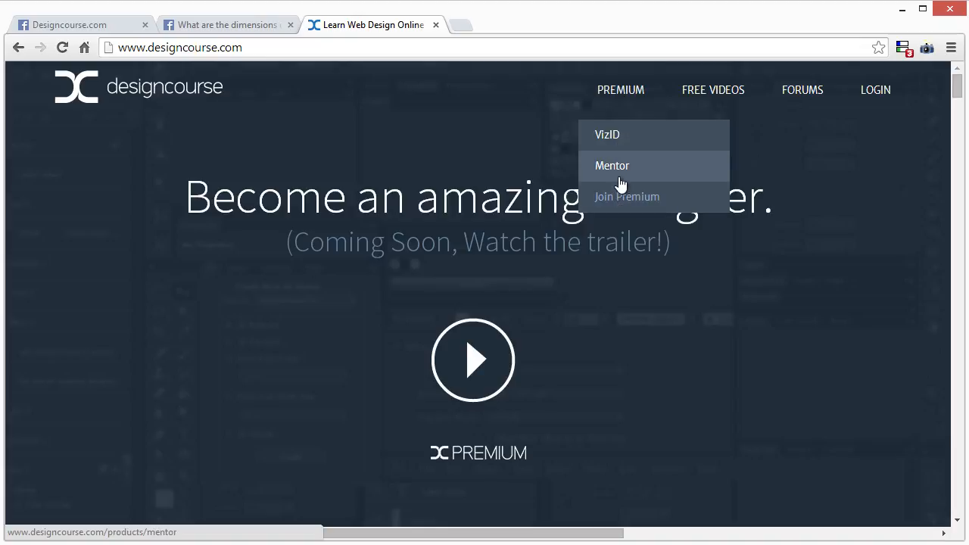
mouse_move(628, 186)
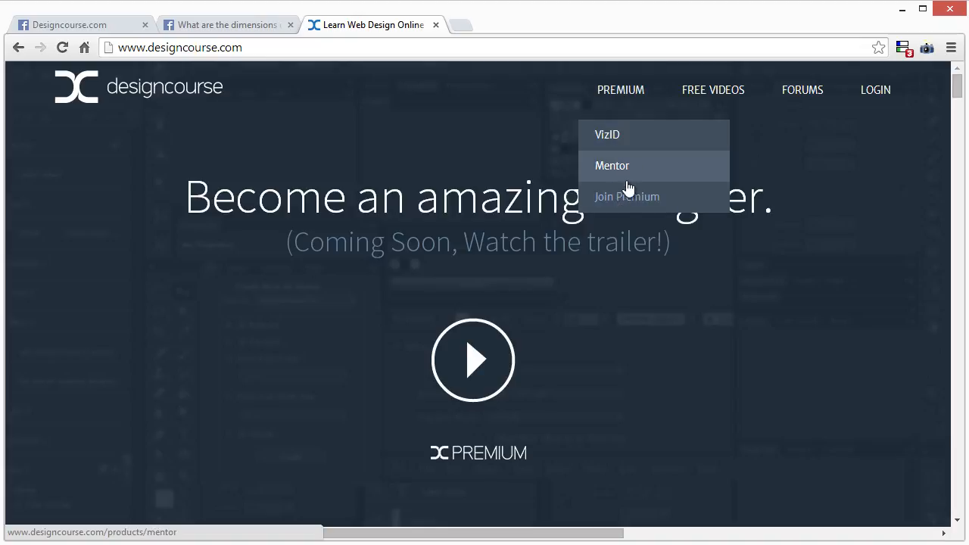
mouse_move(627, 197)
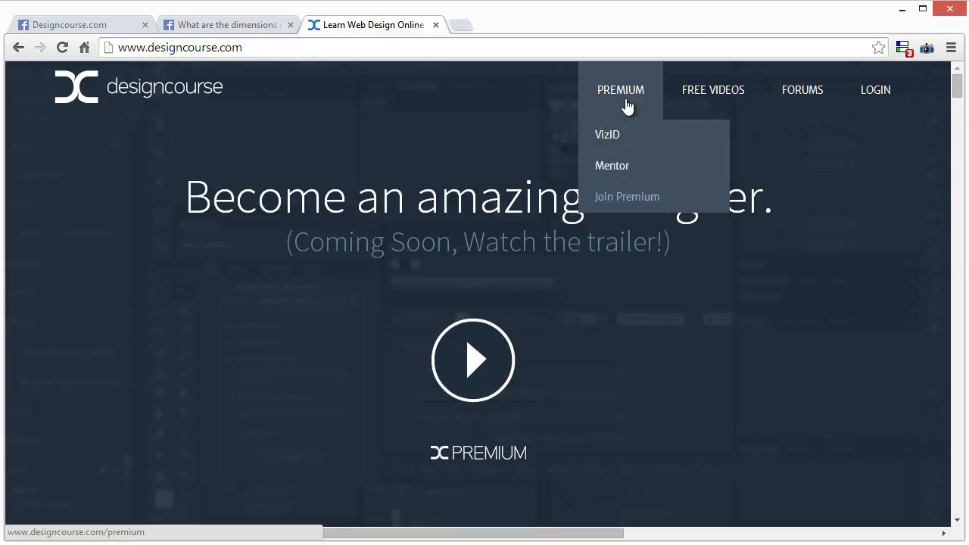
mouse_move(802, 89)
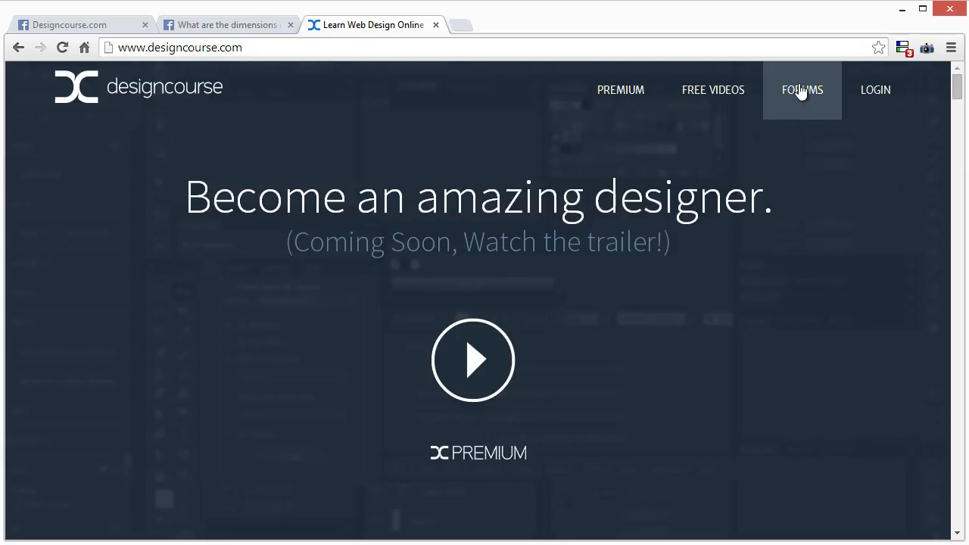
click(802, 89)
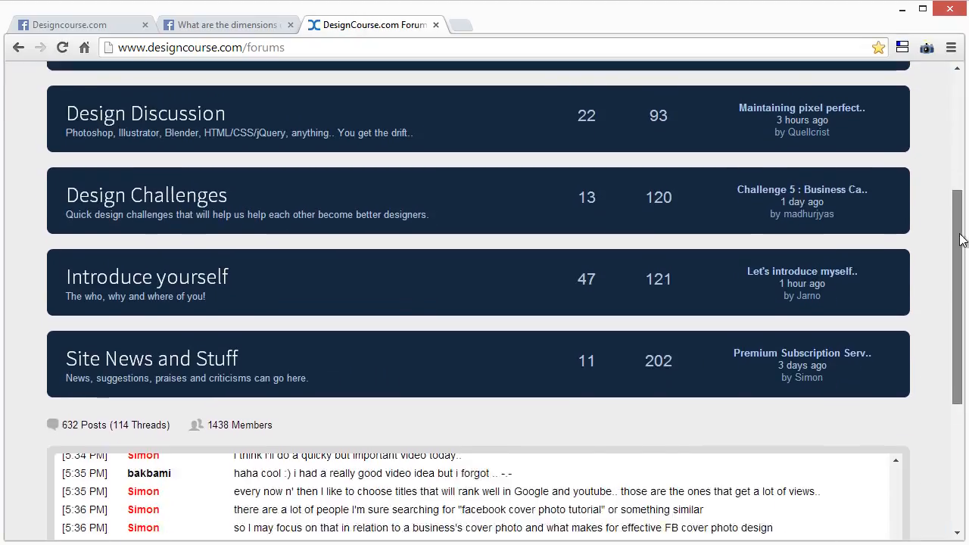
scroll(down, 3)
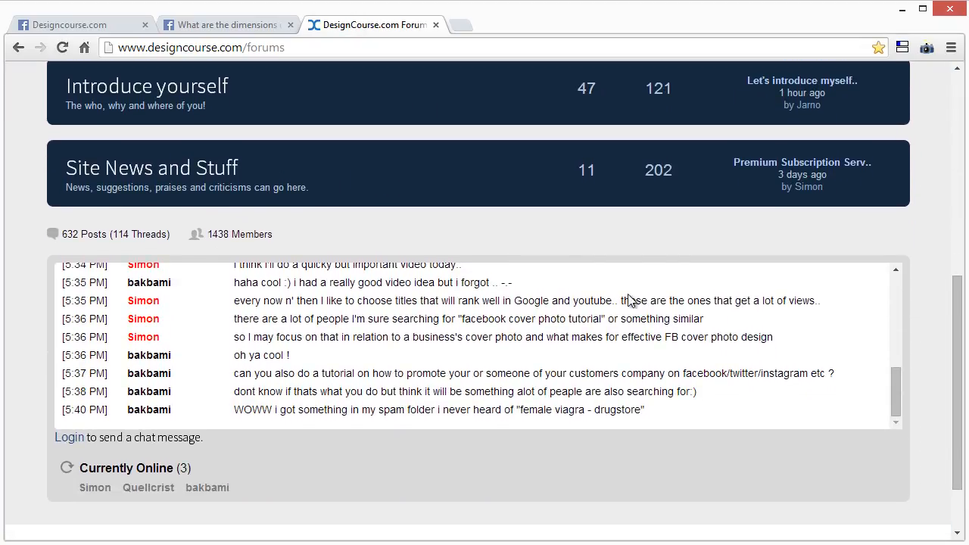
mouse_move(583, 410)
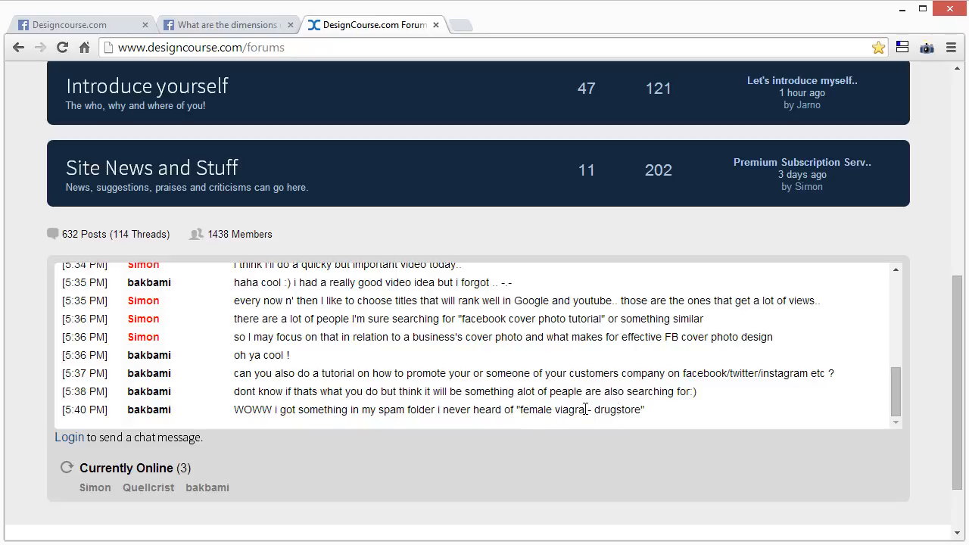
scroll(up, 3)
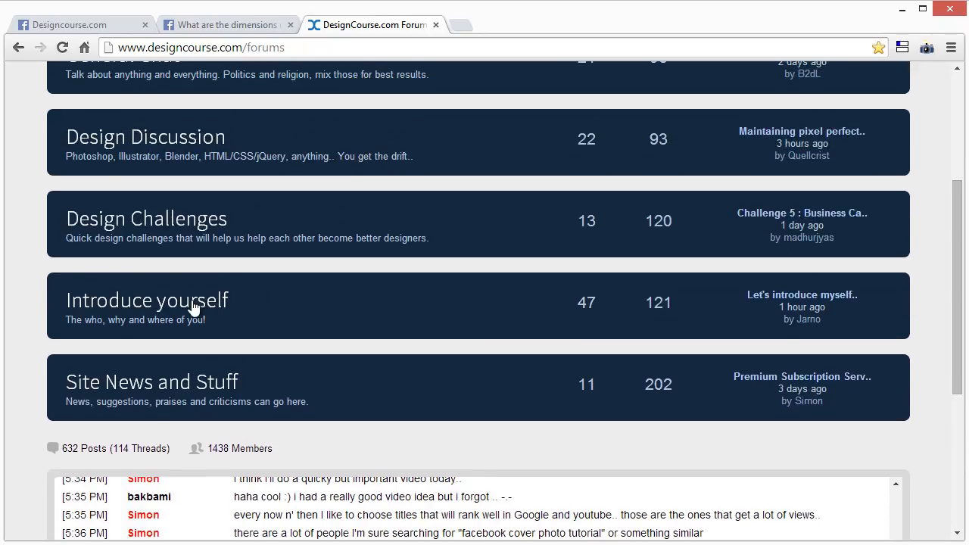
click(147, 300)
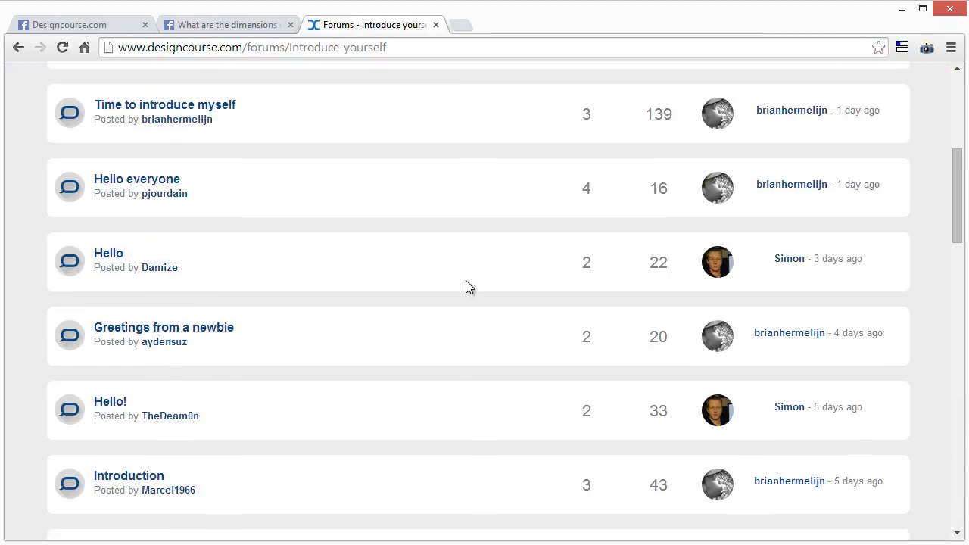
scroll(up, 3)
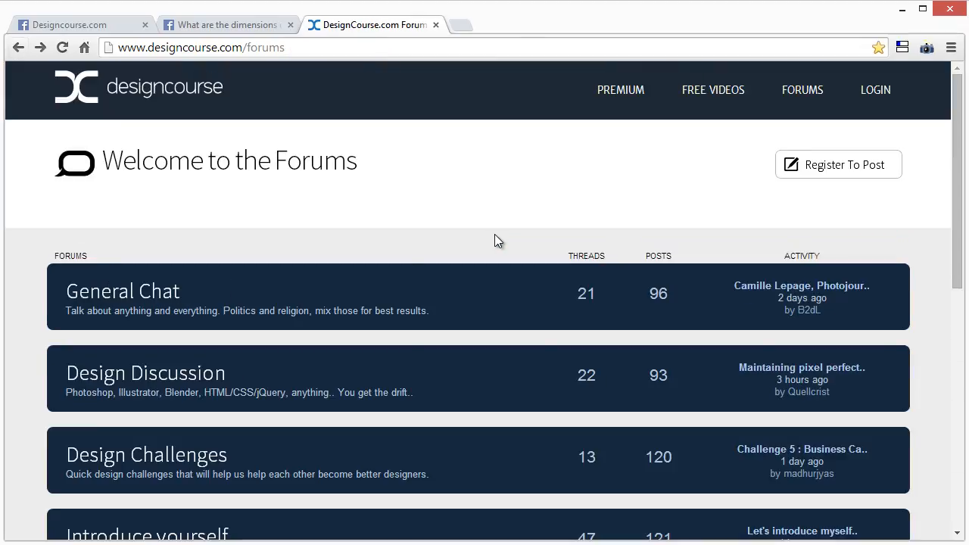
mouse_move(250, 116)
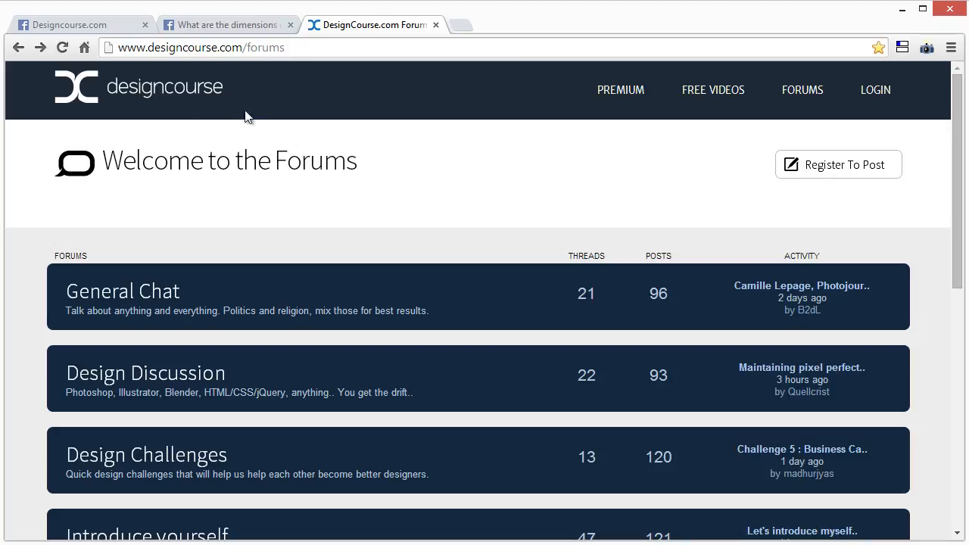
click(139, 86)
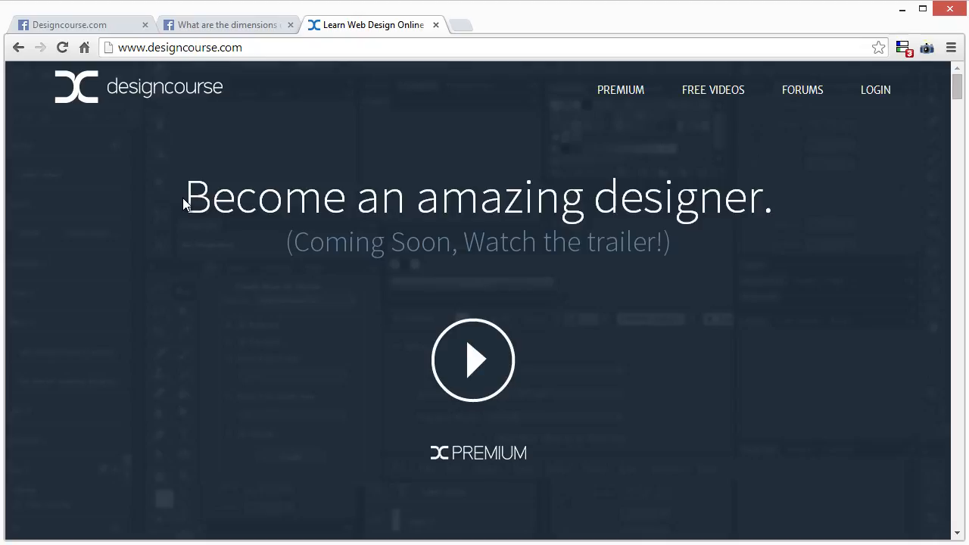
mouse_move(252, 193)
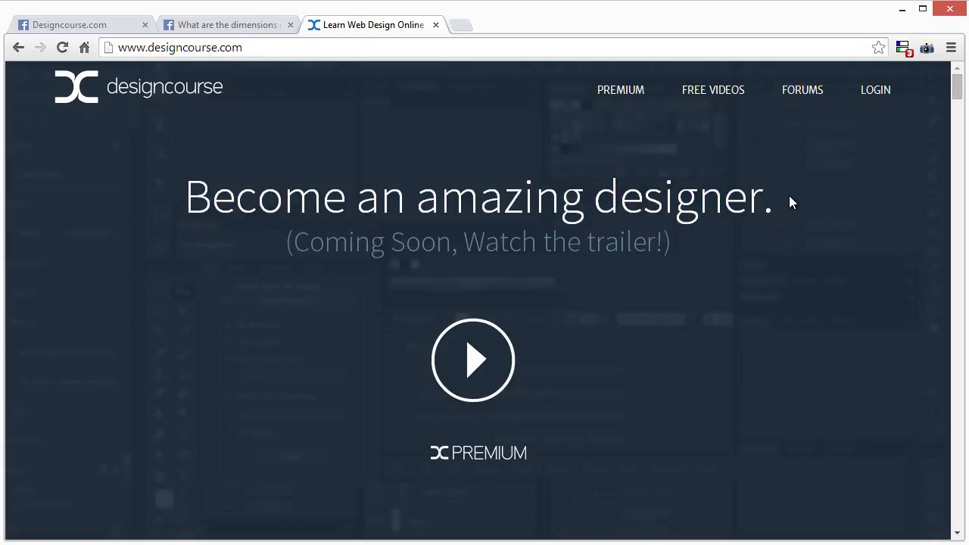
double_click(702, 197)
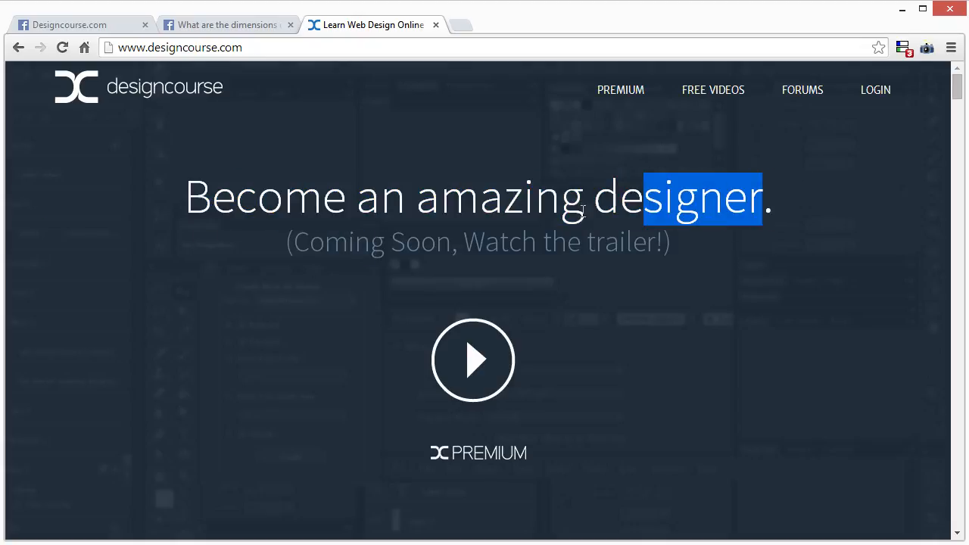
click(446, 200)
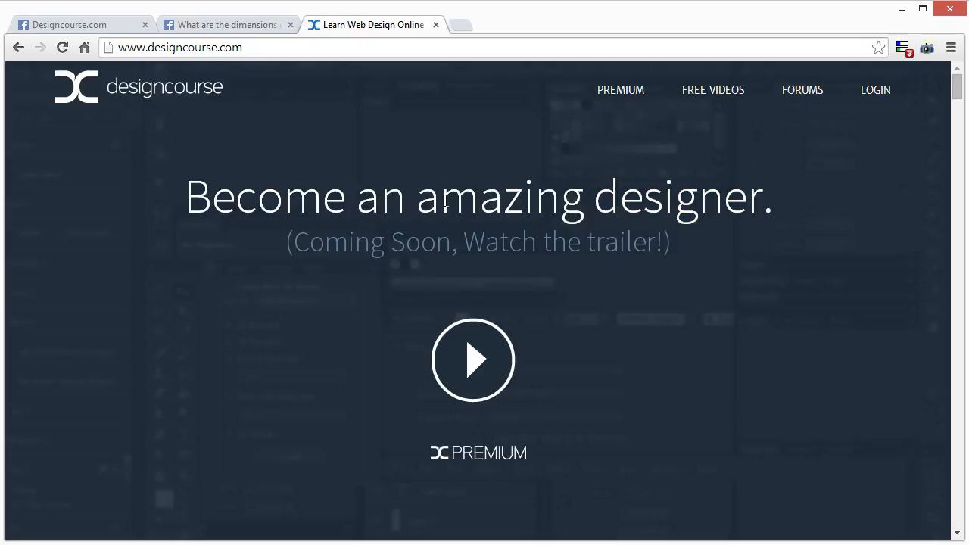